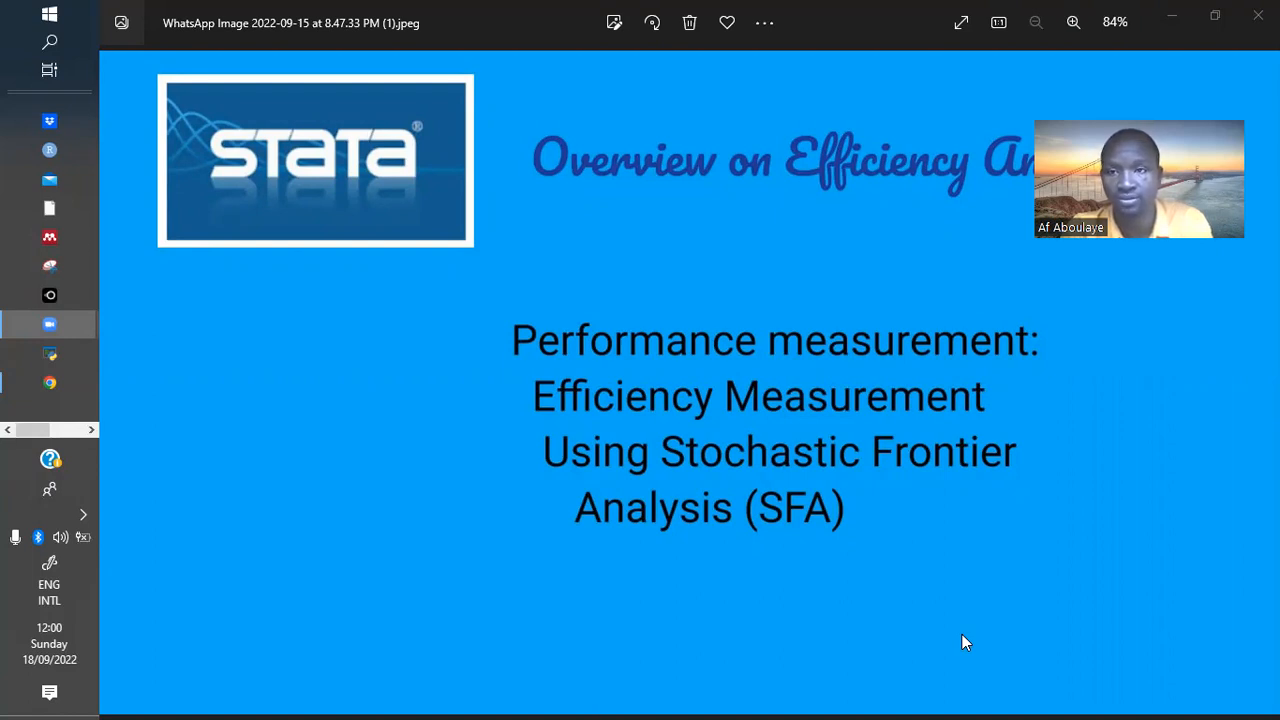
mouse_move(729, 584)
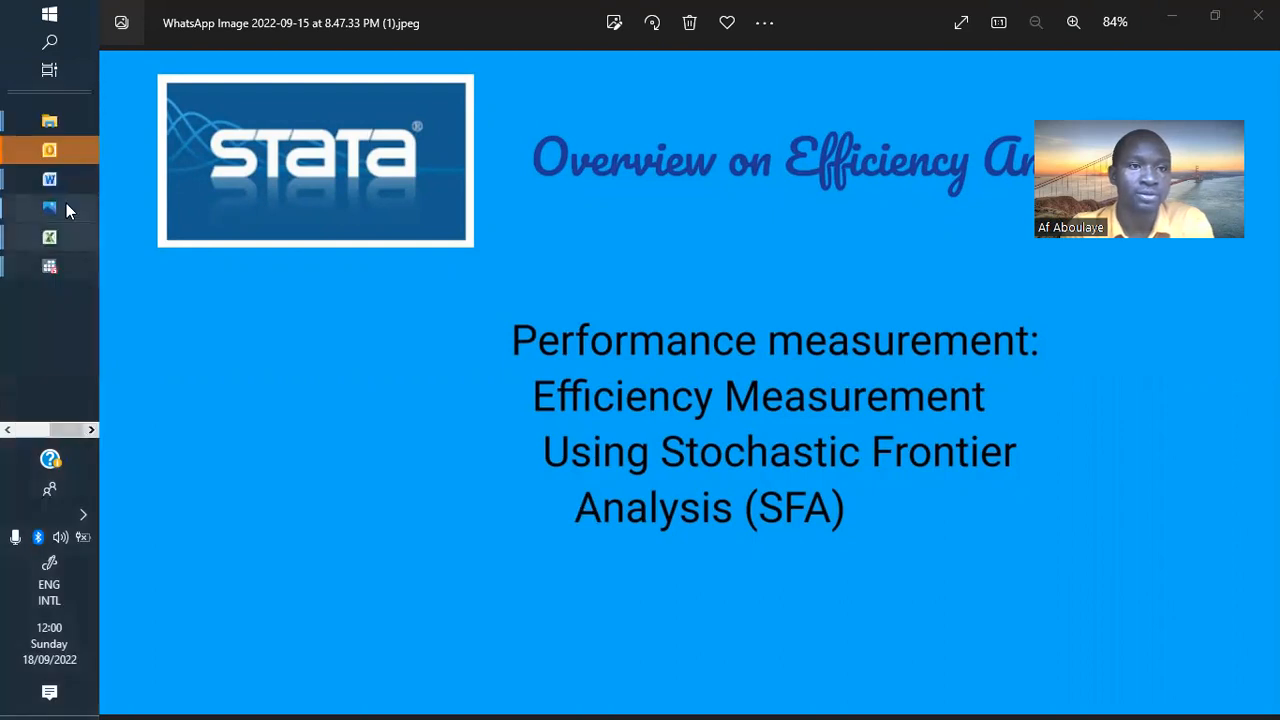
mouse_move(49, 179)
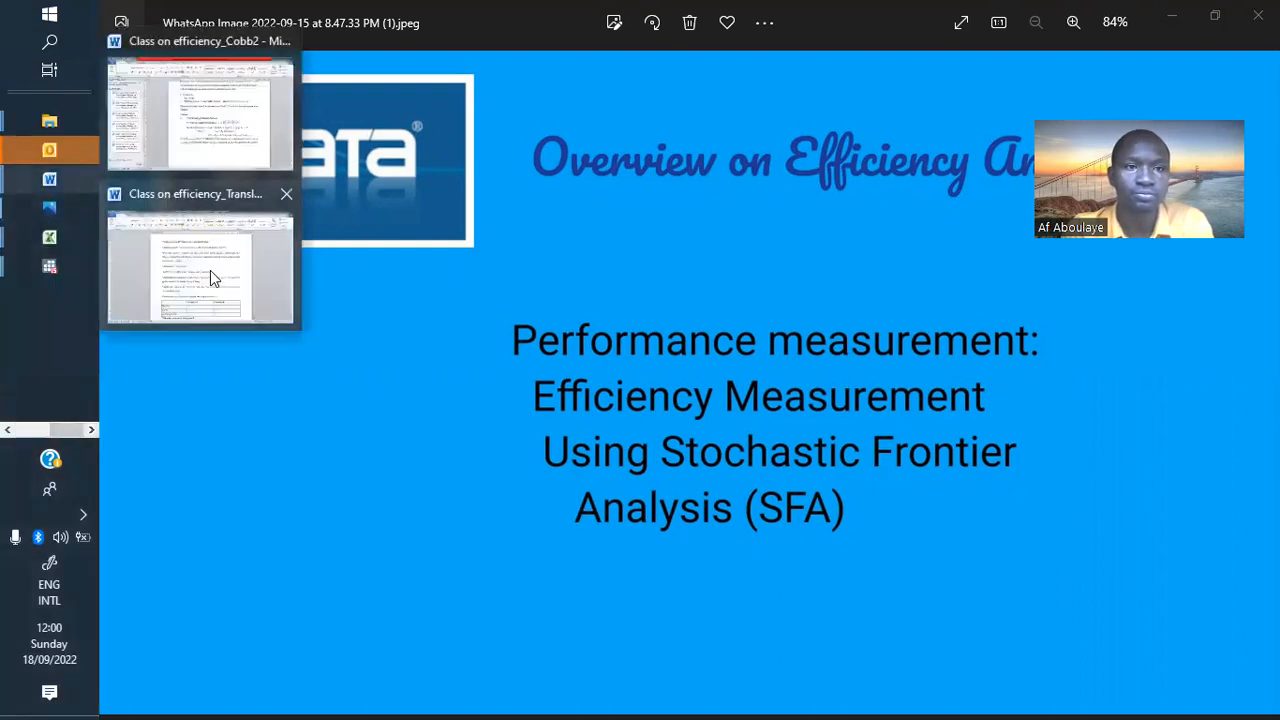
mouse_move(212, 252)
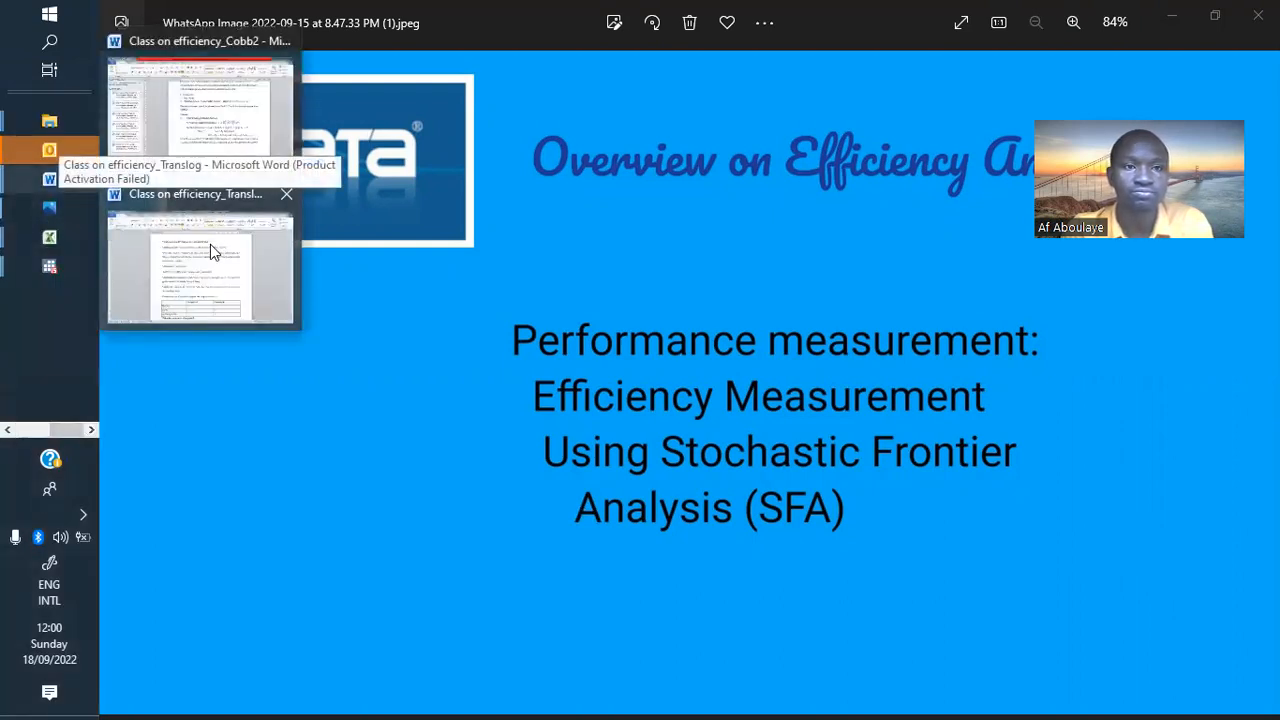
Step: Bring the Class on efficiency_Translog Word document forward and place the cursor in its text
left_click(200, 270)
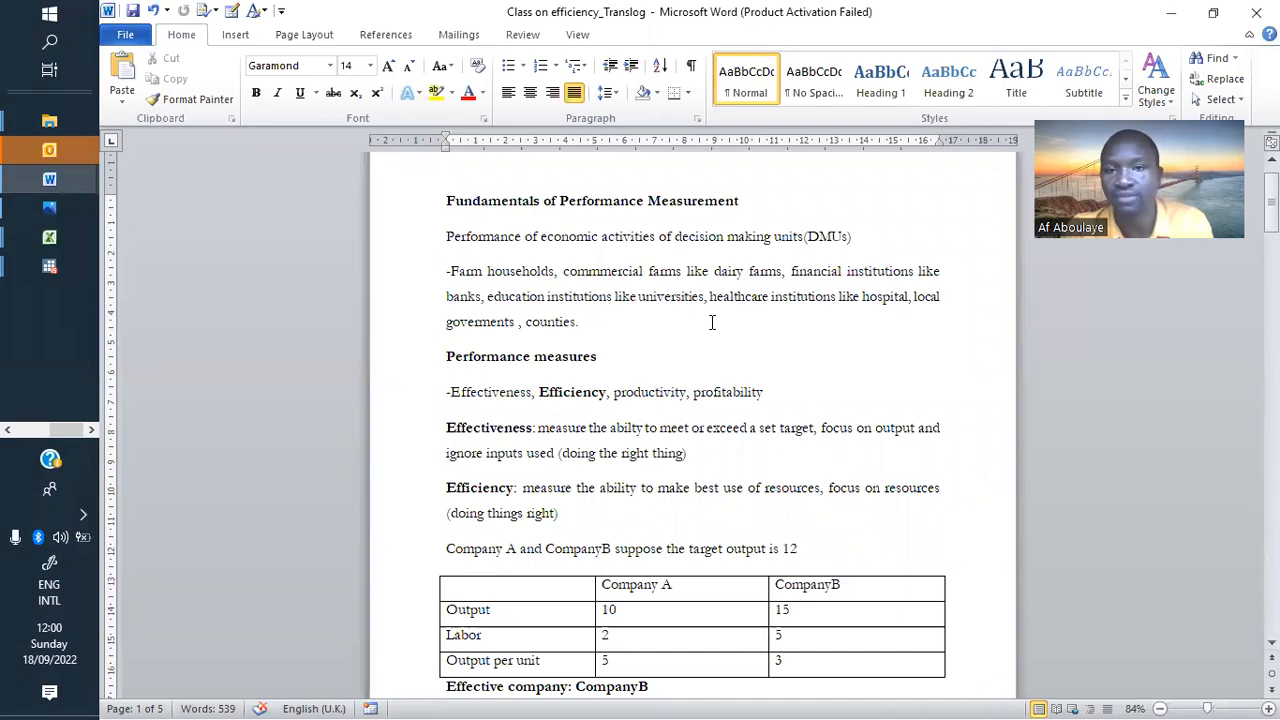
left_click(580, 321)
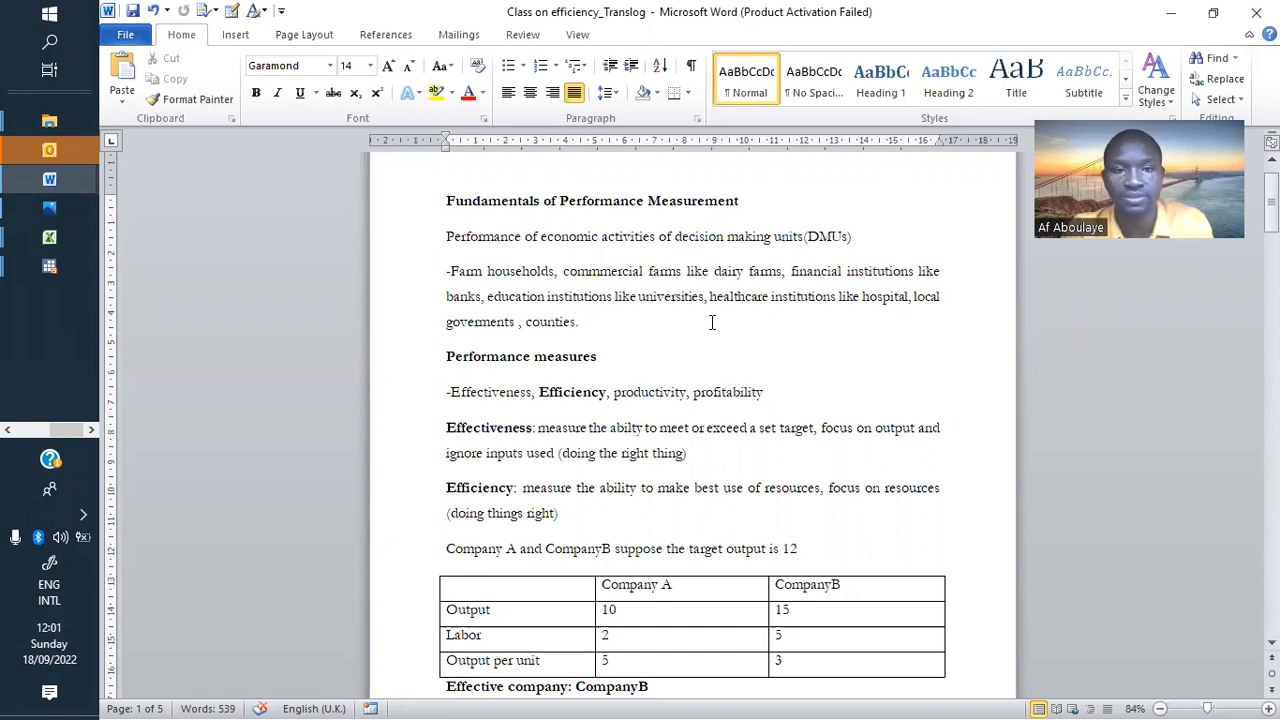
left_click(580, 321)
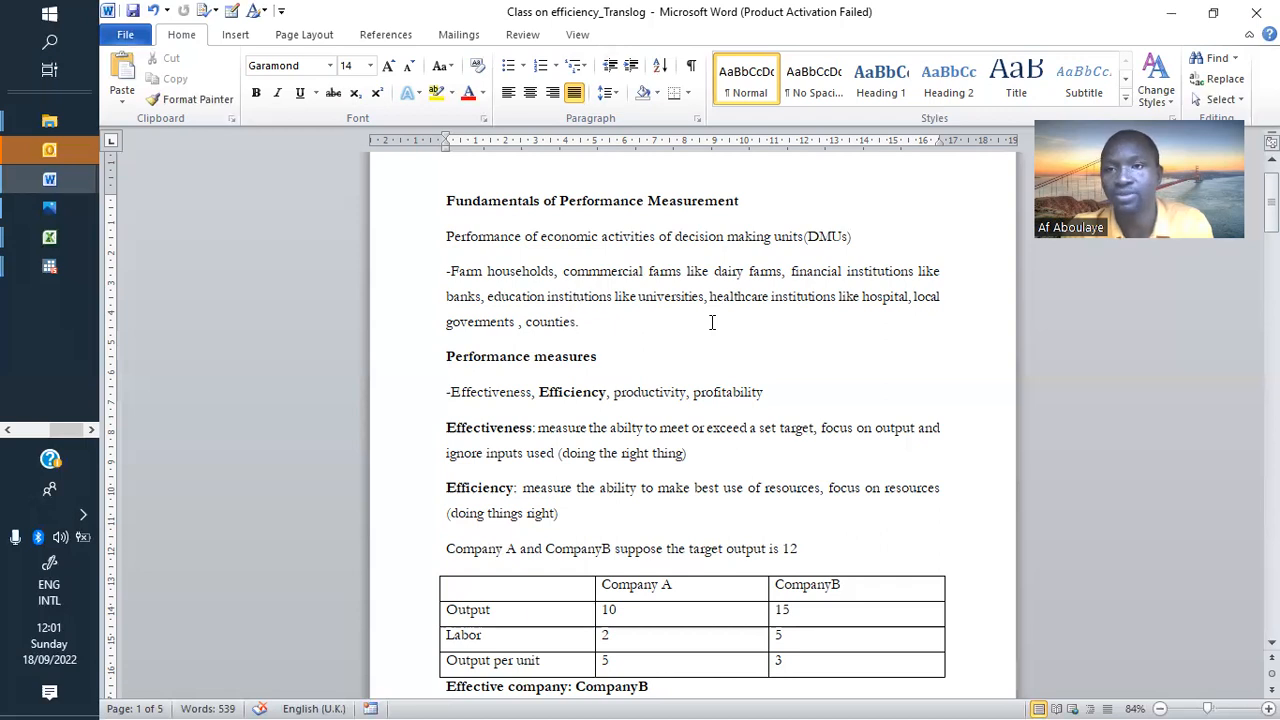
left_click(580, 321)
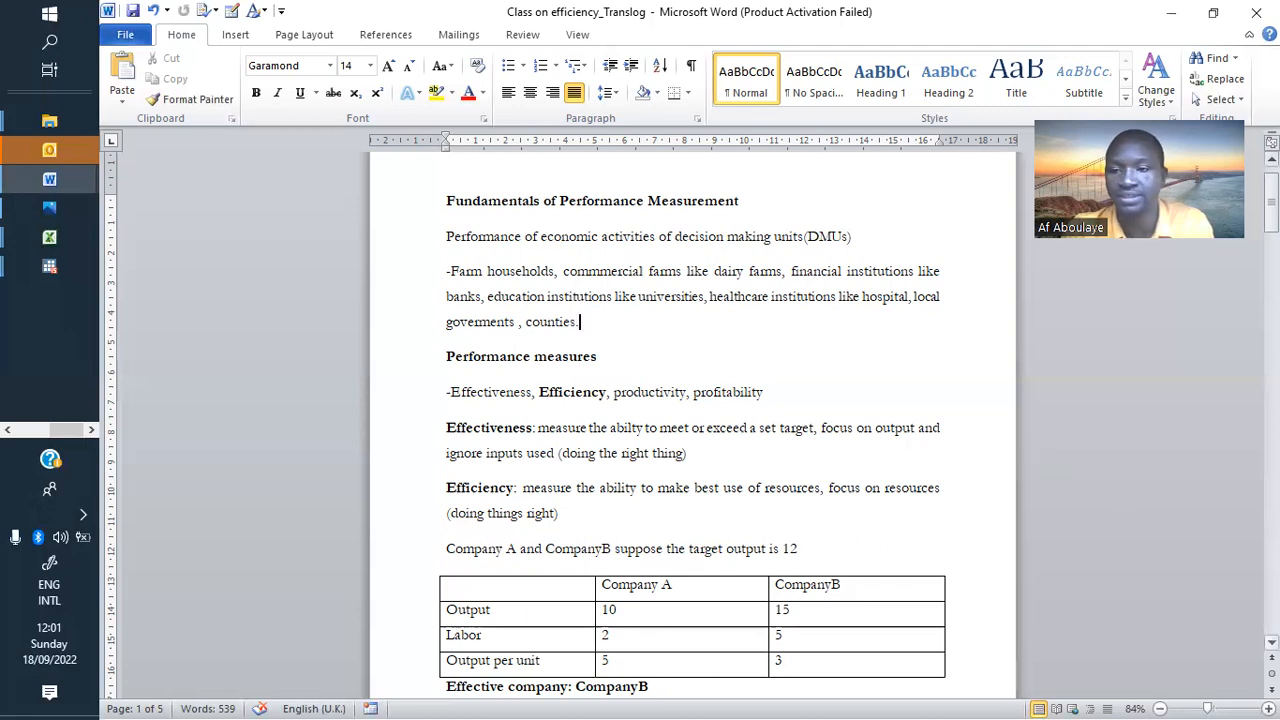
Step: Change the example's target output and Company B's table output to 10
scroll("down", 3)
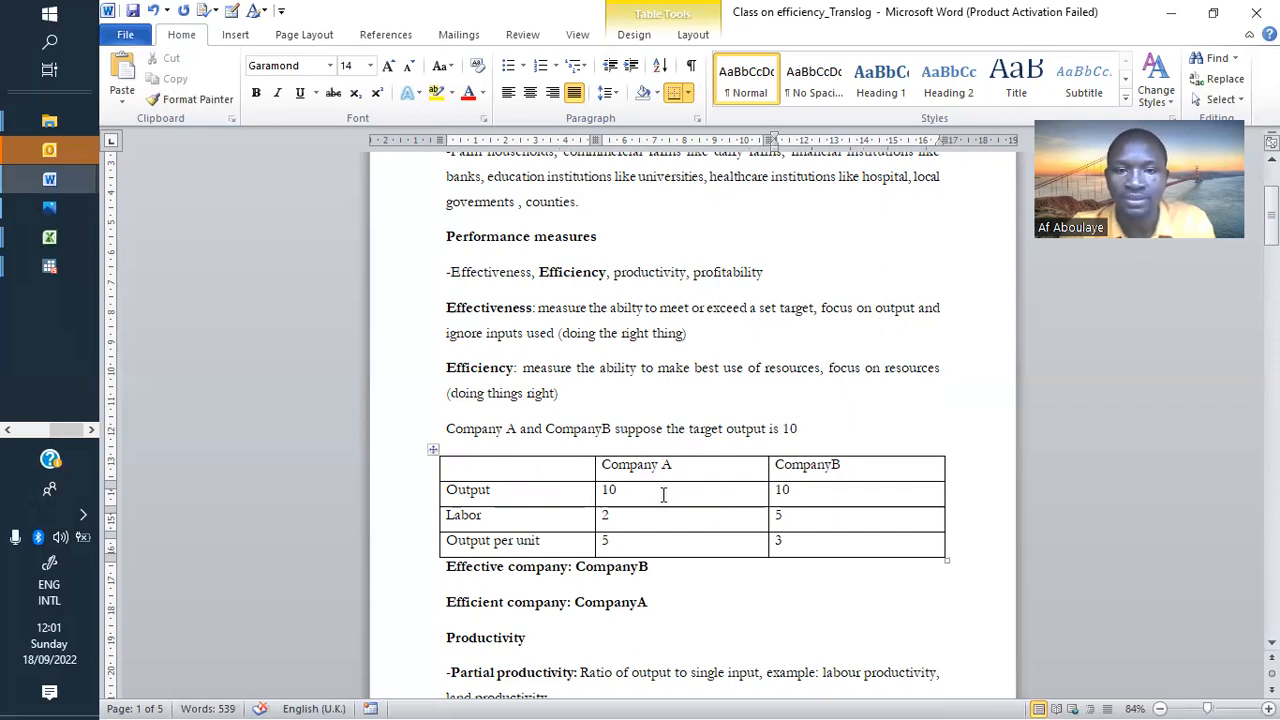
left_click(785, 490)
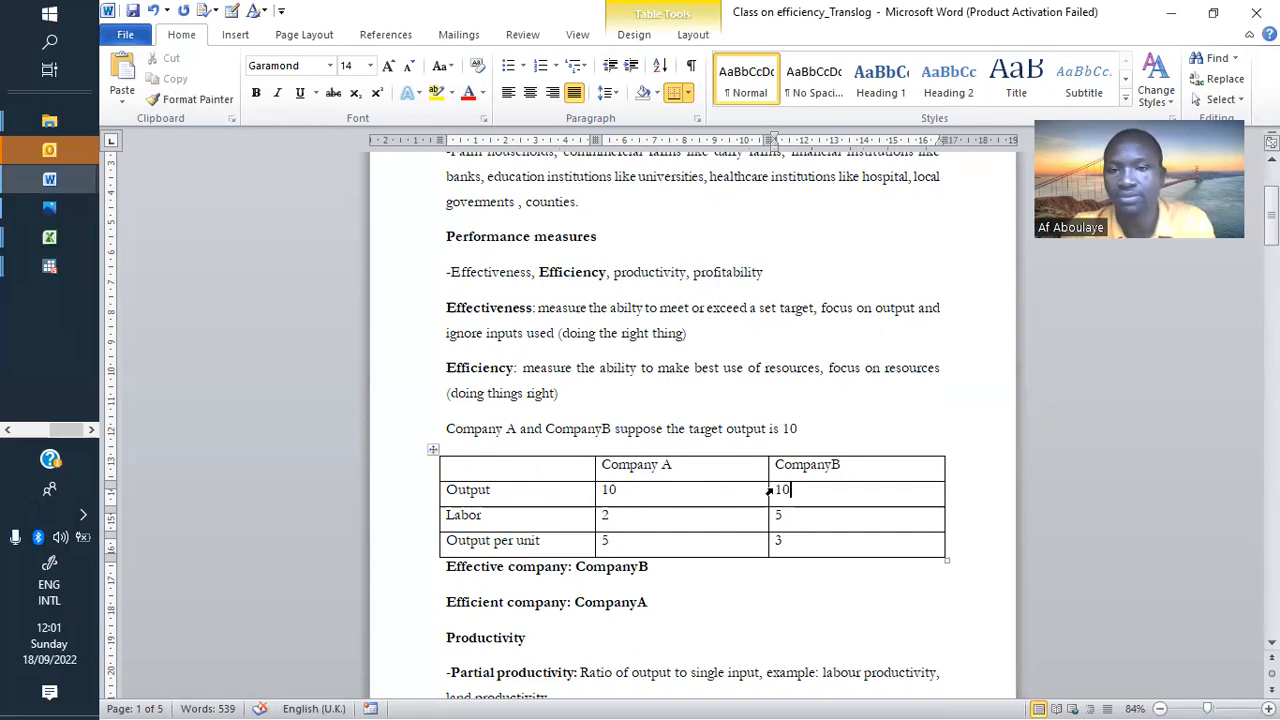
mouse_move(818, 492)
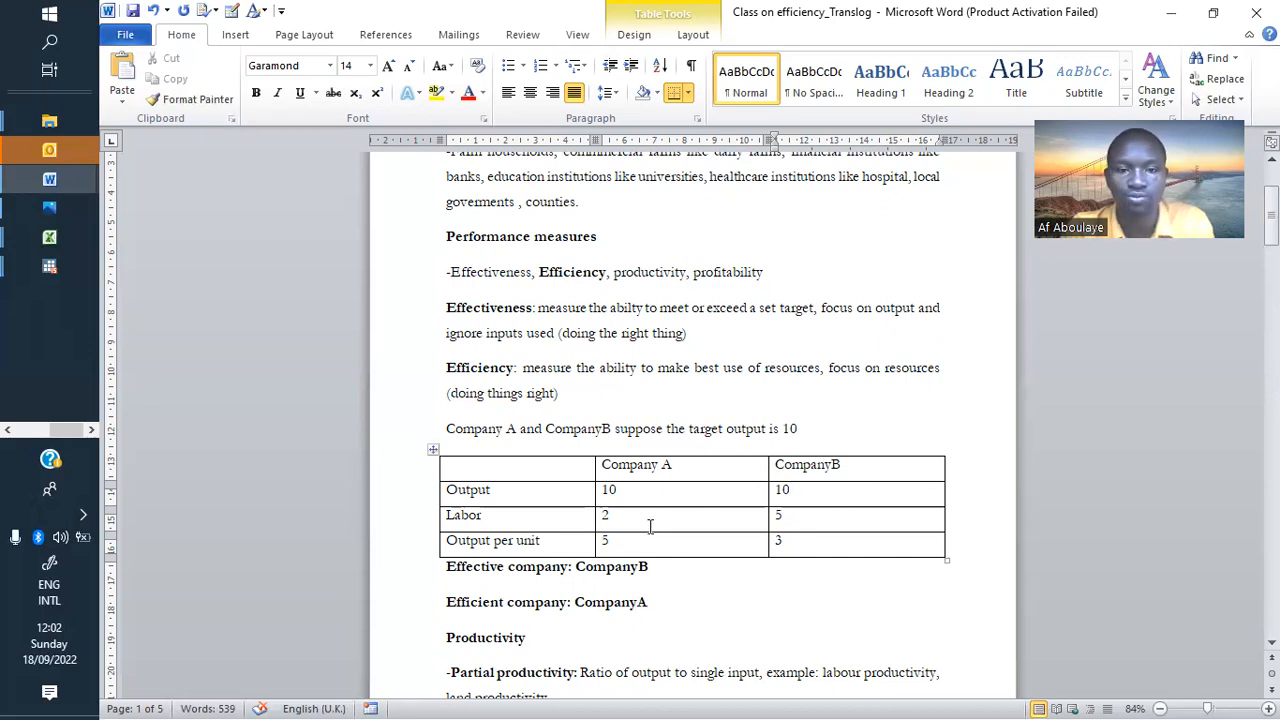
left_click(790, 490)
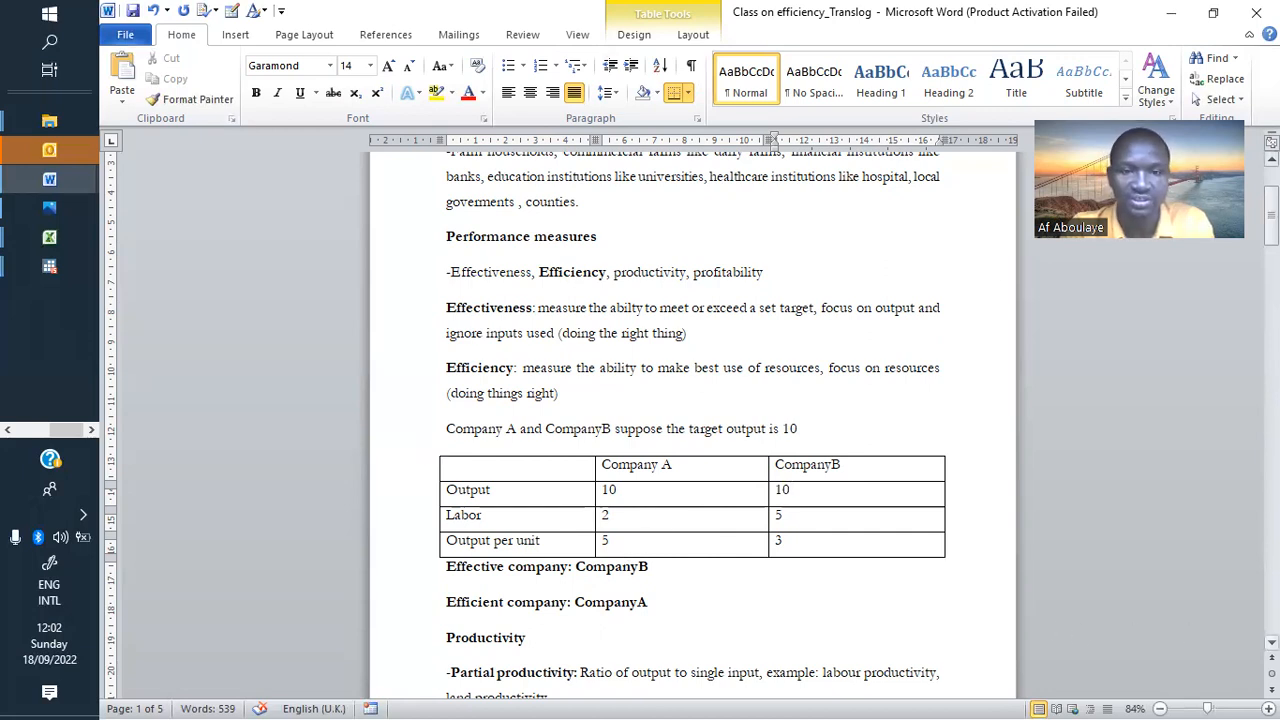
Step: Scroll past the Approaches to EM figure and SFA features to the DEA features section
scroll("down", 3)
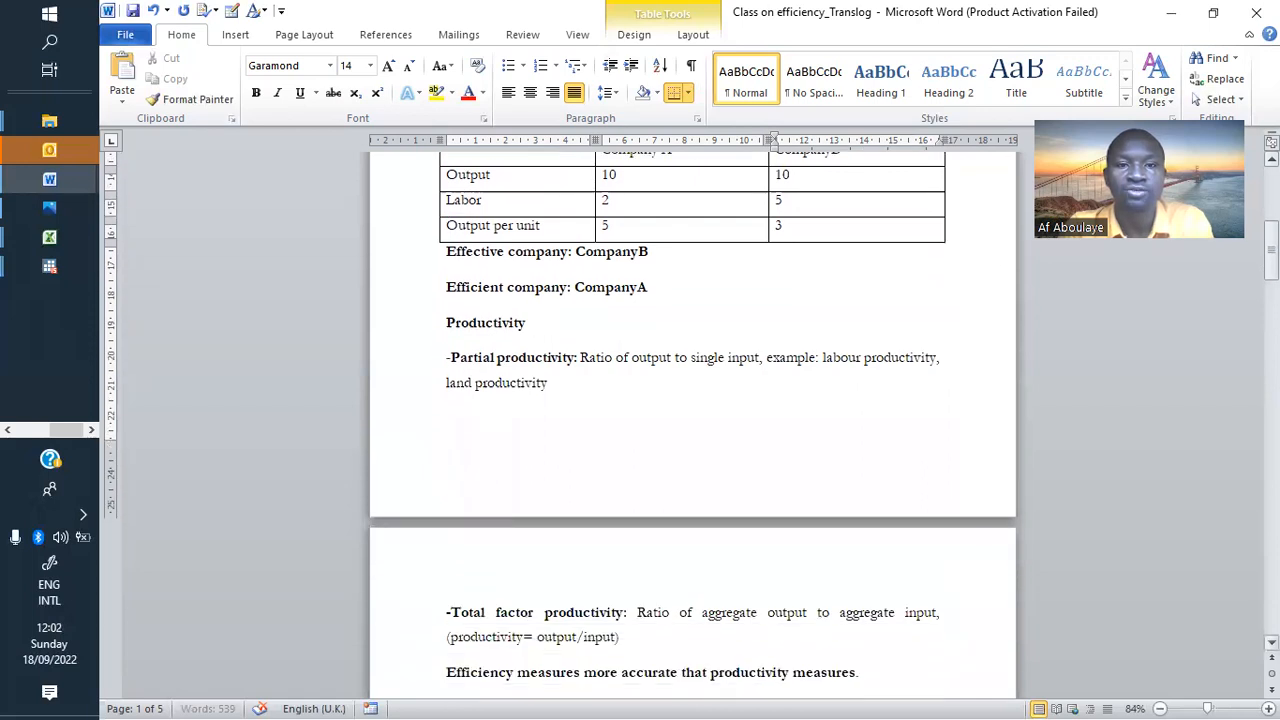
scroll("down", 3)
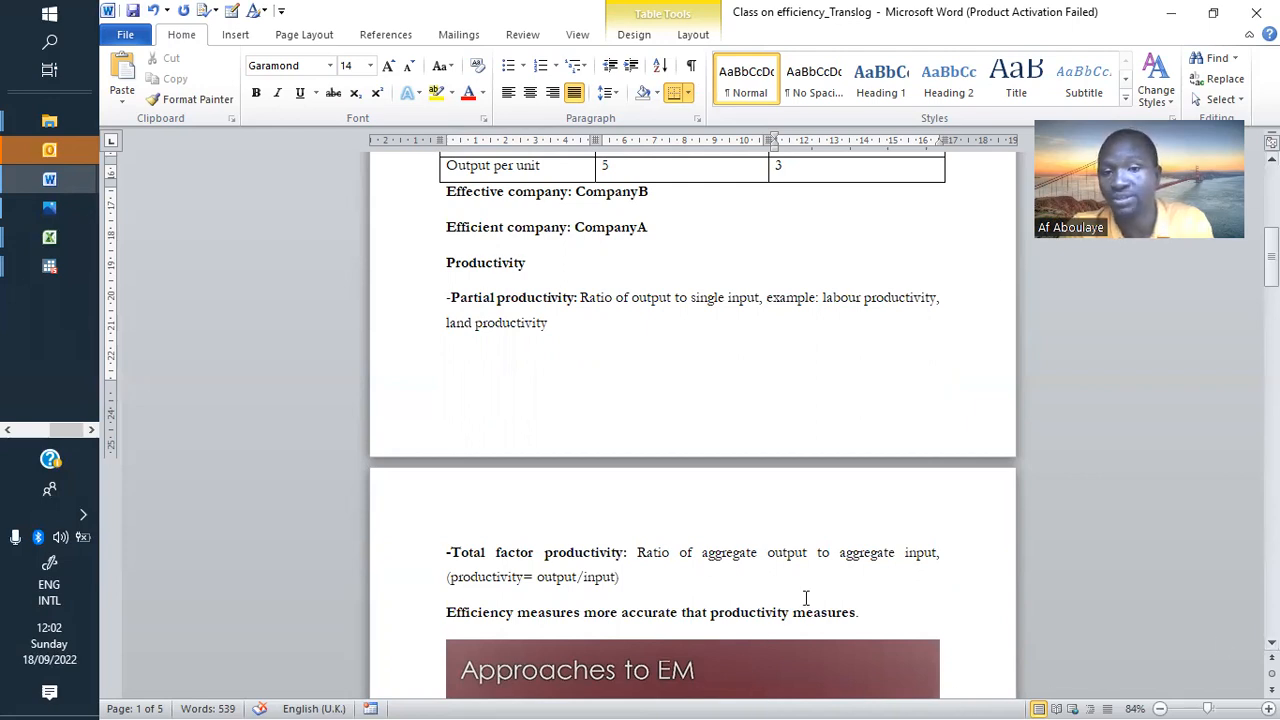
mouse_move(817, 593)
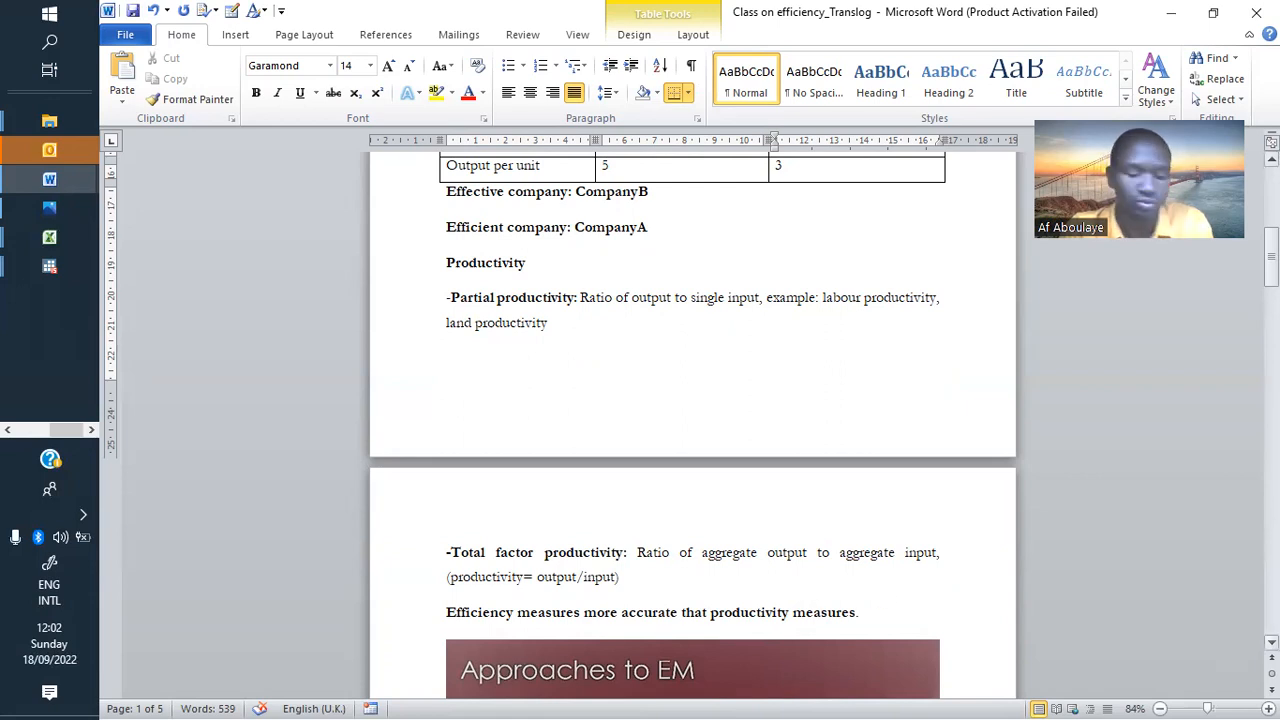
scroll("down", 3)
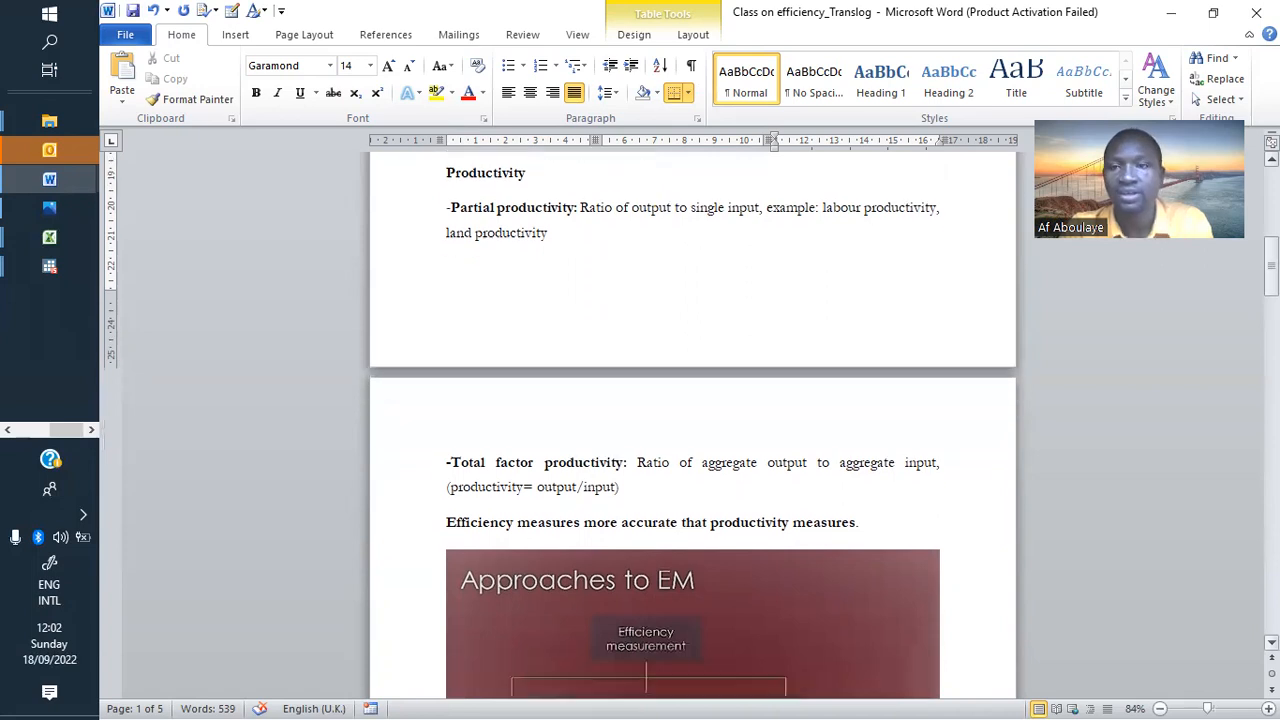
scroll("down", 3)
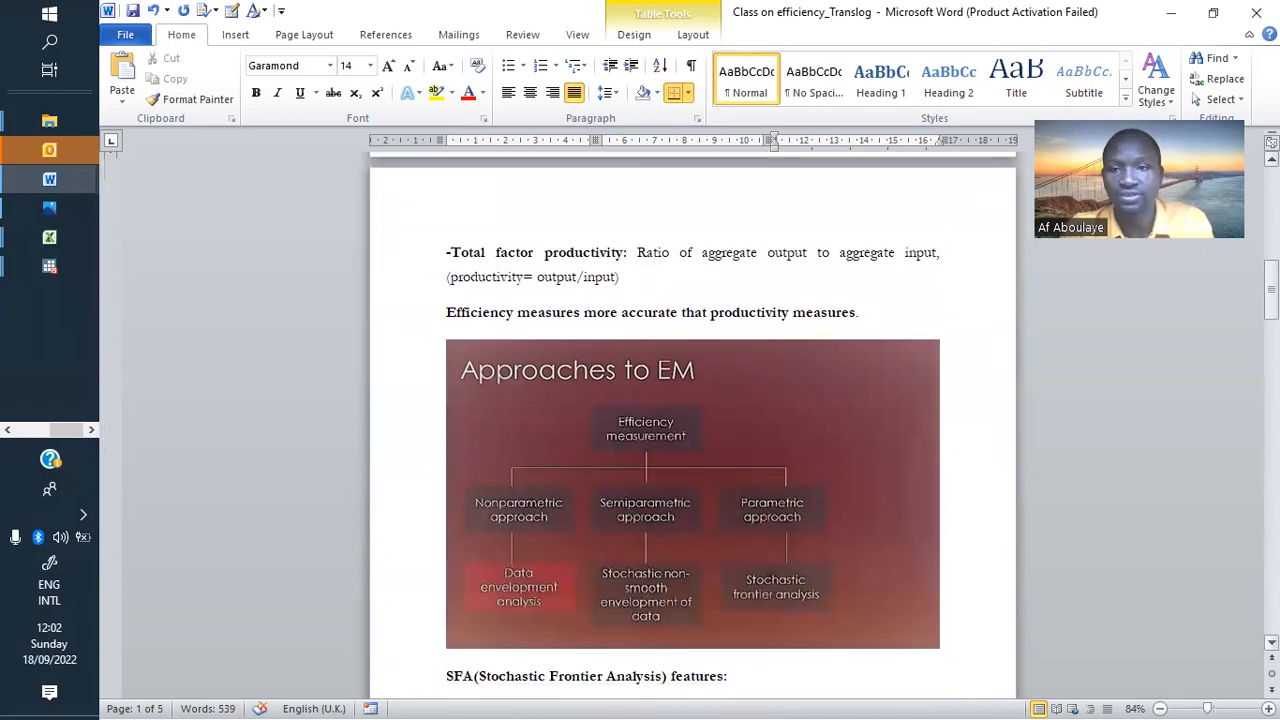
scroll("down", 3)
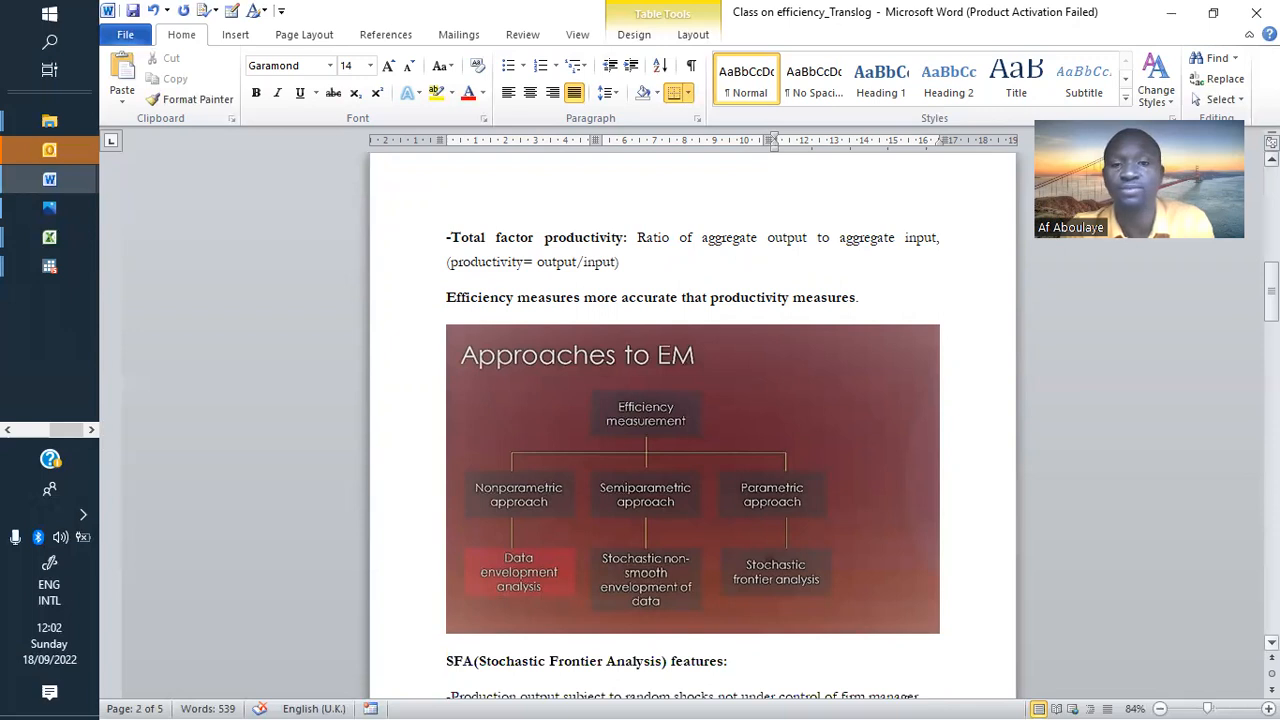
mouse_move(611, 528)
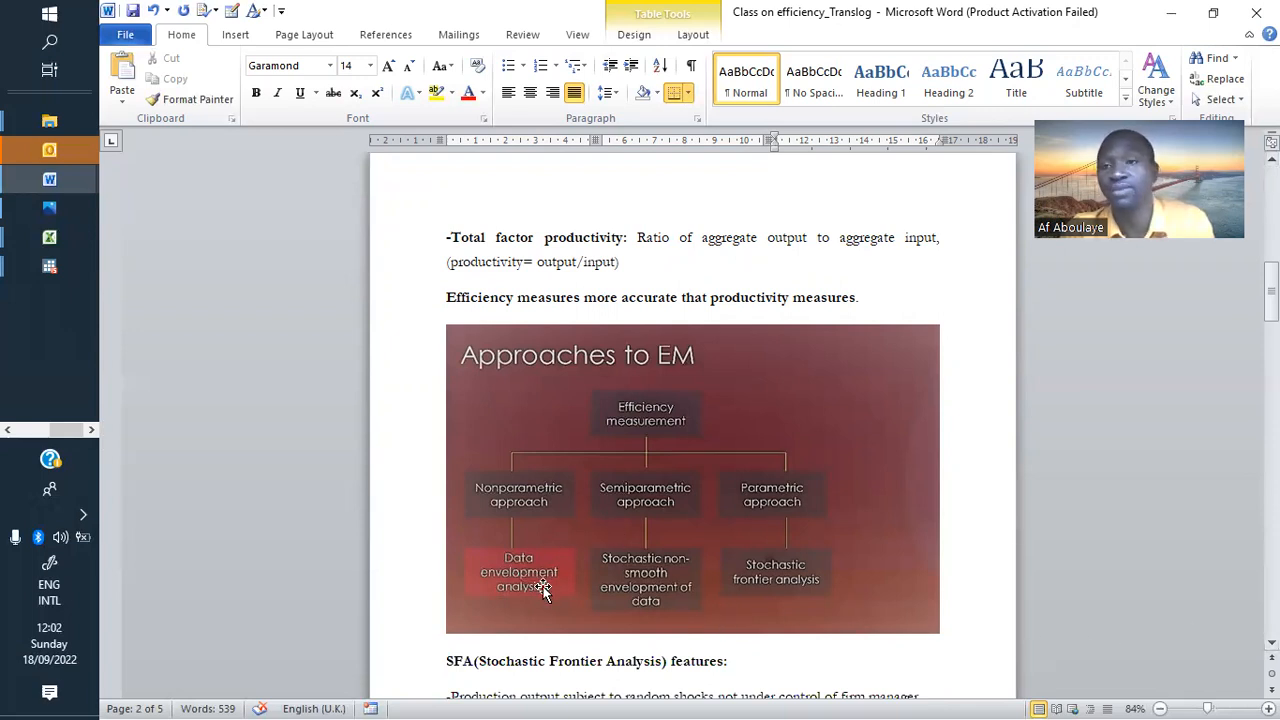
mouse_move(1050, 581)
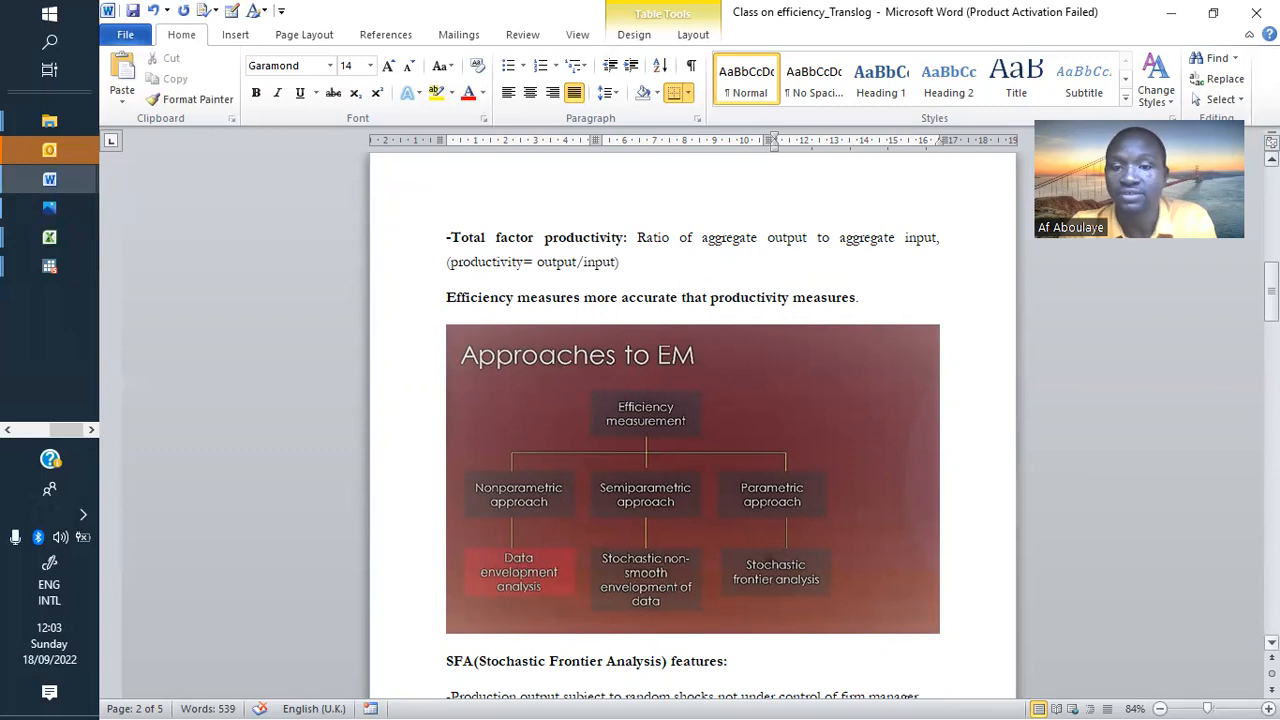
scroll("down", 3)
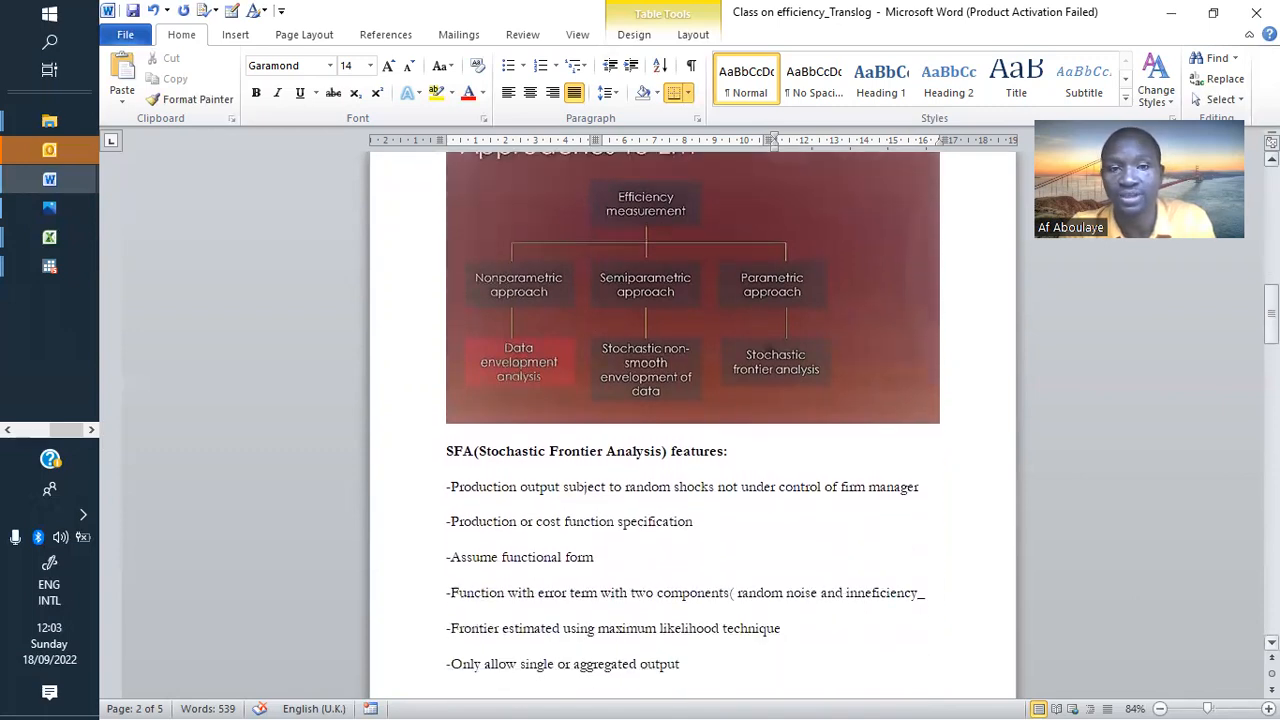
scroll("down", 3)
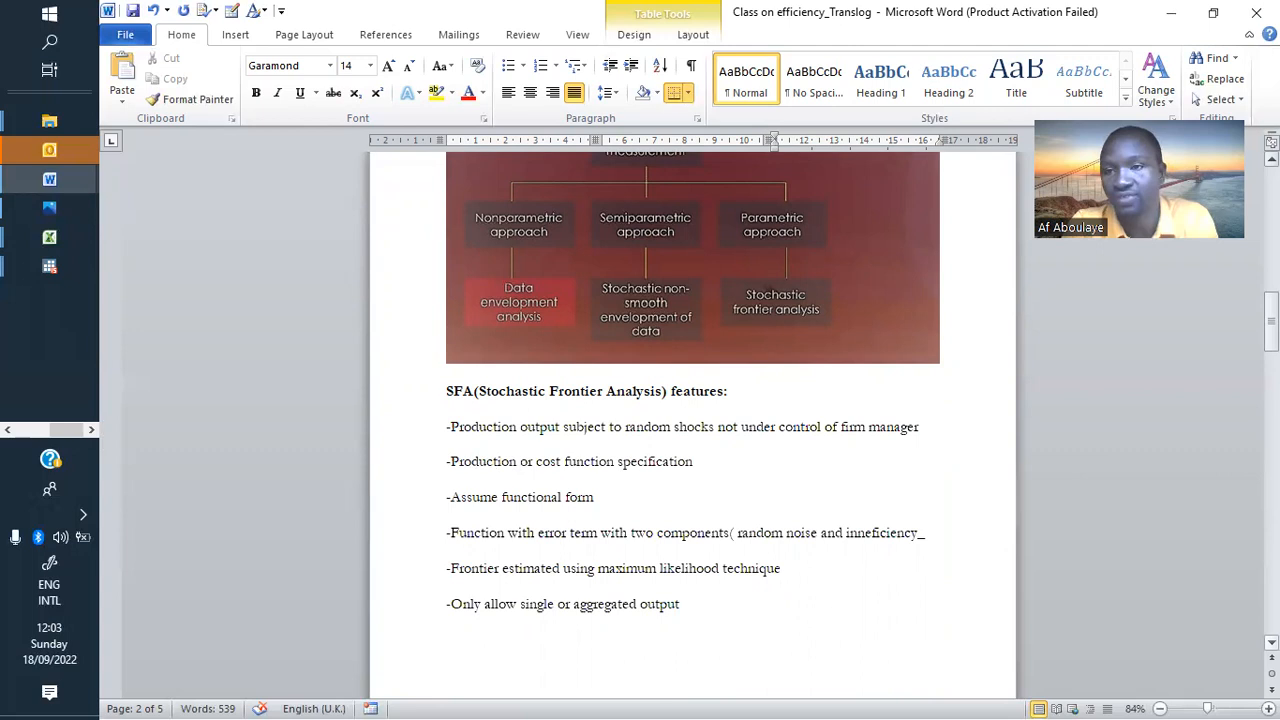
mouse_move(1004, 628)
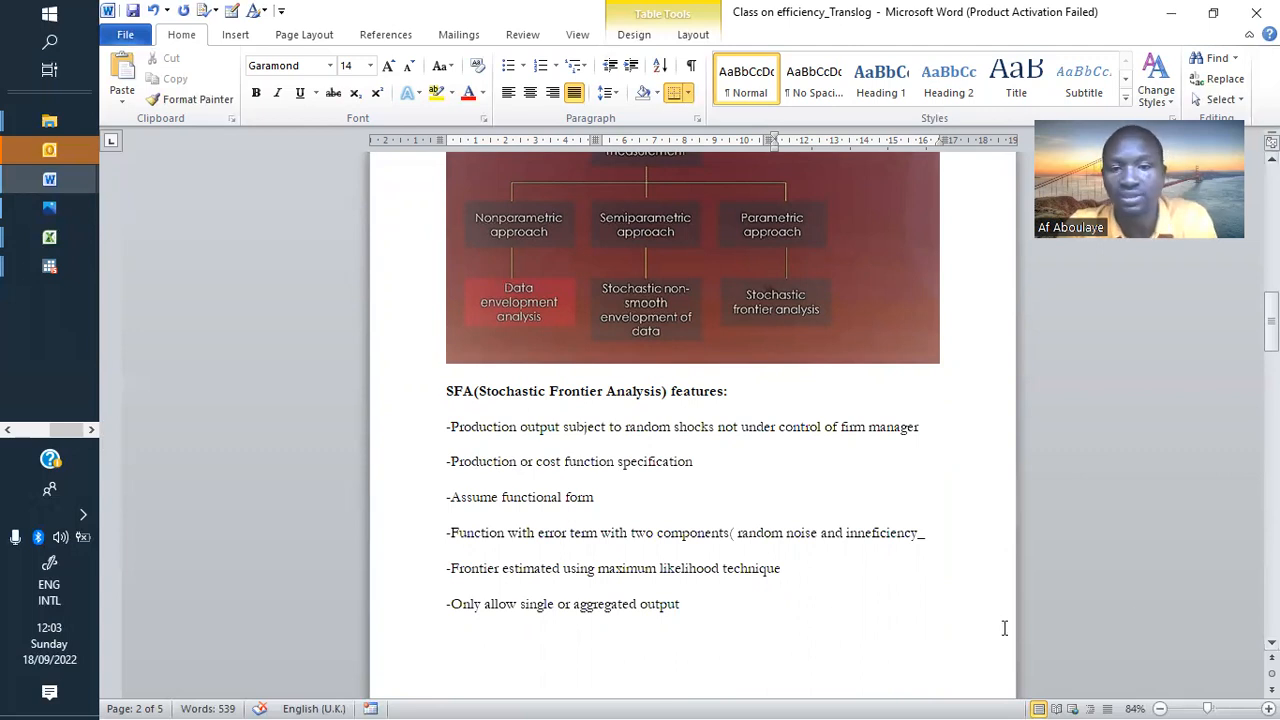
mouse_move(924, 619)
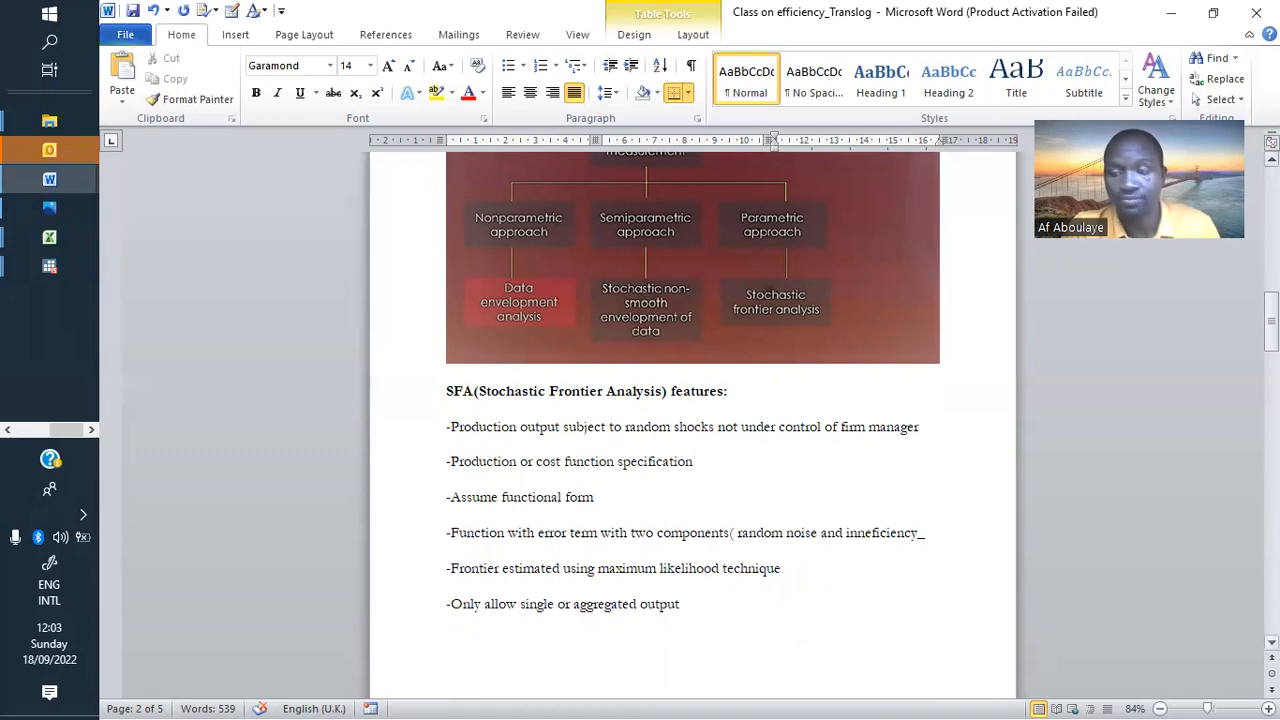
scroll("down", 3)
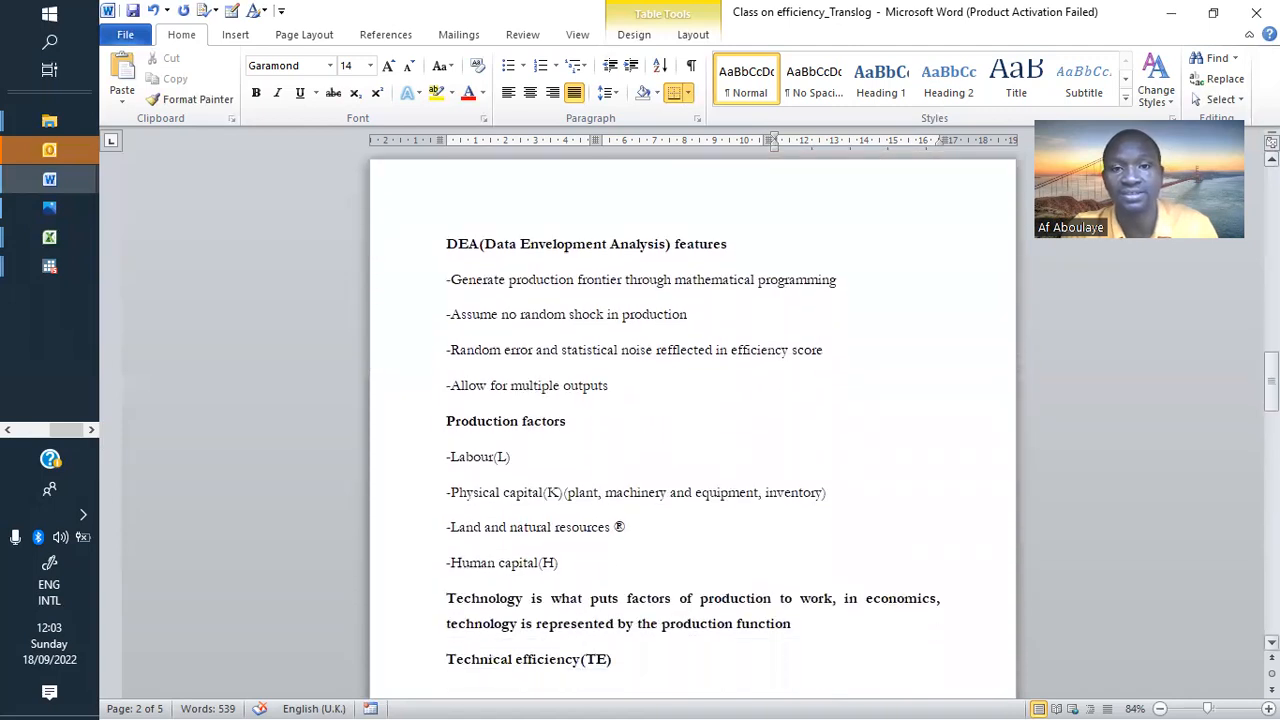
scroll("down", 3)
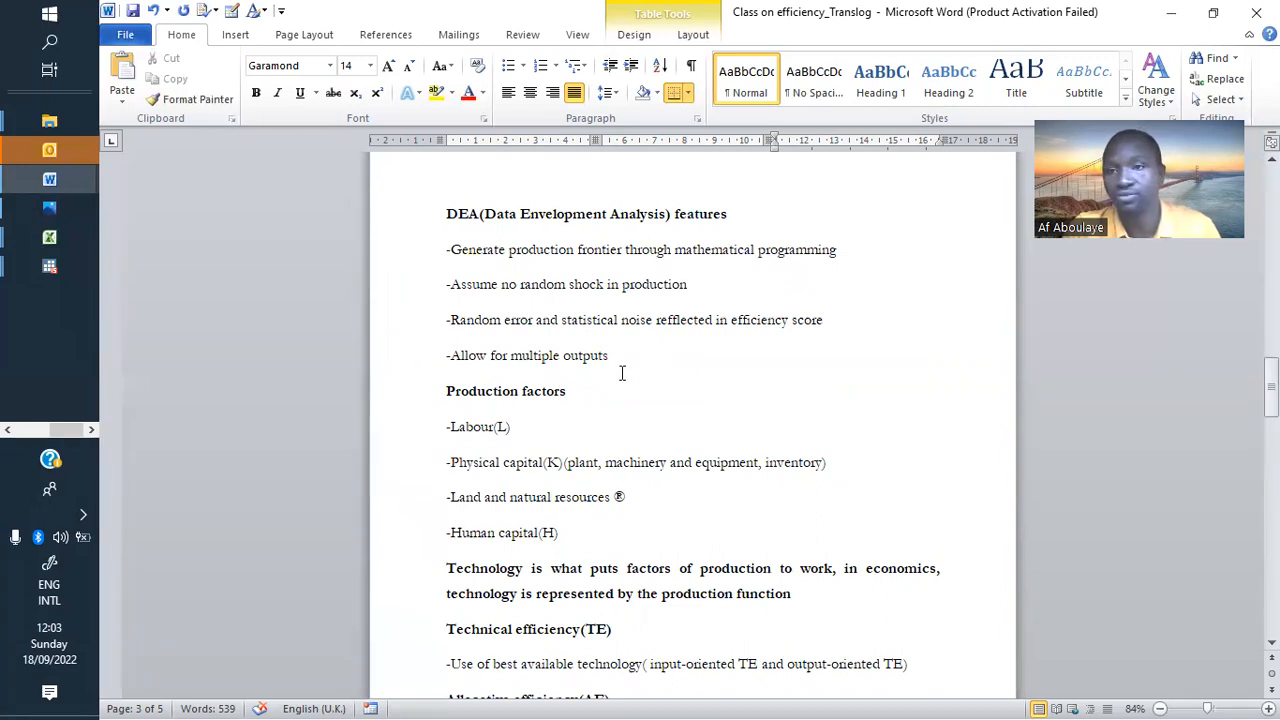
mouse_move(549, 265)
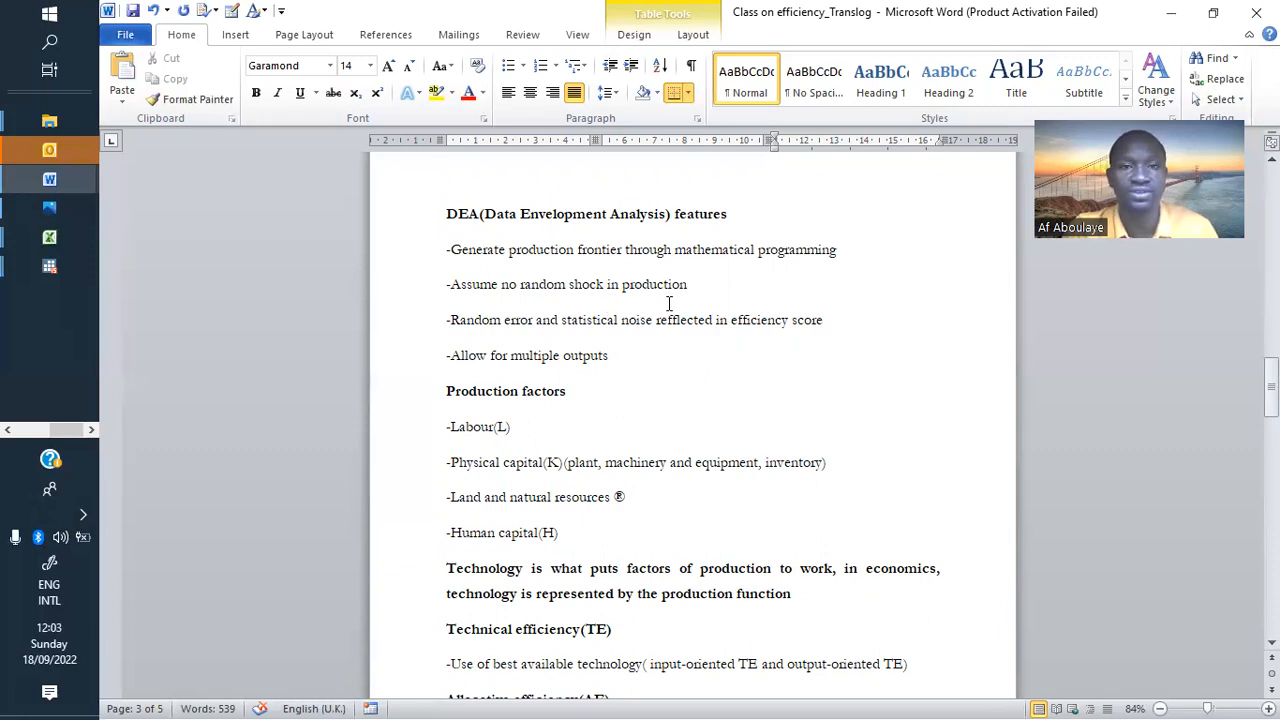
mouse_move(952, 444)
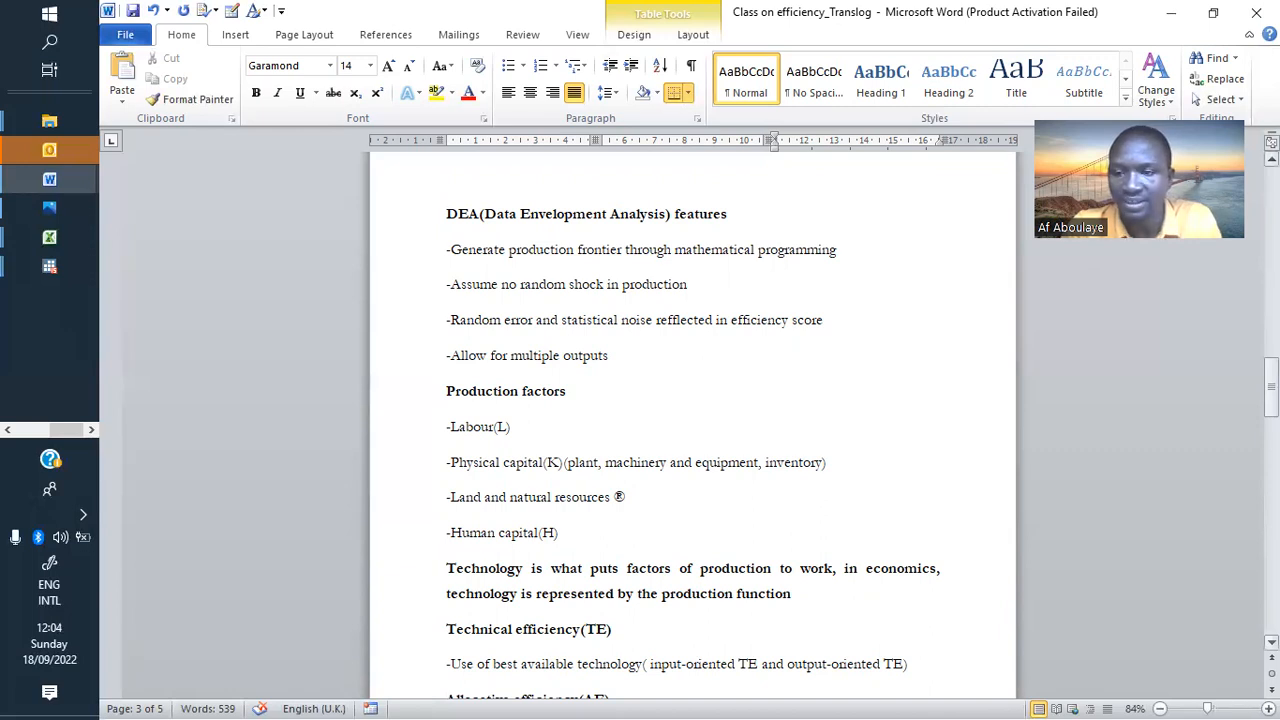
scroll("down", 3)
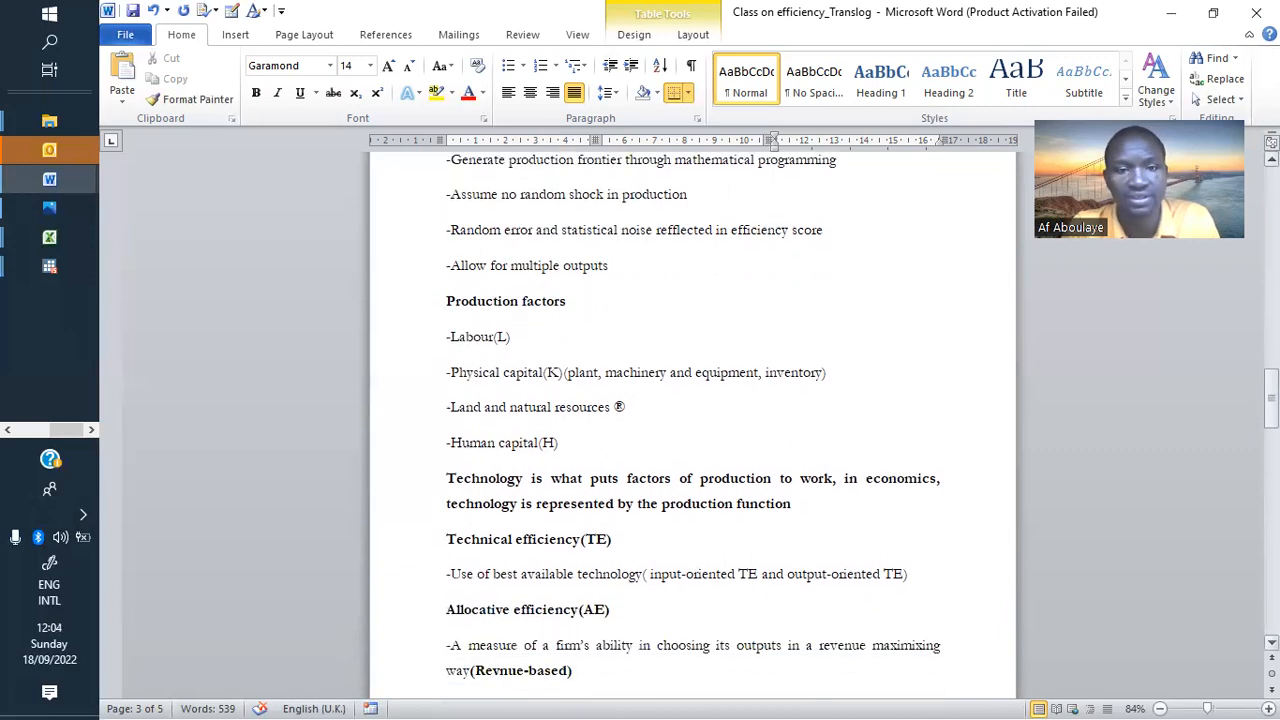
scroll("down", 3)
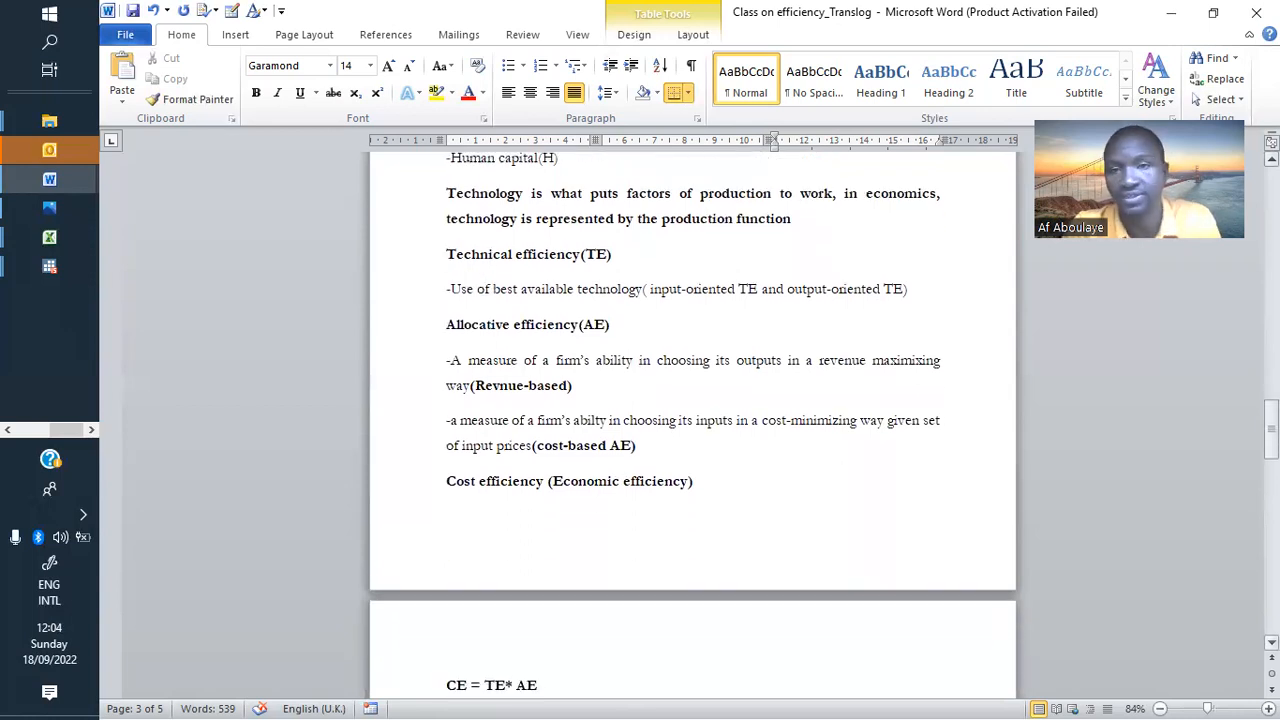
mouse_move(1146, 485)
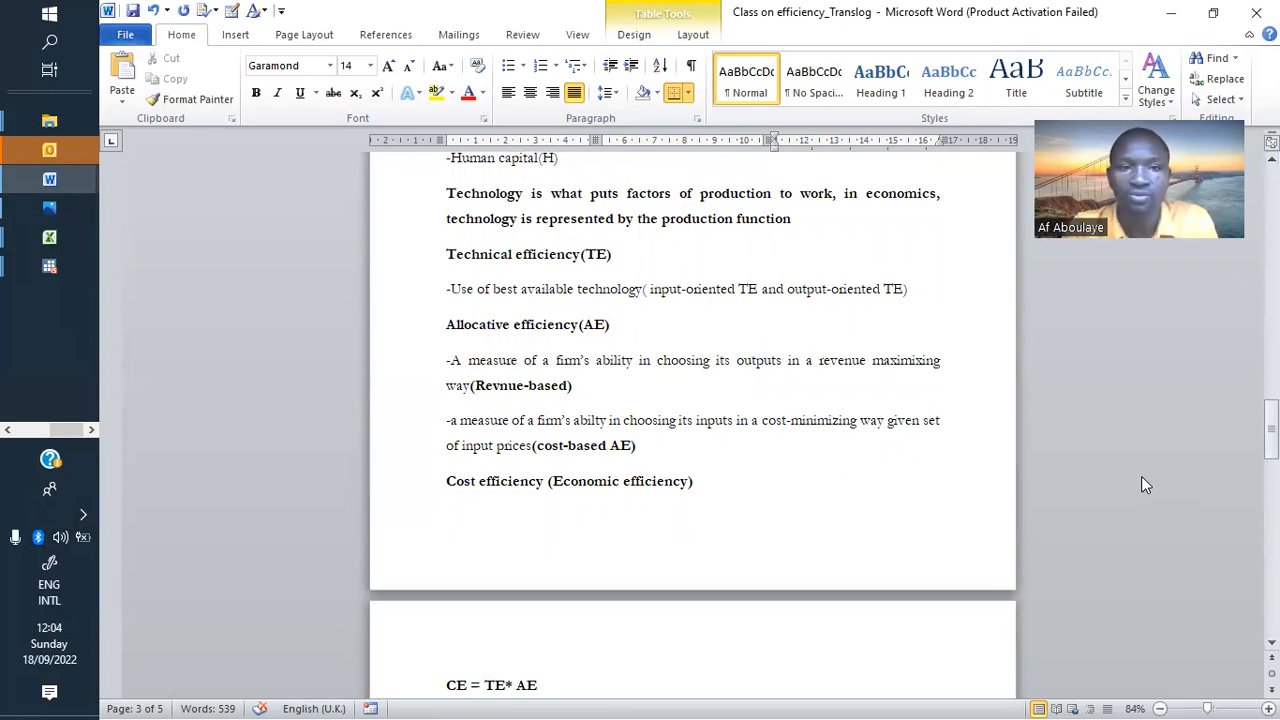
mouse_move(511, 320)
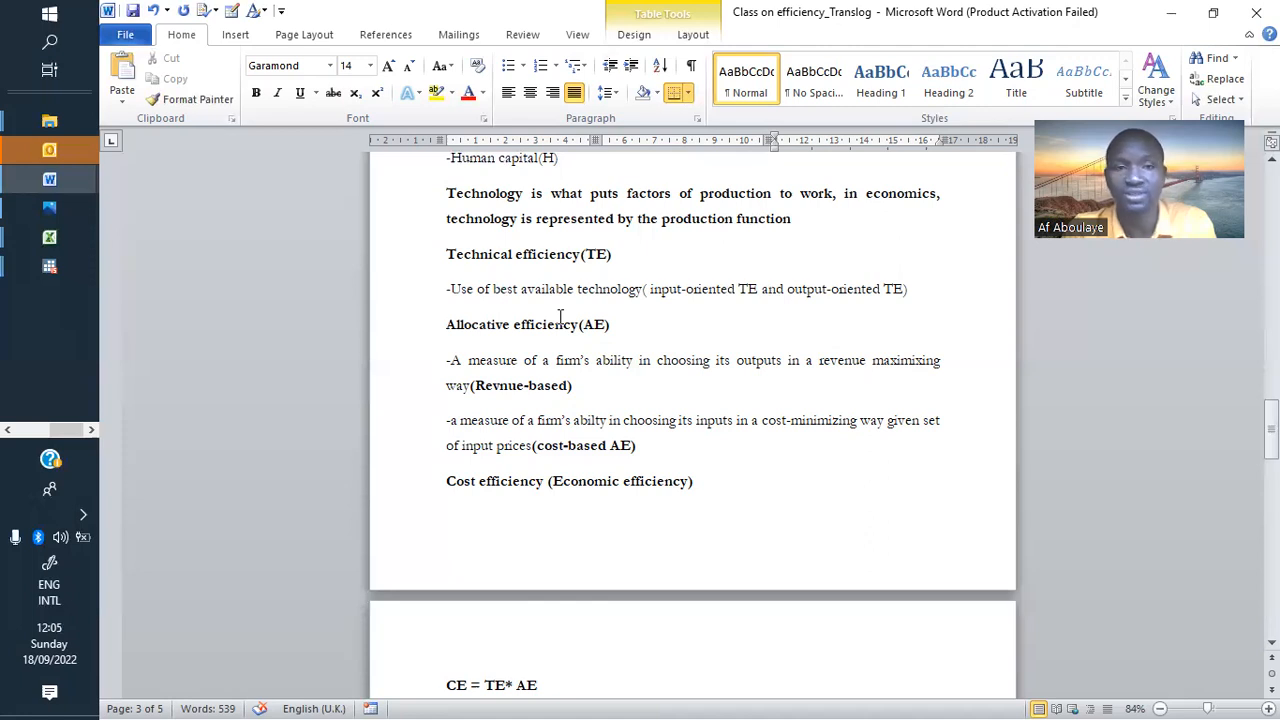
mouse_move(631, 379)
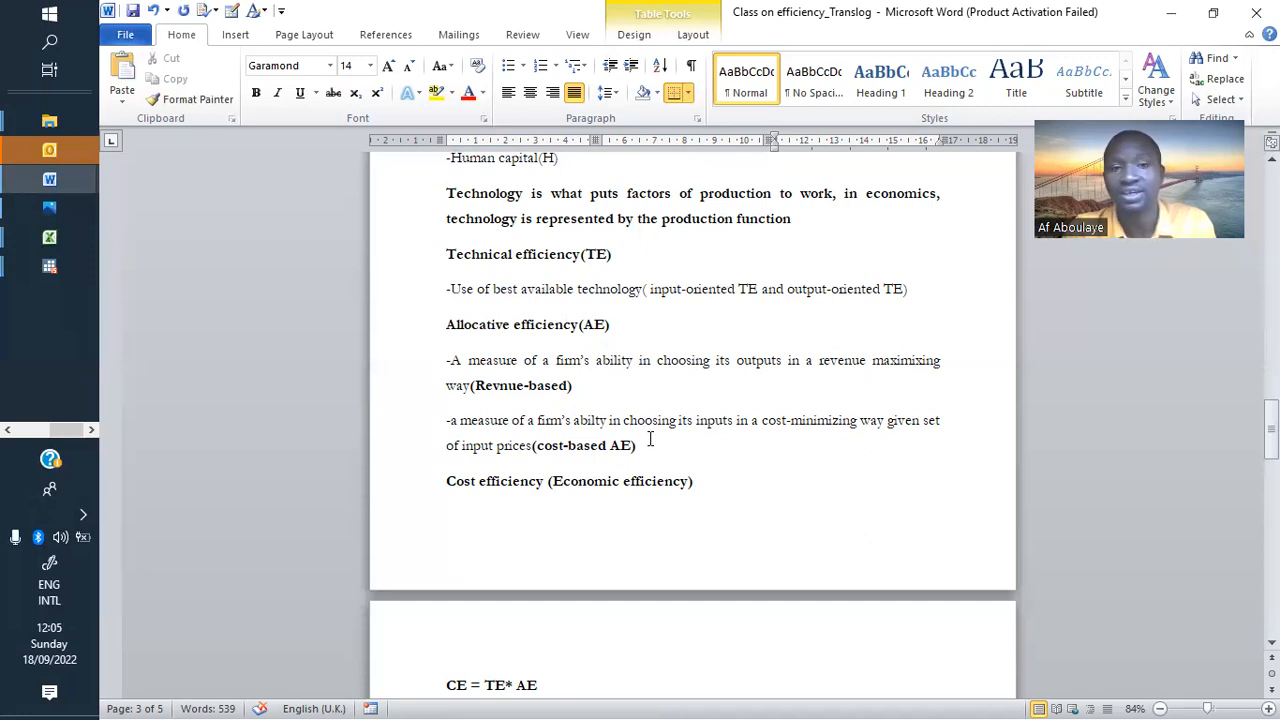
mouse_move(787, 462)
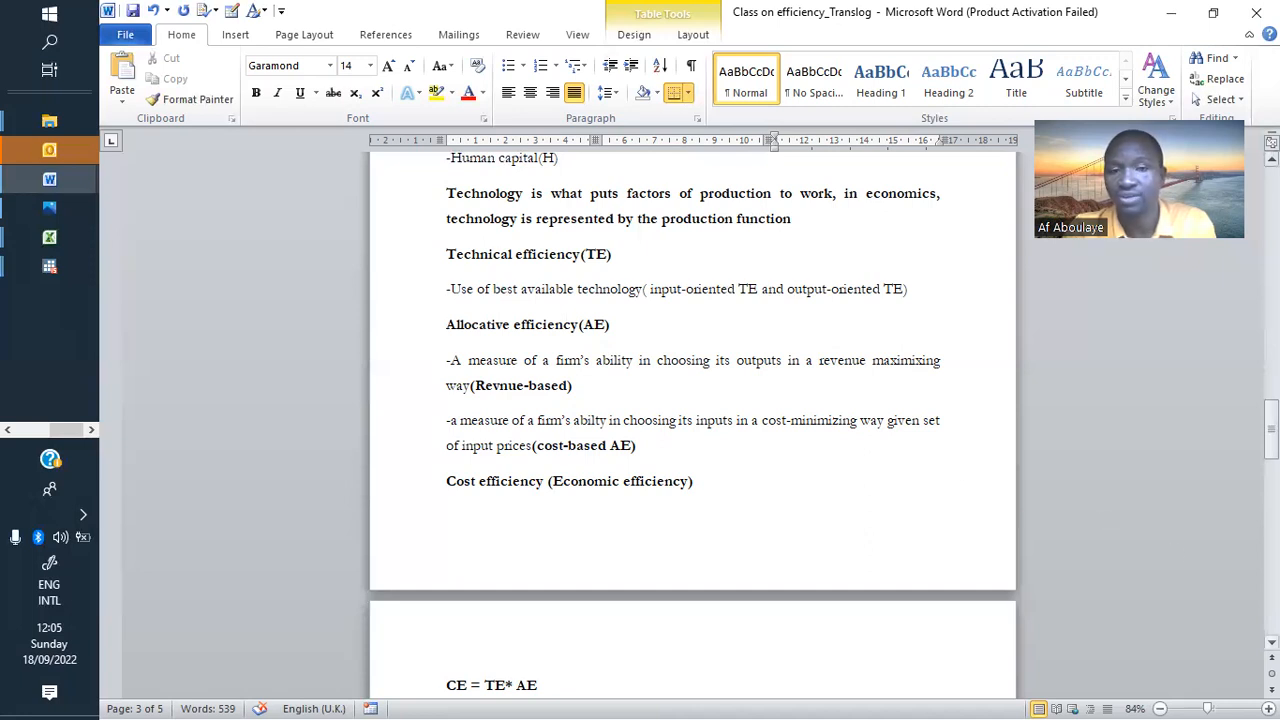
scroll("down", 3)
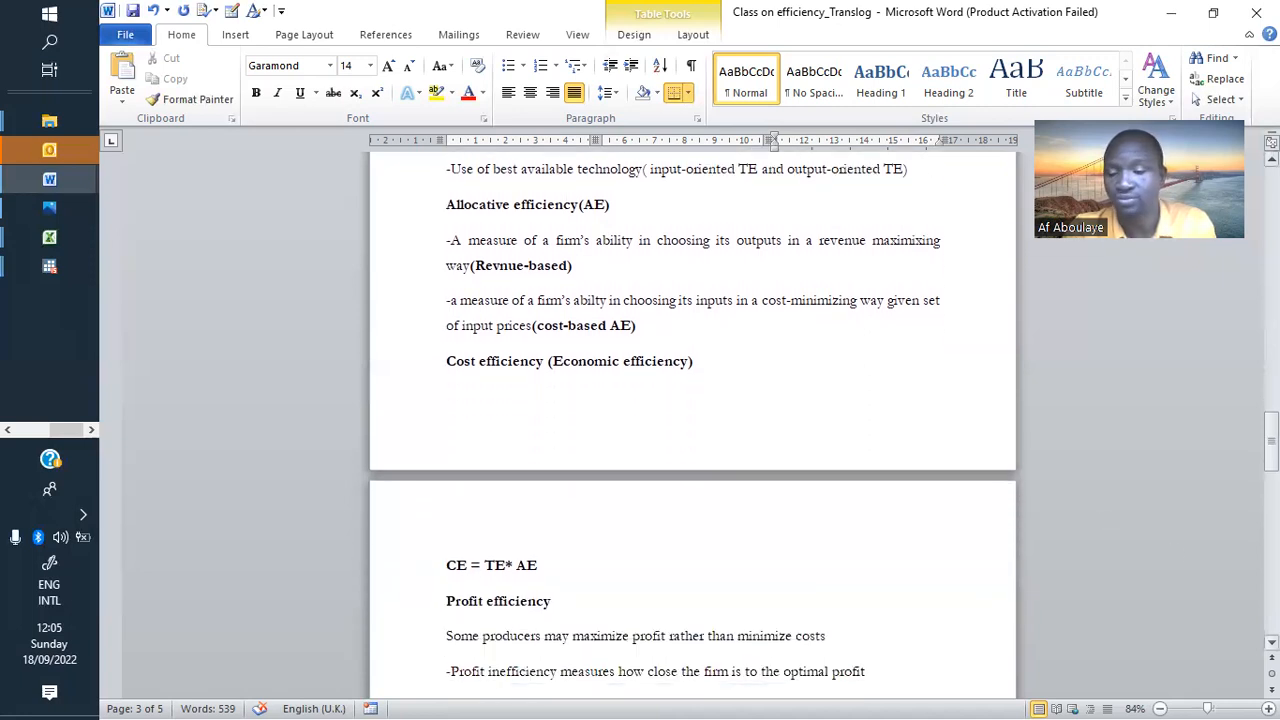
Step: Delete the Algeria wheat case and 1998–2015 period so the data sentence ends at ILOSTAT
scroll("down", 3)
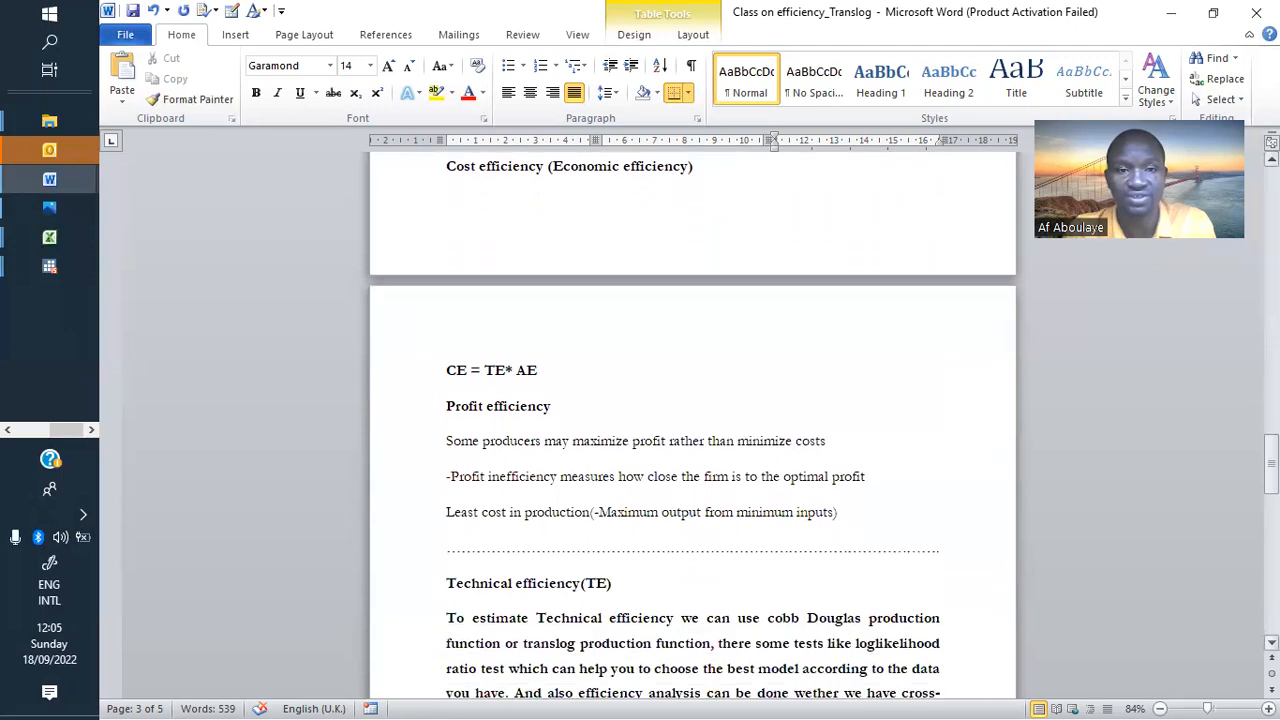
scroll("down", 3)
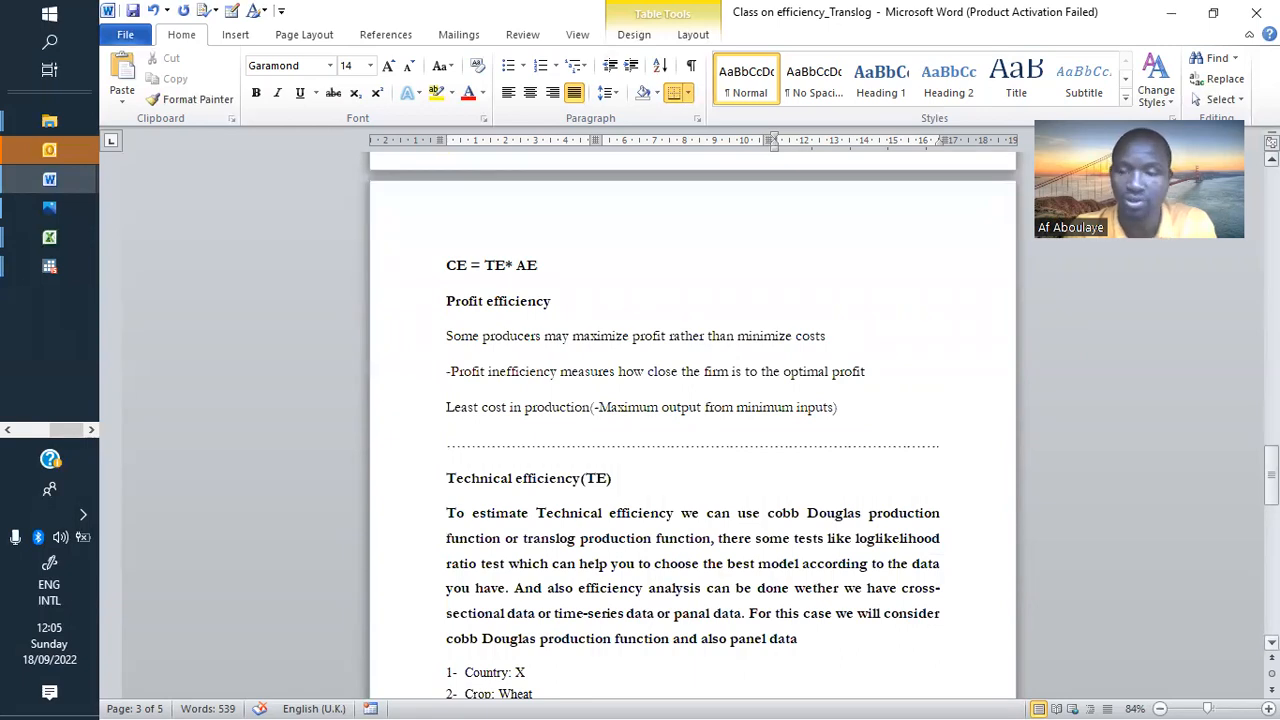
scroll("down", 3)
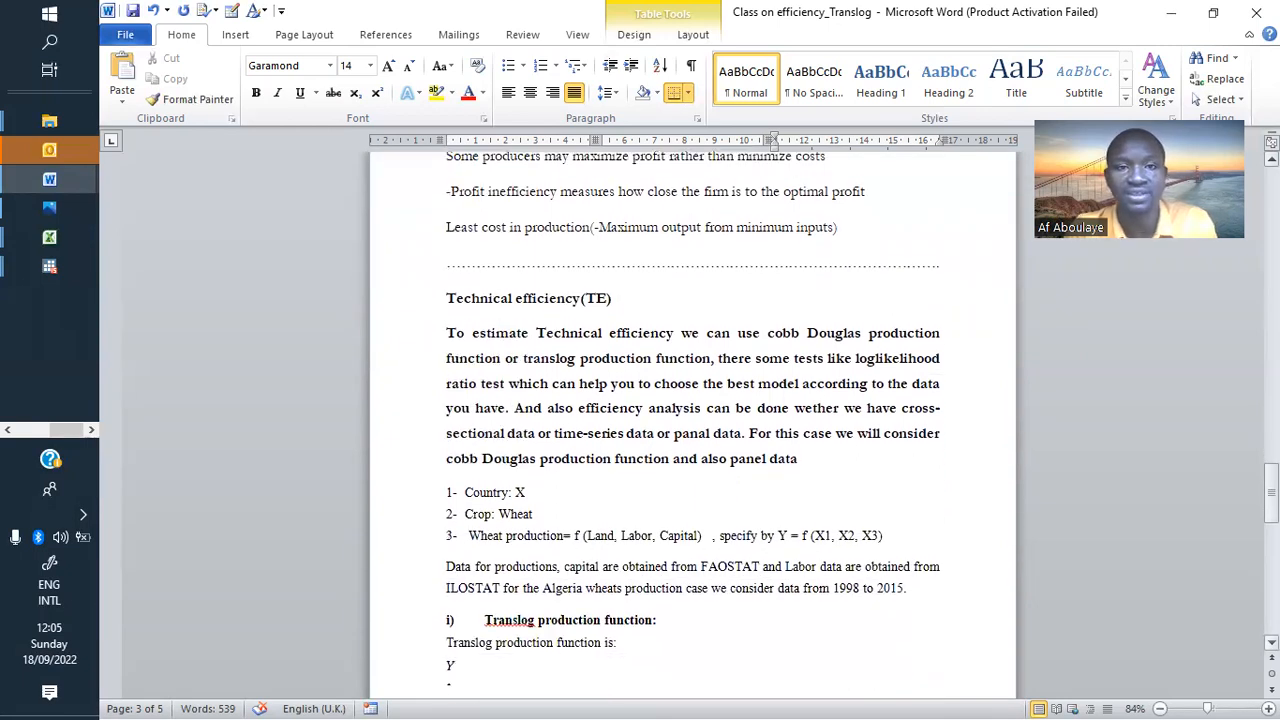
scroll("down", 3)
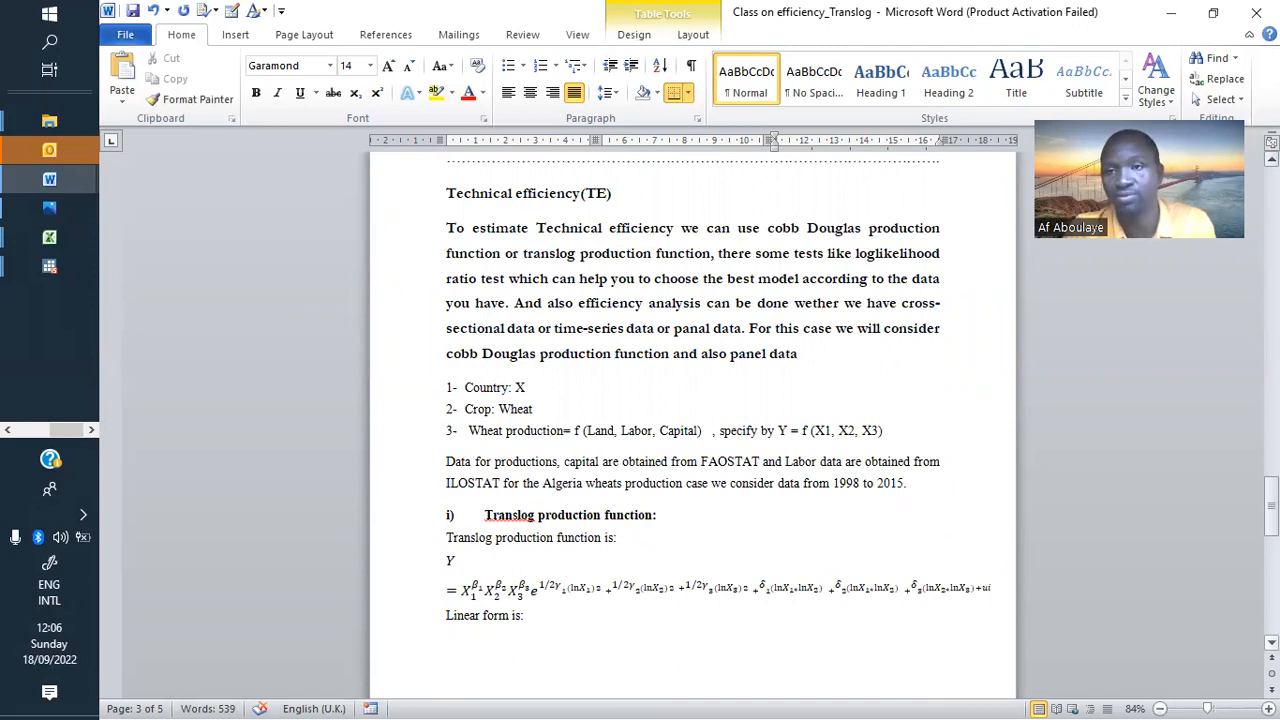
mouse_move(917, 494)
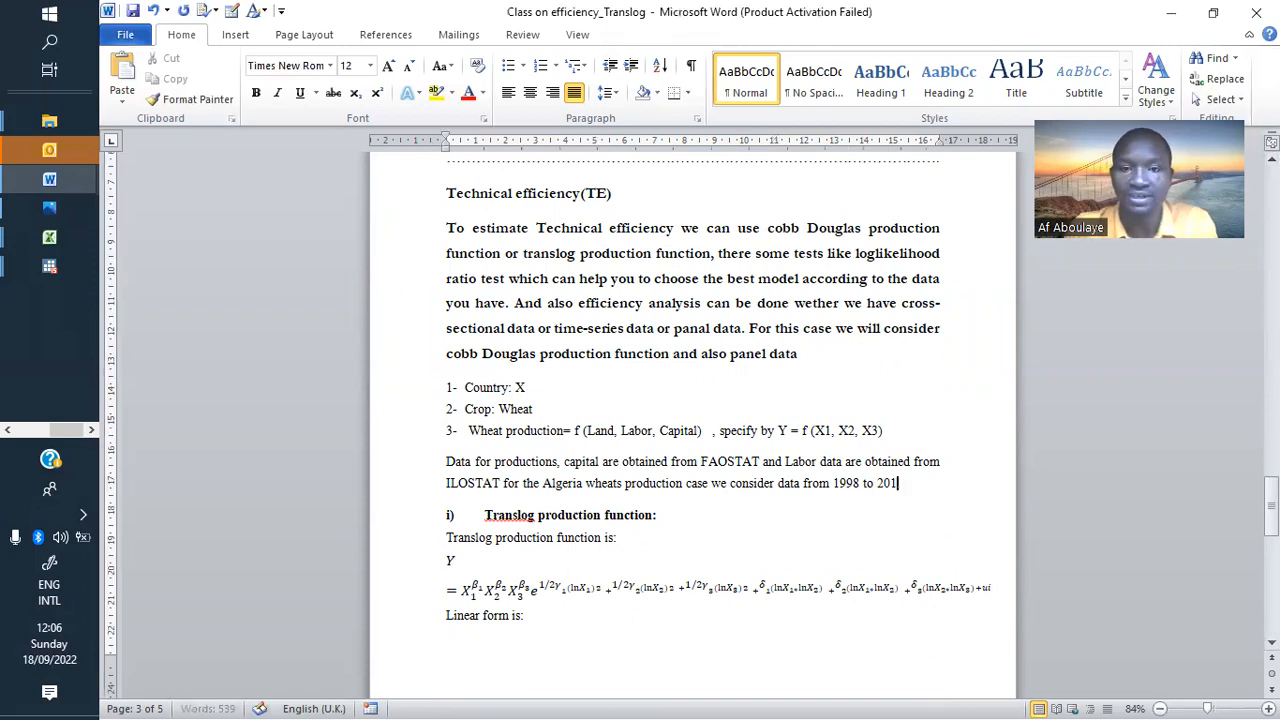
key("BackSpace")
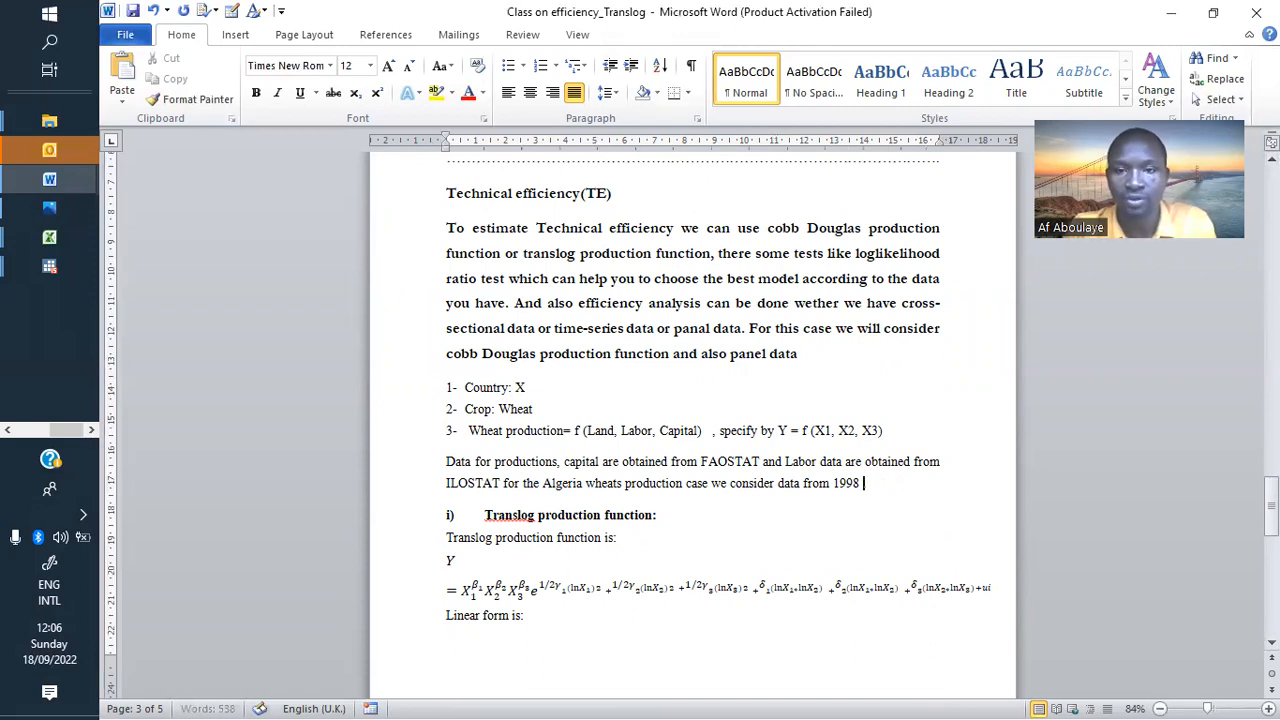
key("BackSpace")
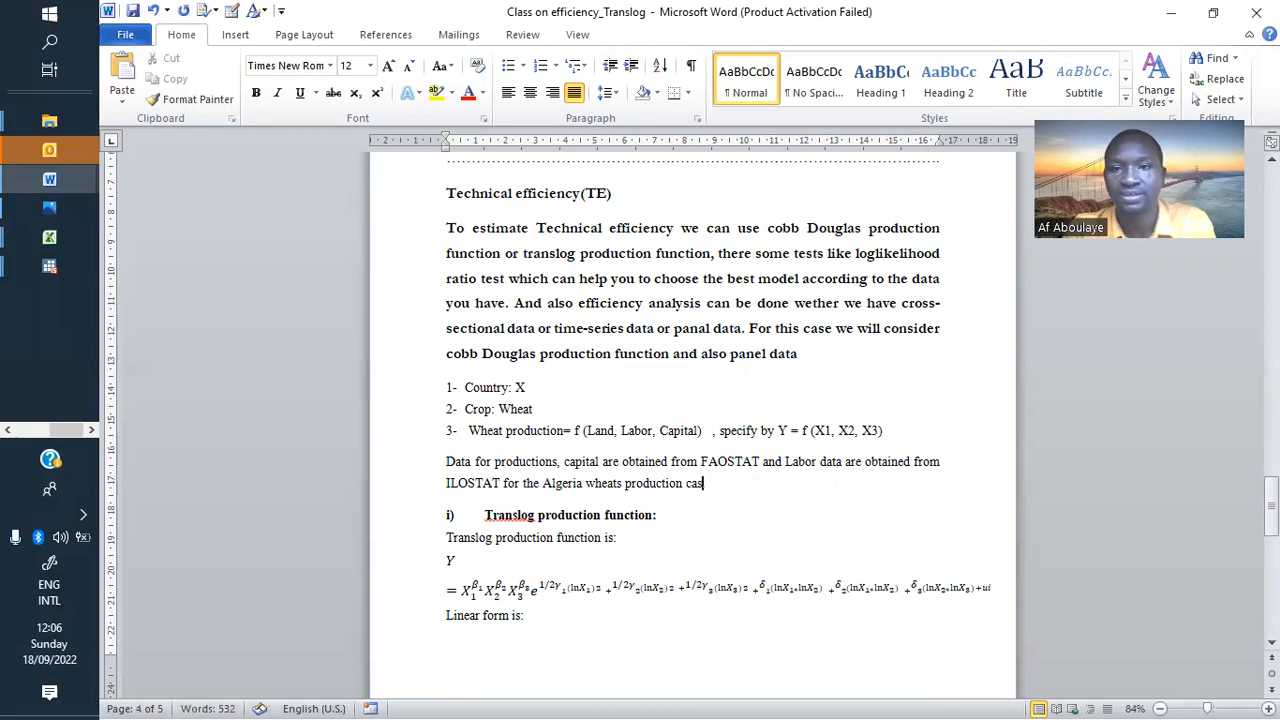
key("BackSpace")
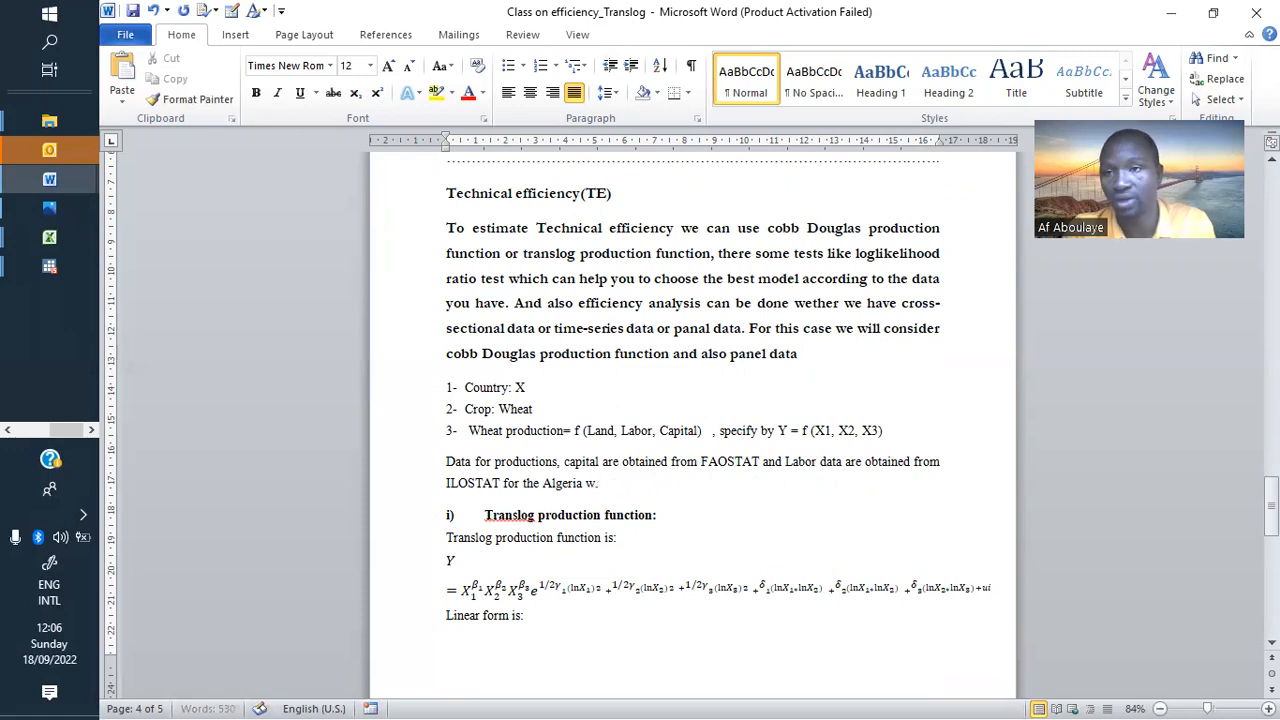
key("BackSpace")
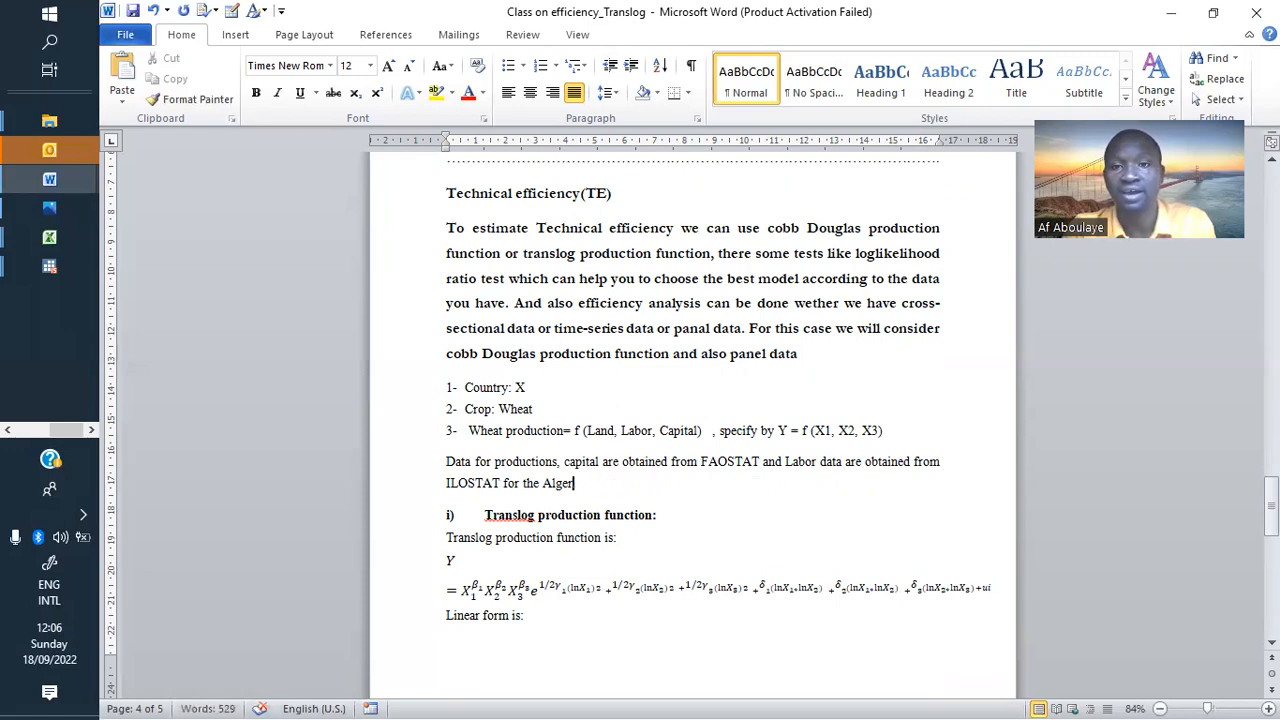
key("BackSpace")
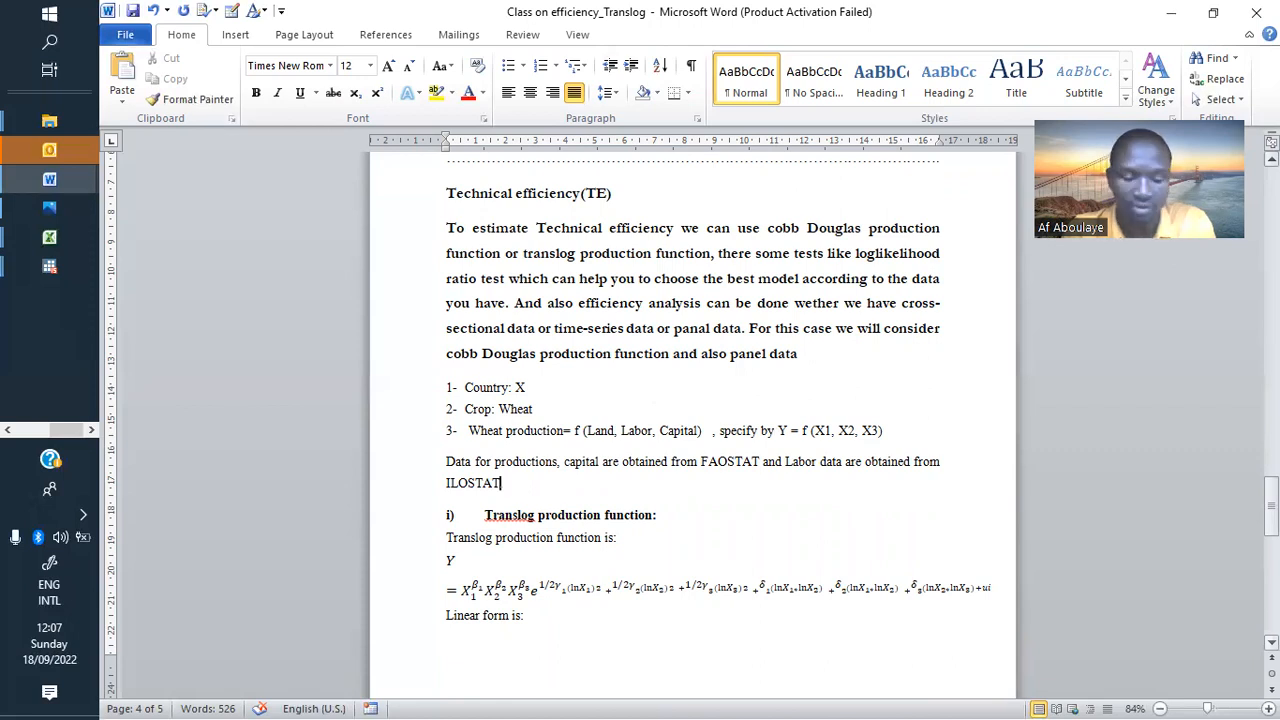
Step: Scroll down to the log-linear translog equation and its variable definitions
scroll("down", 3)
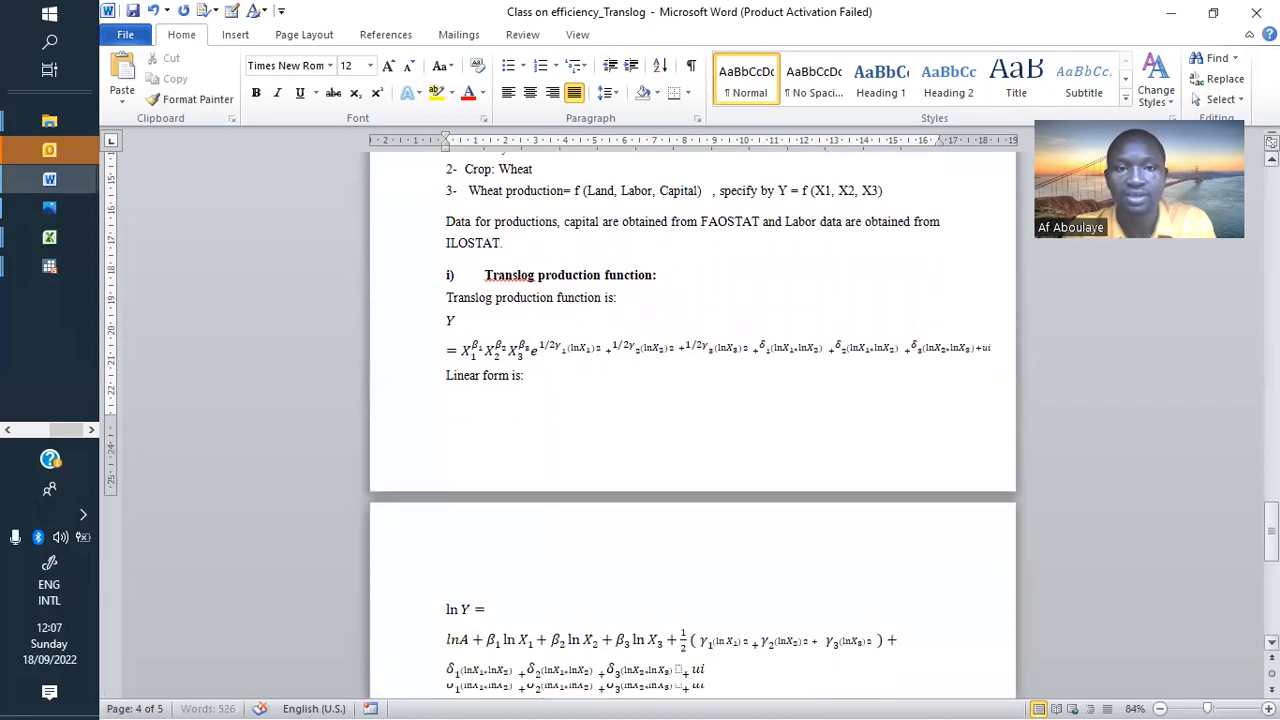
scroll("down", 3)
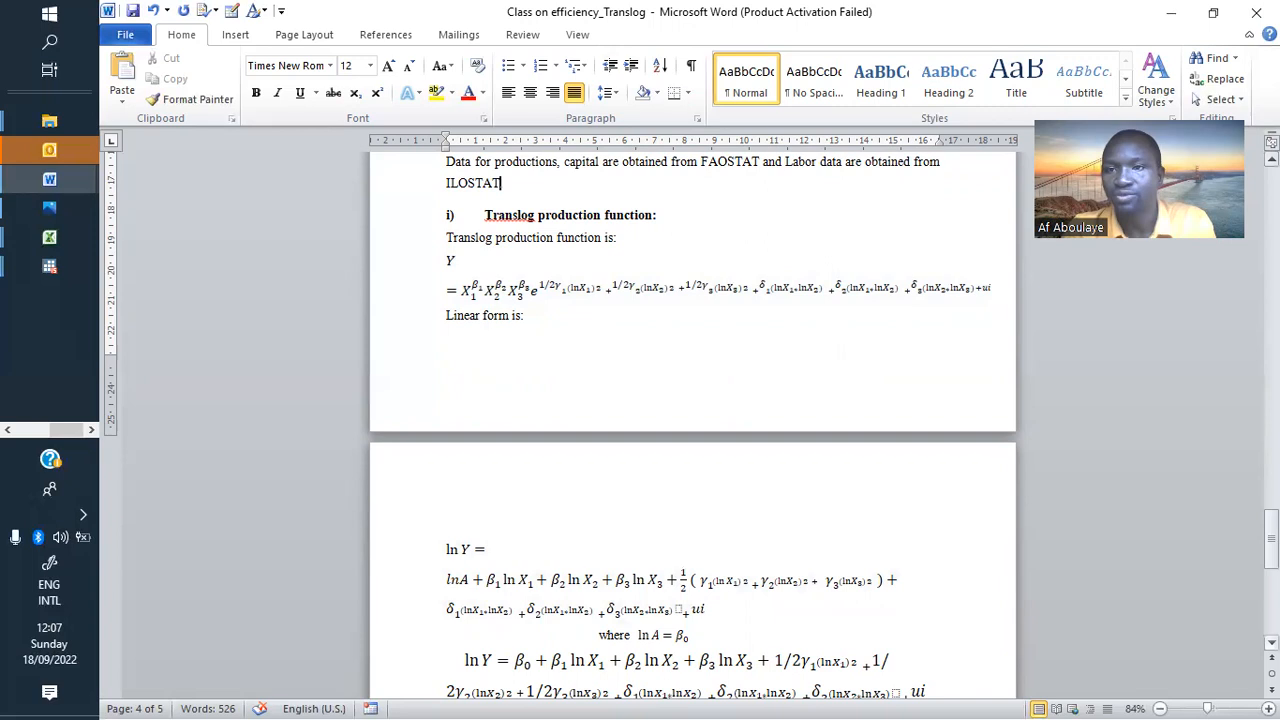
scroll("down", 3)
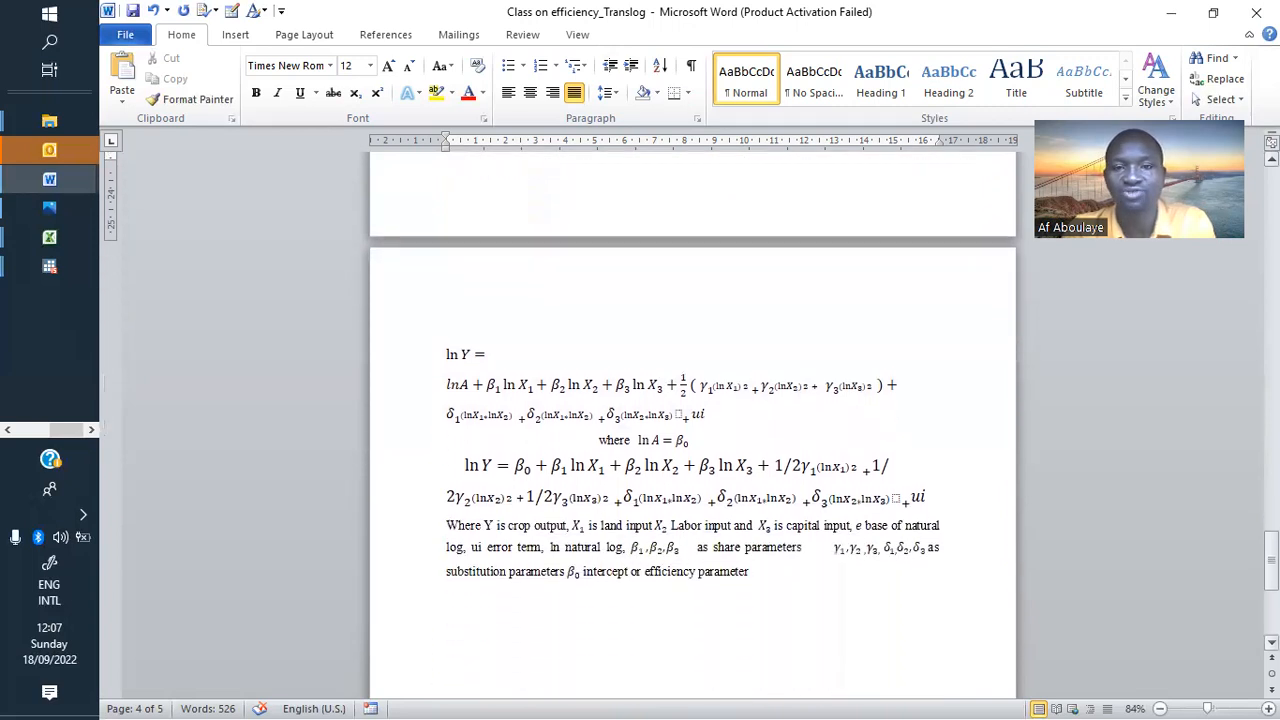
scroll("down", 3)
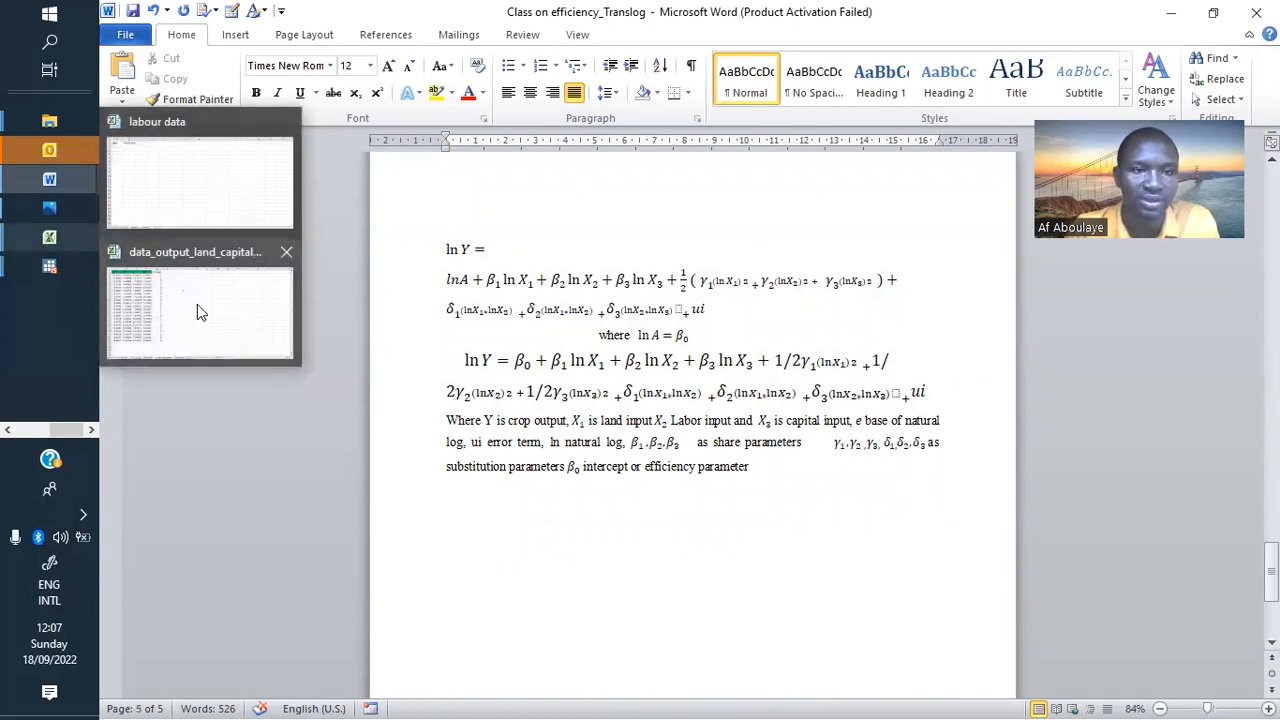
Step: Switch to the data_output Excel workbook and scroll across its columns
left_click(200, 312)
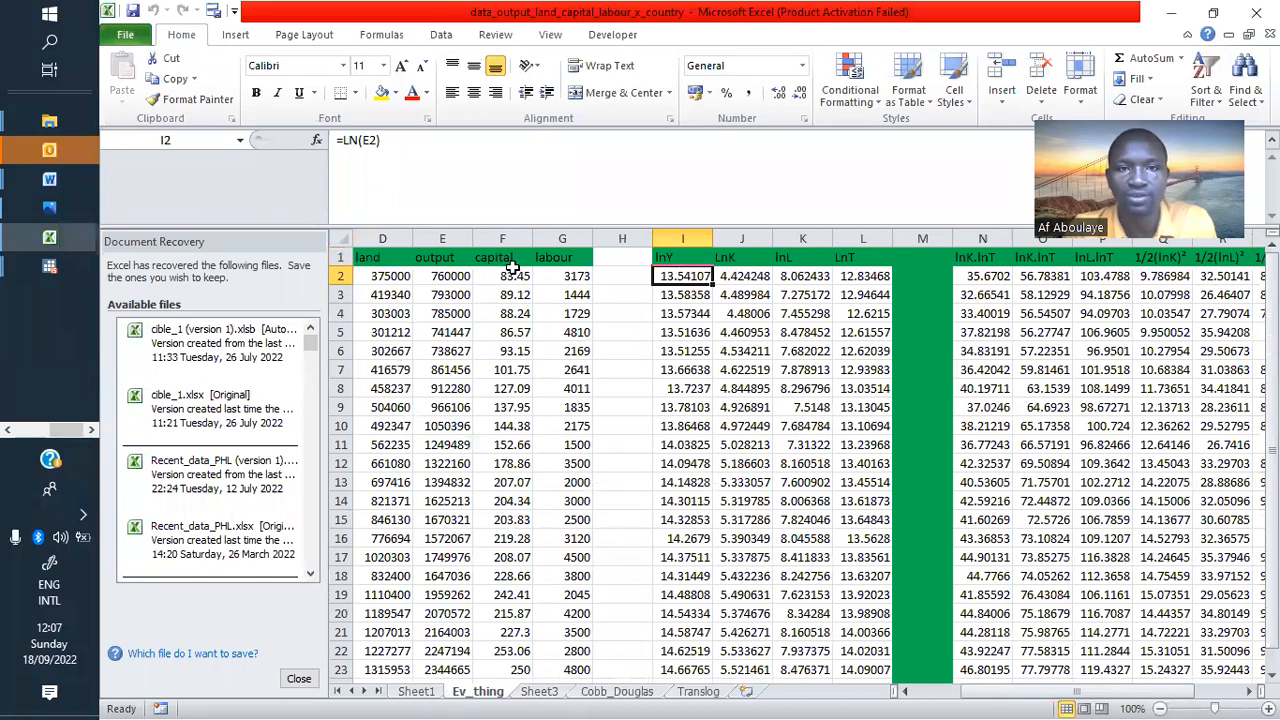
mouse_move(582, 280)
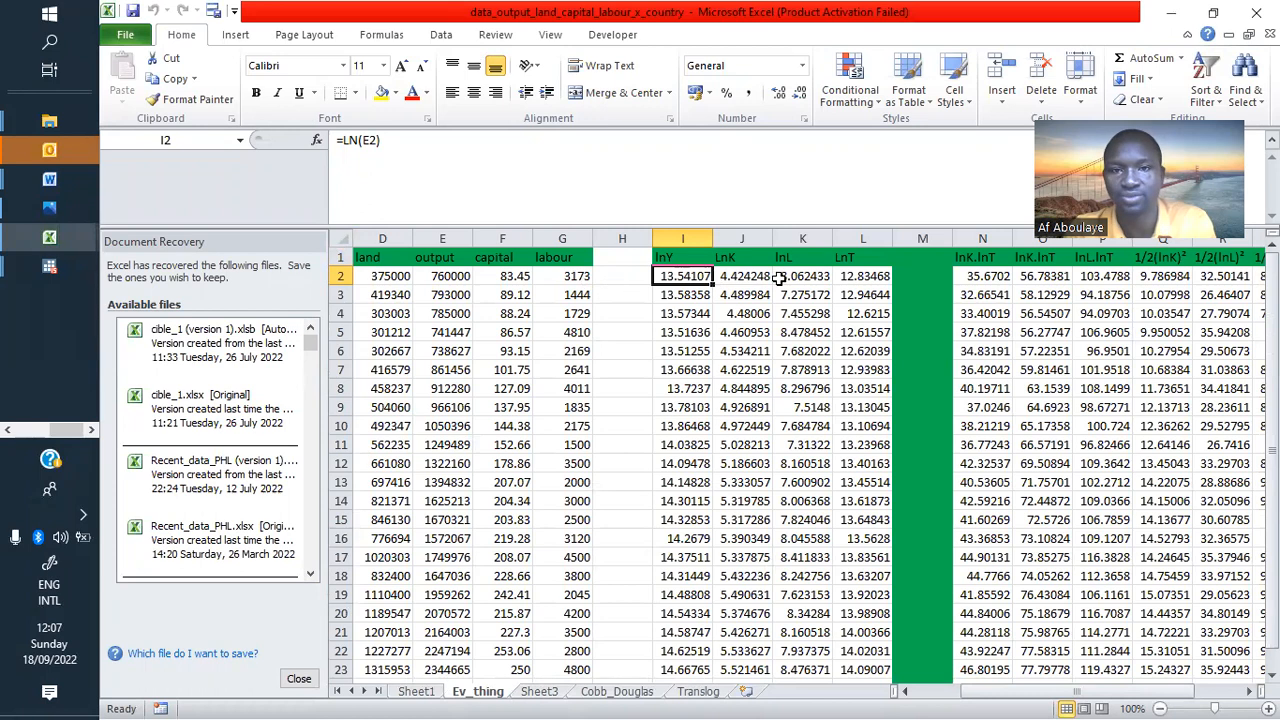
mouse_move(730, 276)
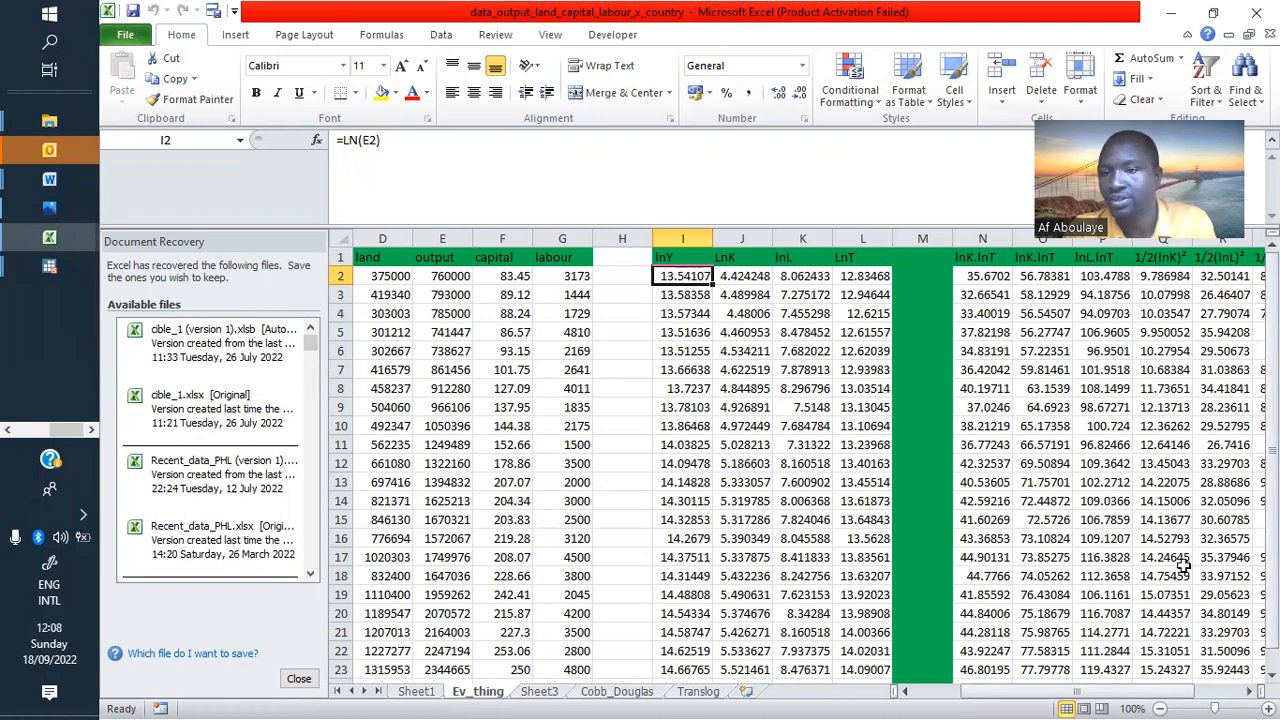
scroll("right", 3)
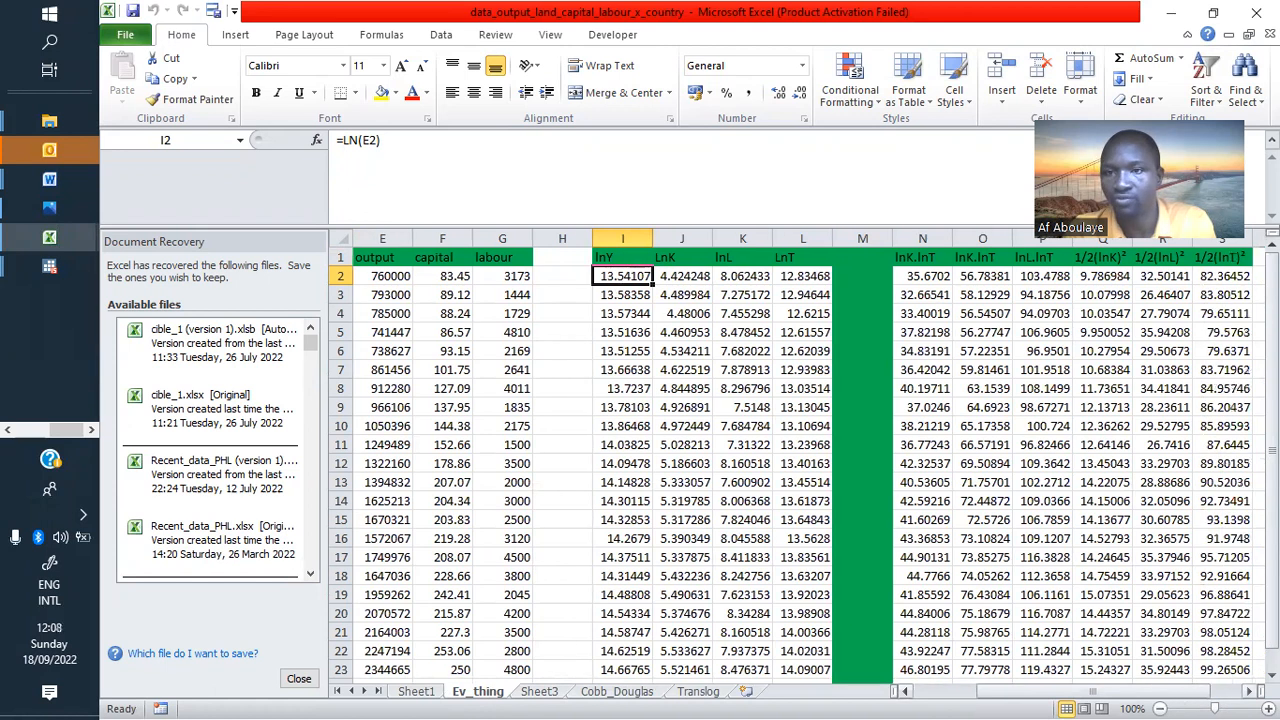
scroll("right", 3)
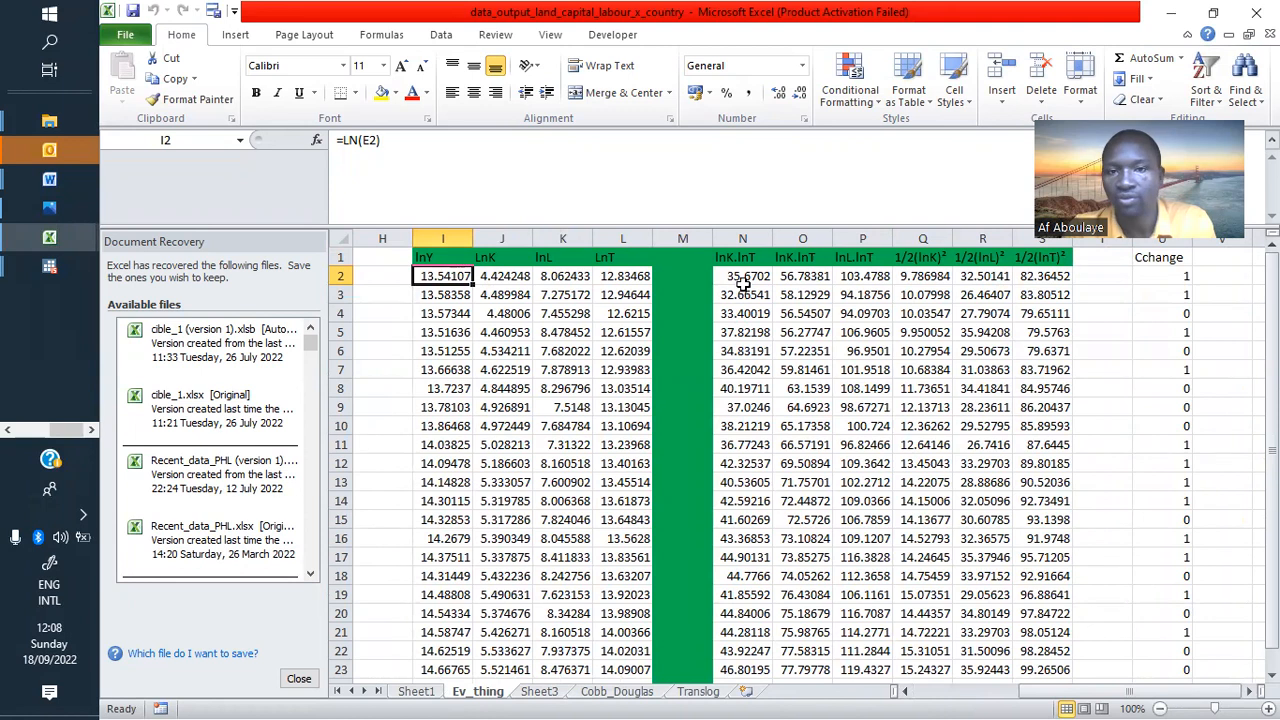
mouse_move(770, 277)
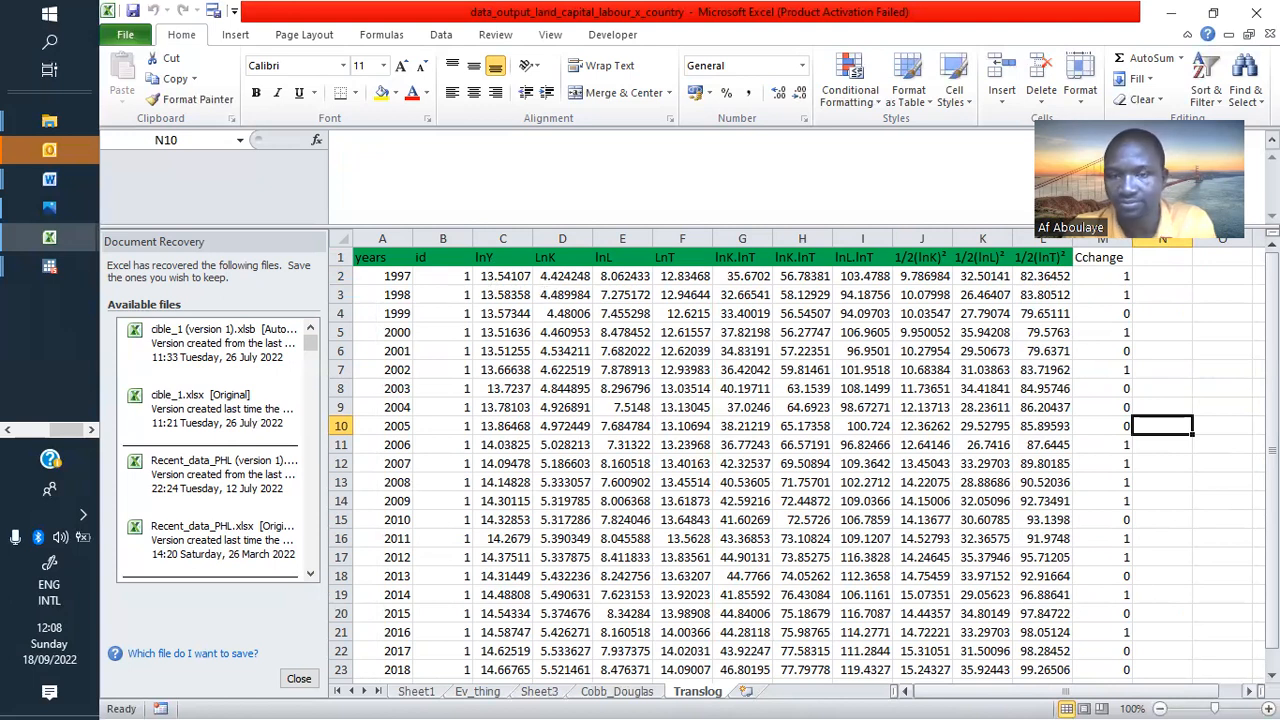
Step: Select the Translog data block from lnY through Cchange, headers included, for copying
scroll("right", 3)
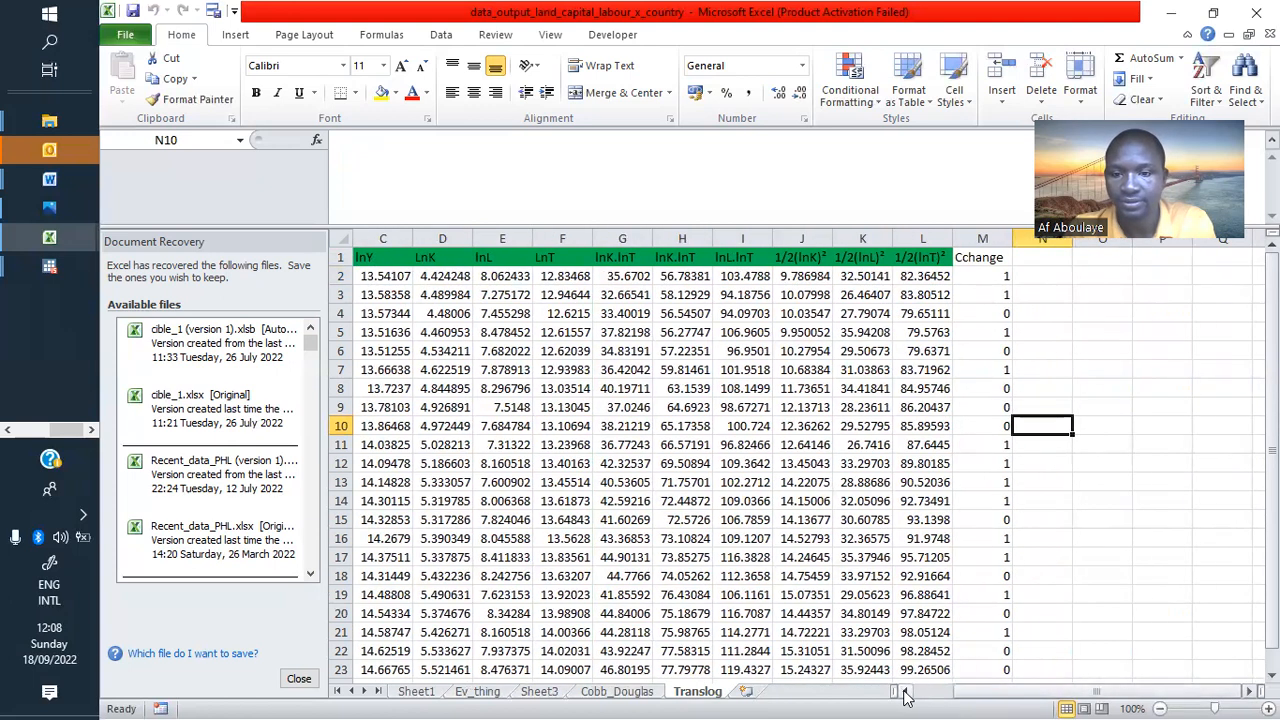
scroll("left", 3)
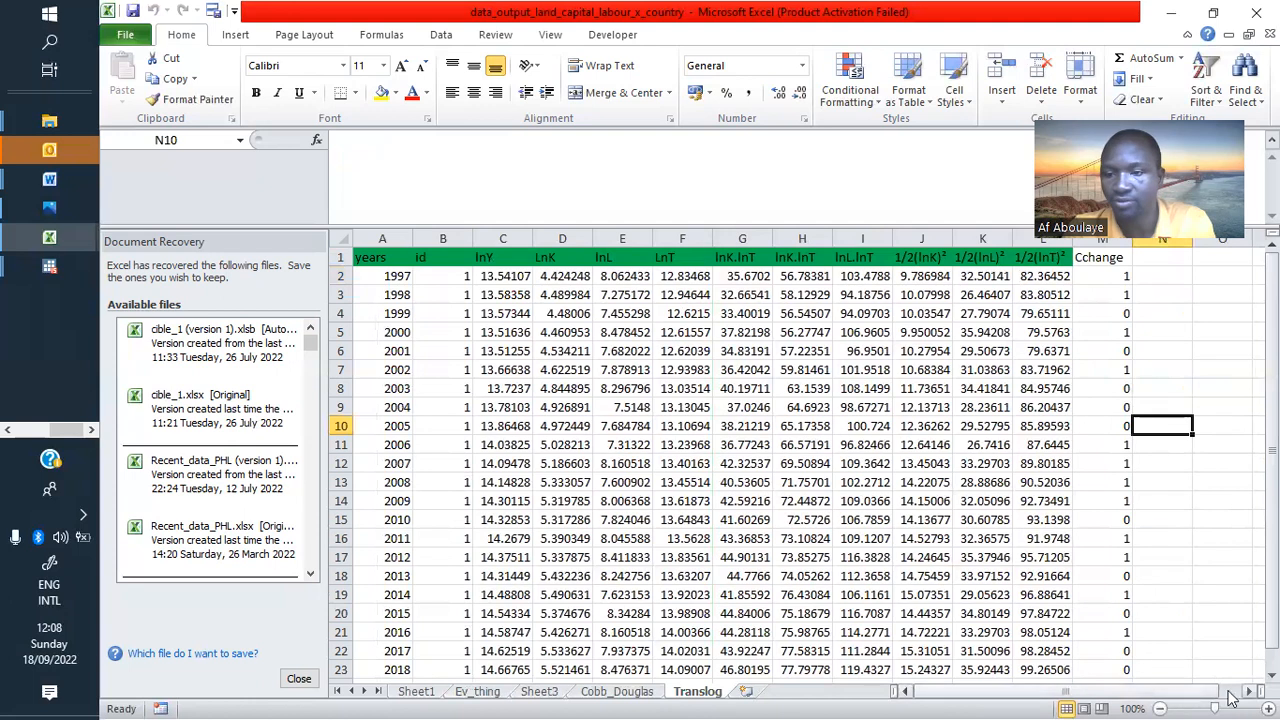
scroll("right", 3)
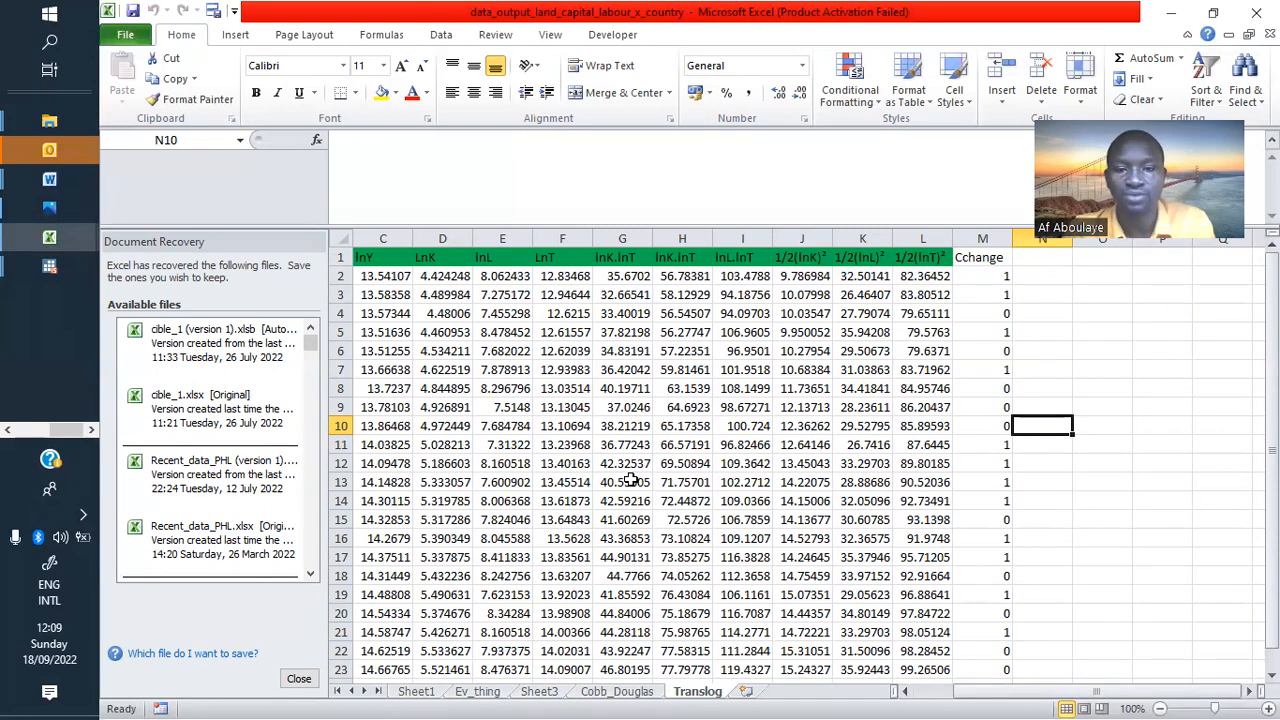
mouse_move(420, 345)
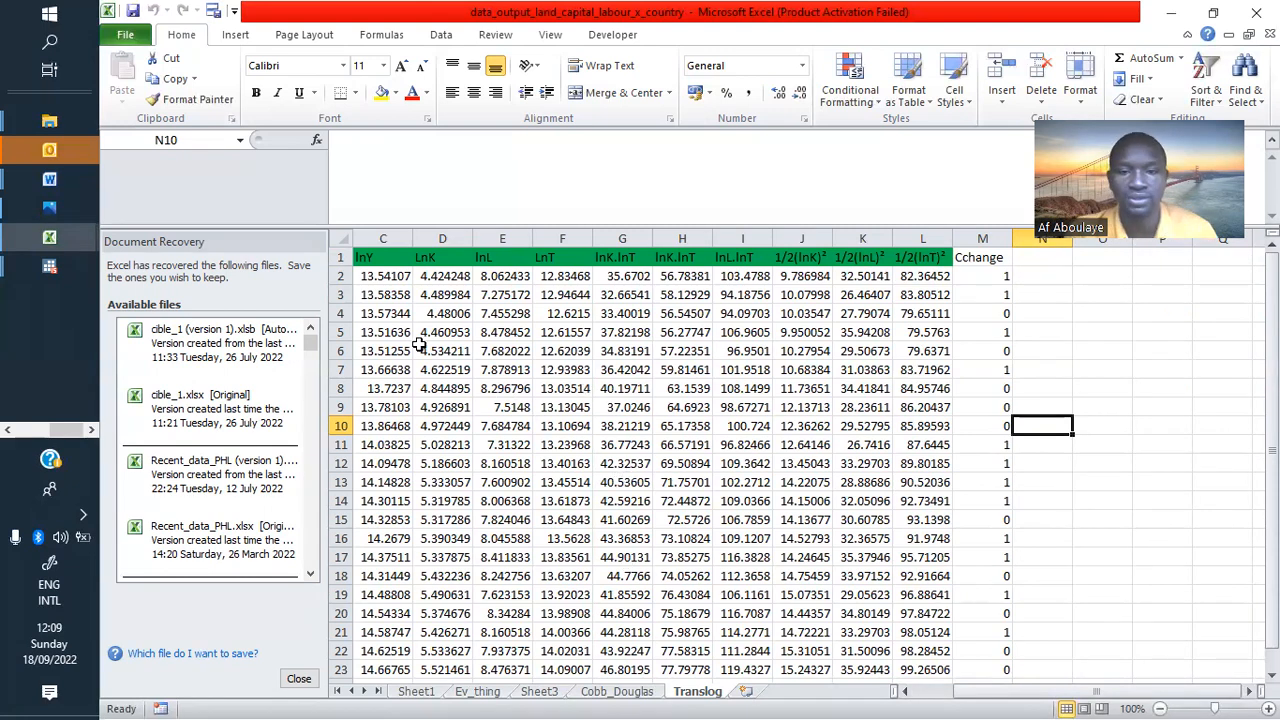
left_click_drag(383, 257, 922, 482)
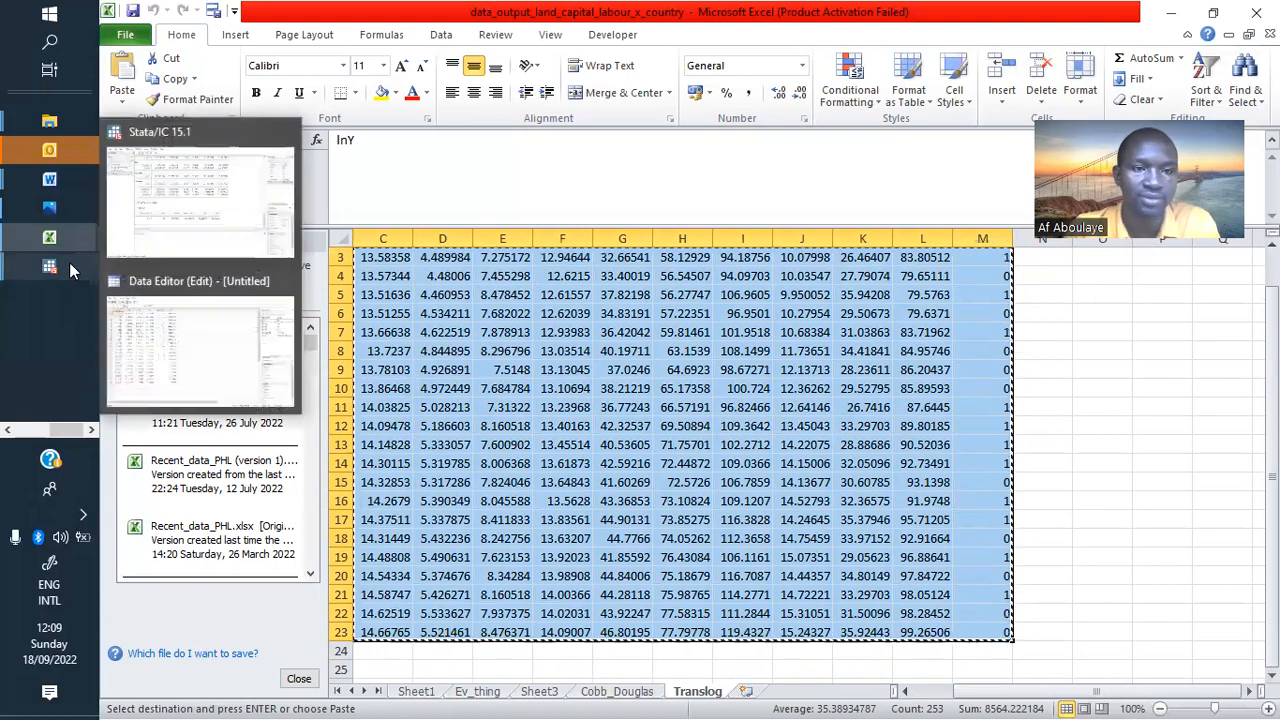
Step: Clear Stata's data and paste in the Translog dataset, accepting the variable-naming warning
left_click(48, 266)
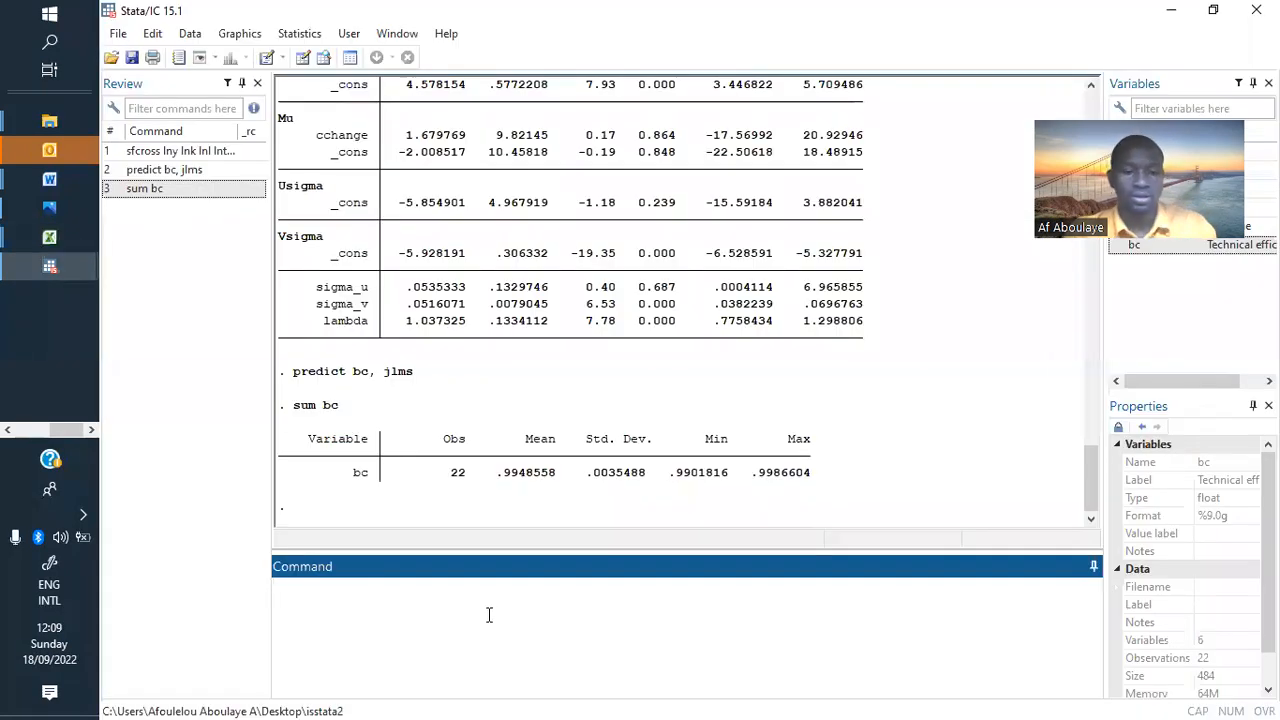
type("clear")
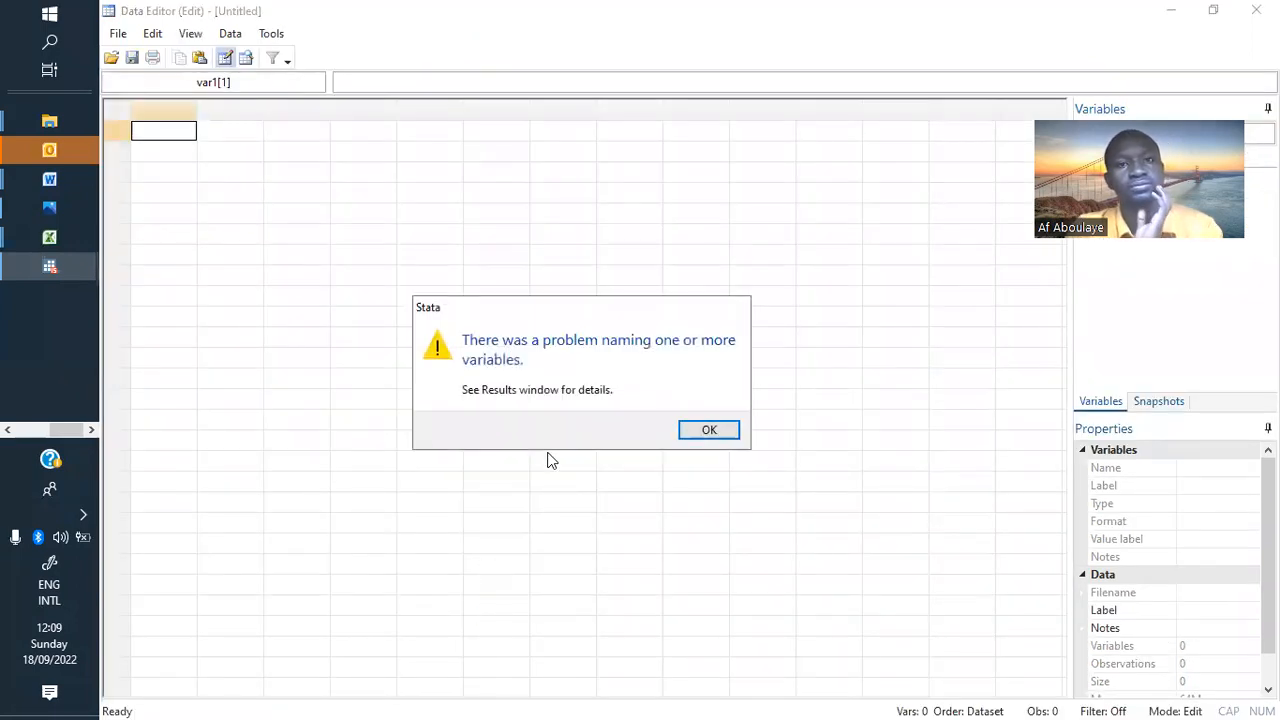
left_click(708, 430)
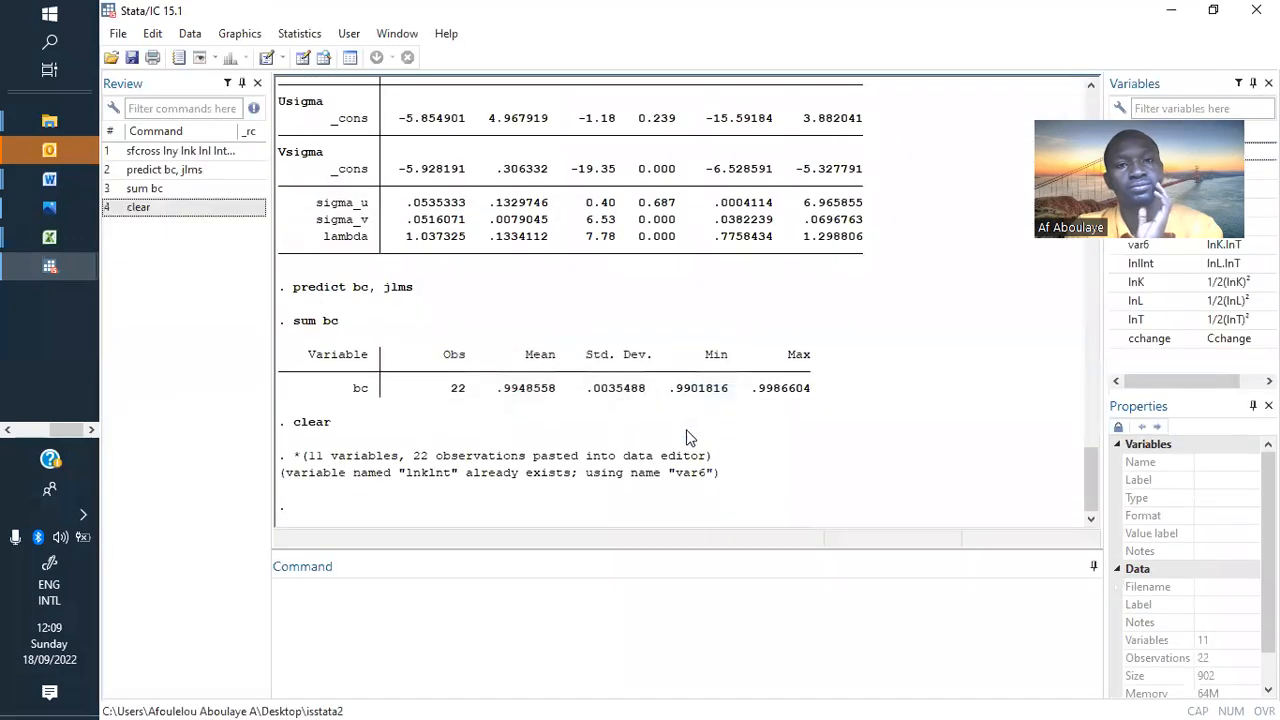
mouse_move(580, 525)
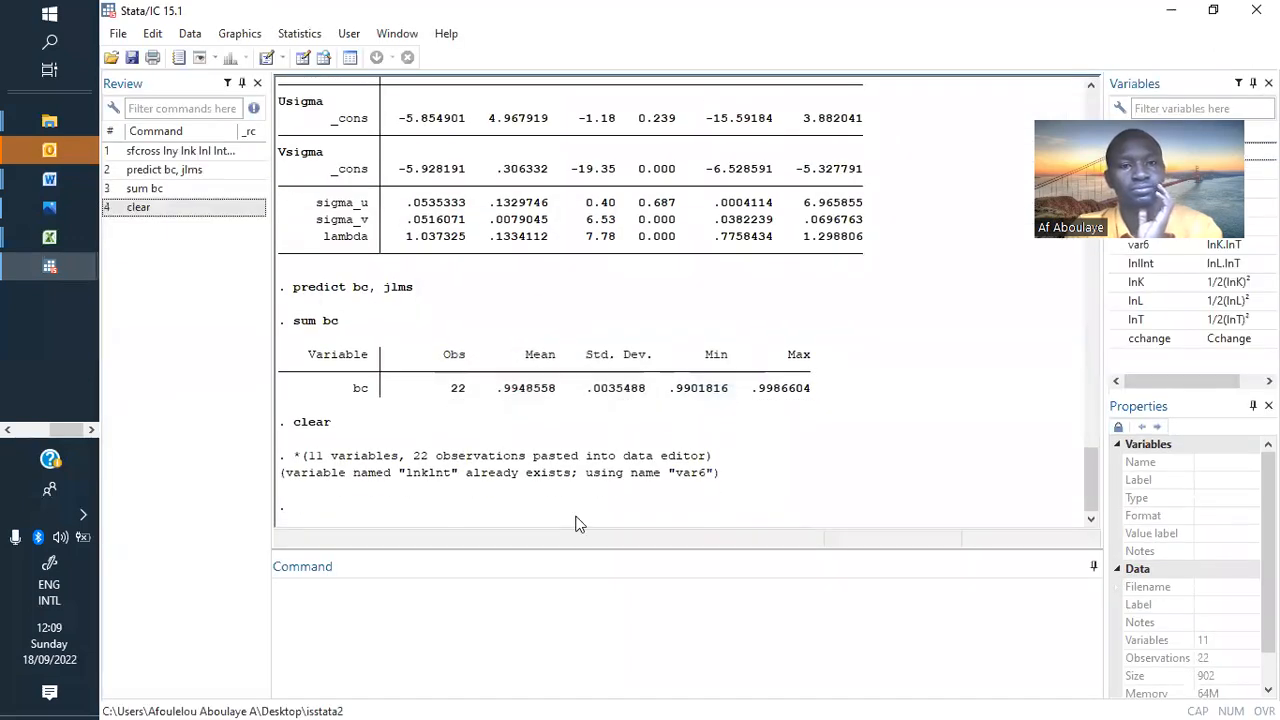
mouse_move(578, 566)
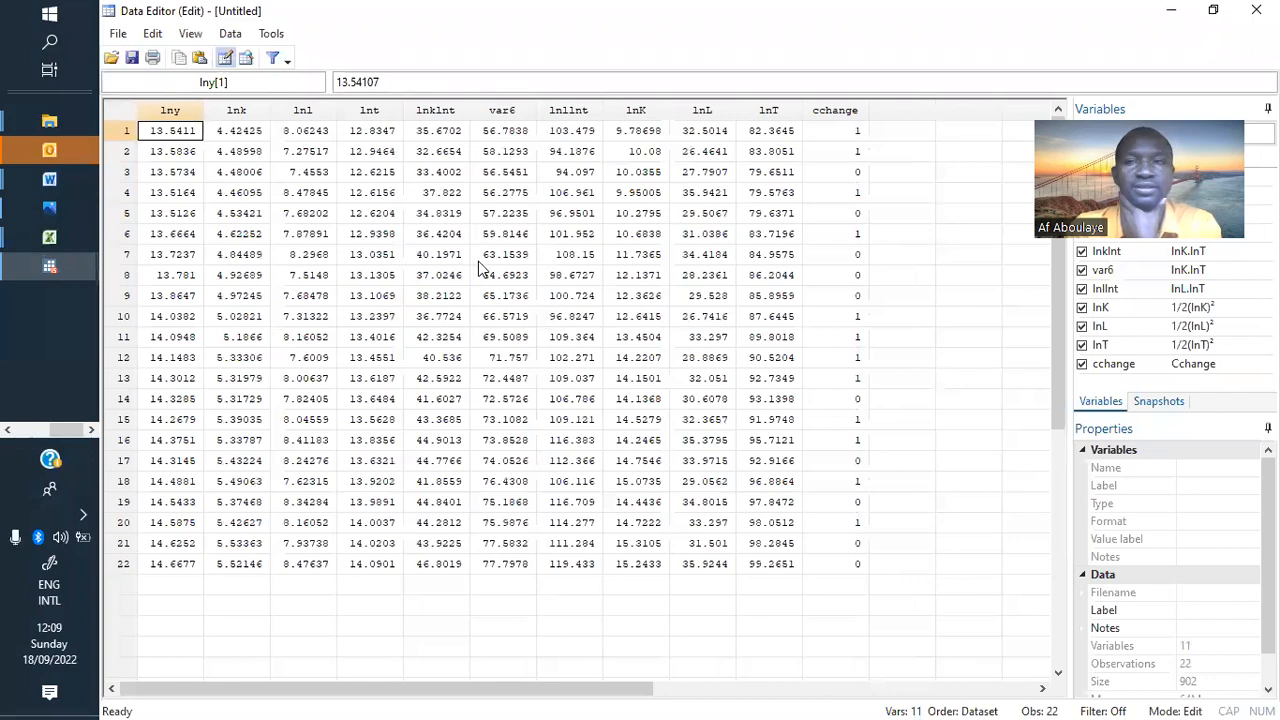
mouse_move(535, 303)
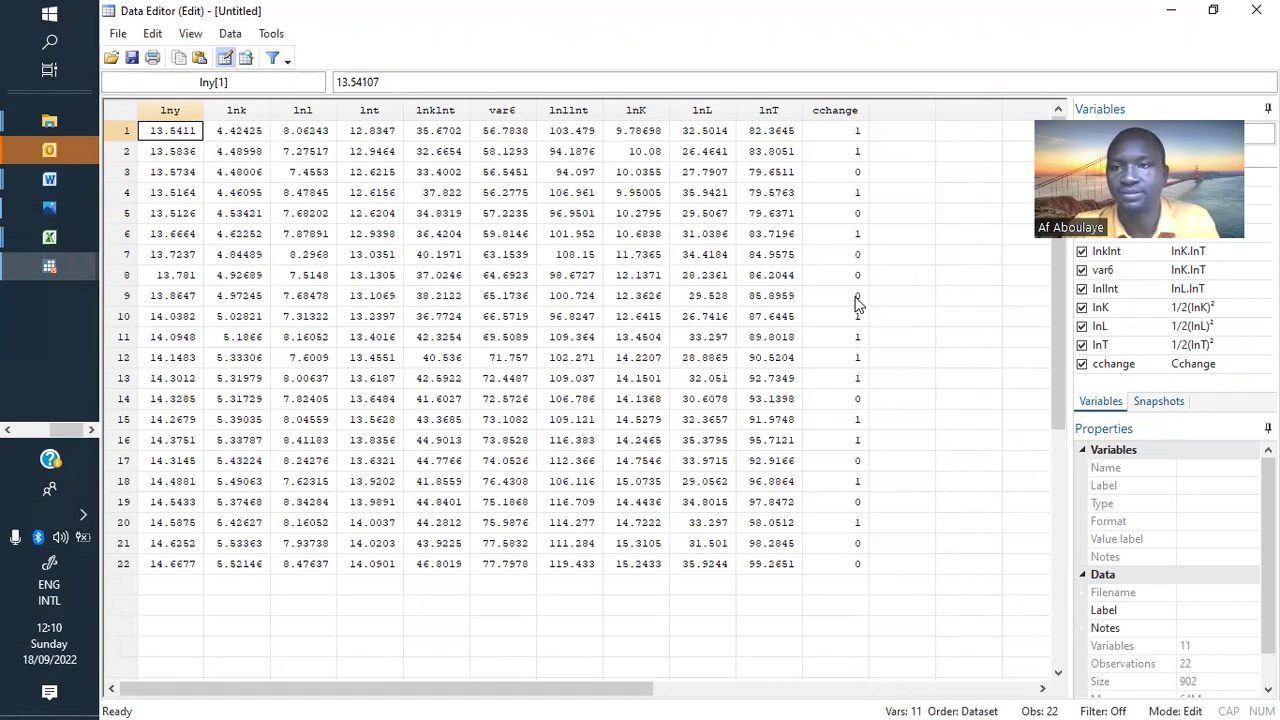
mouse_move(96, 261)
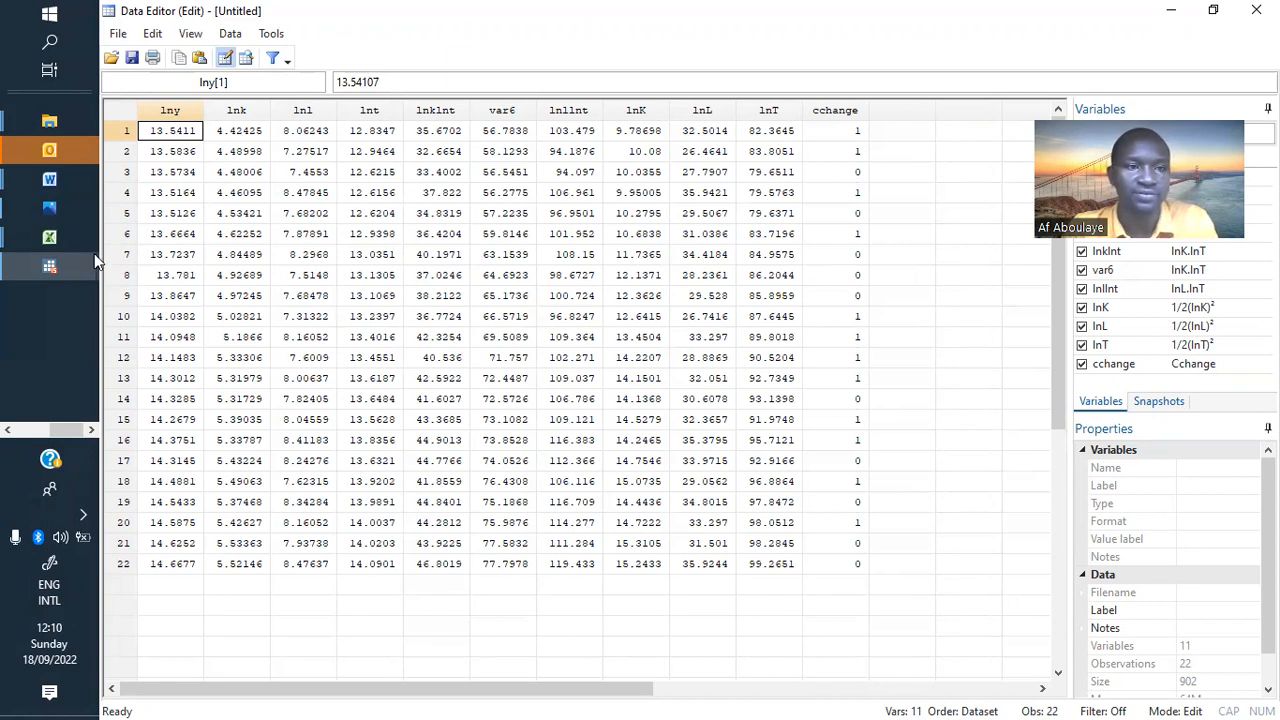
mouse_move(48, 263)
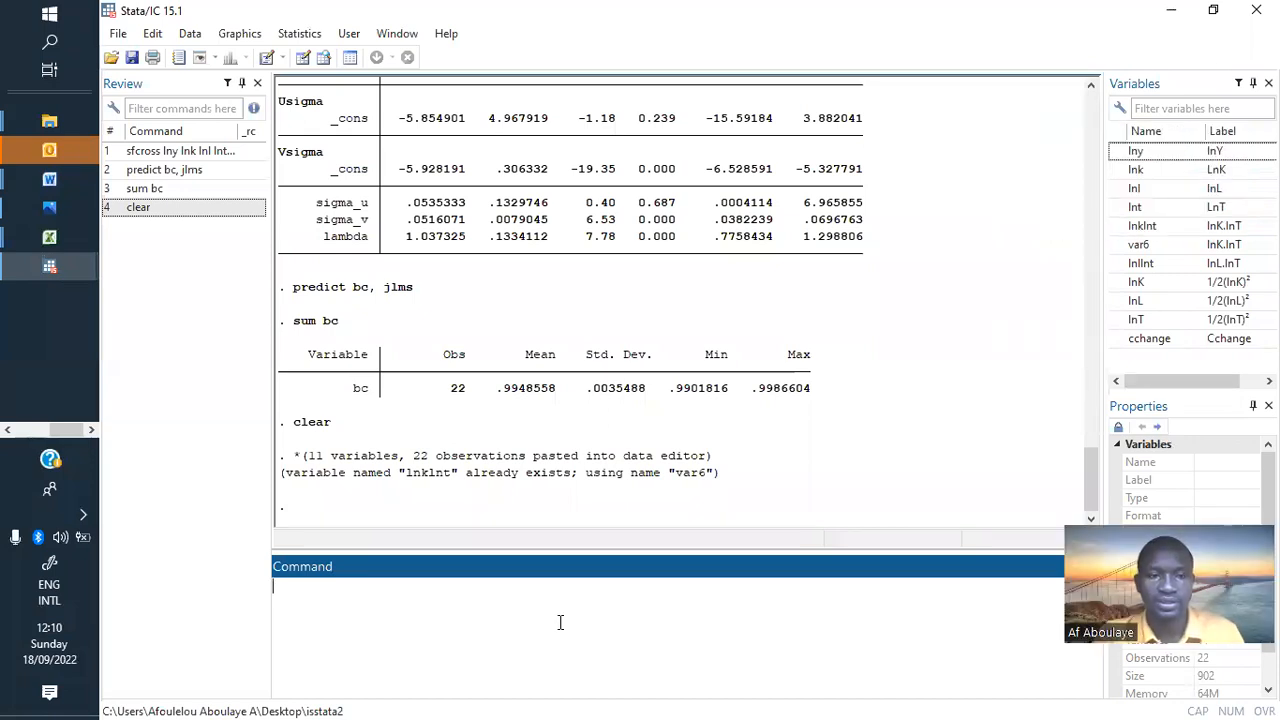
Step: Start an sfcross command with the translog regressors and model(bc)
type("sf")
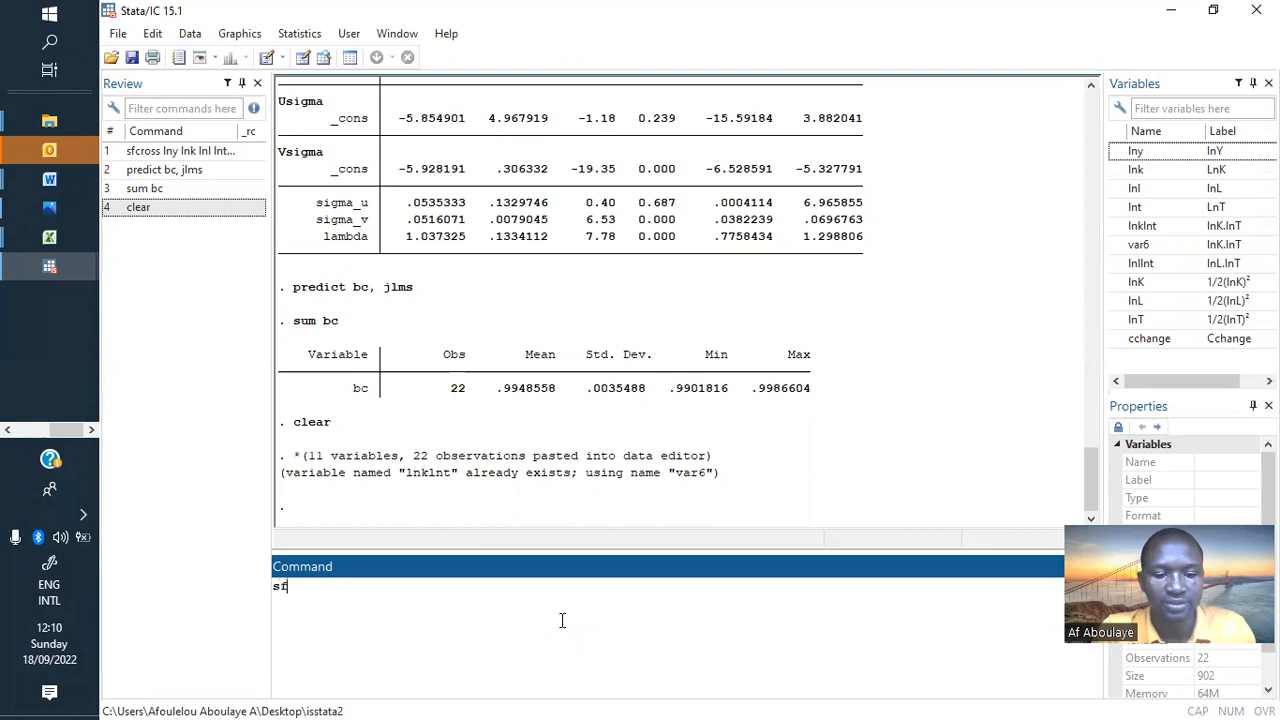
type("cross")
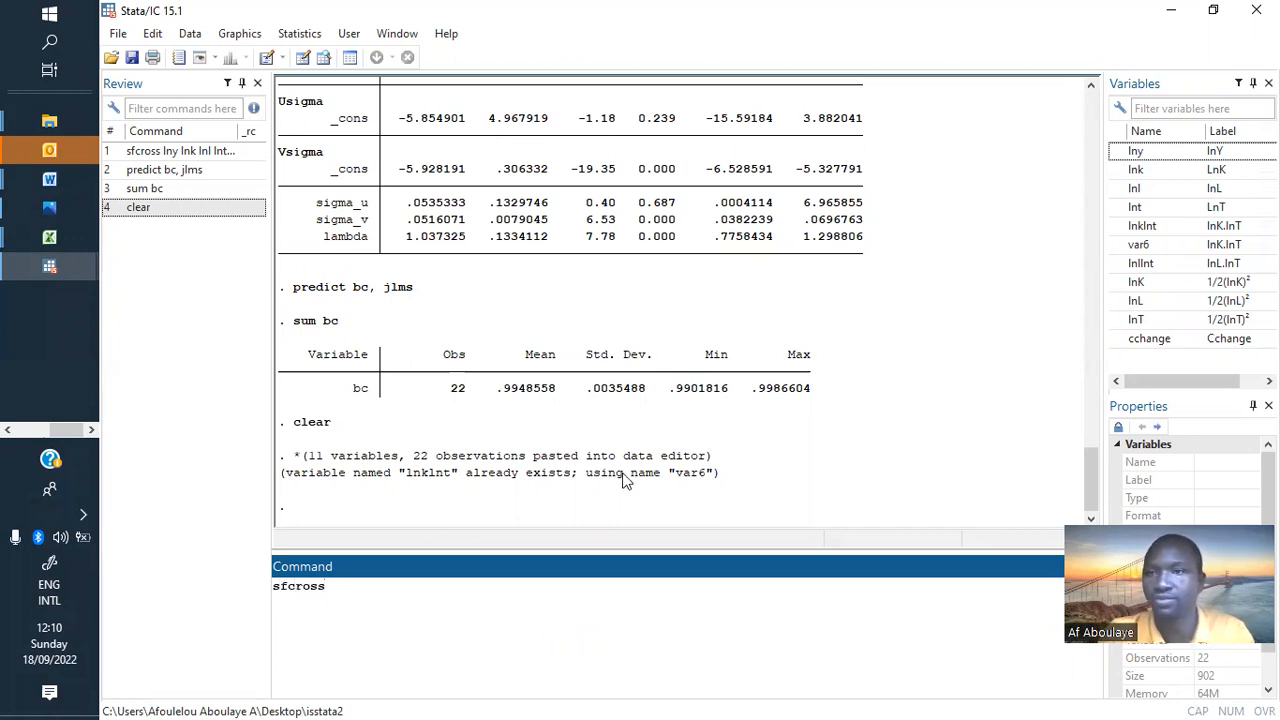
left_click(1135, 151)
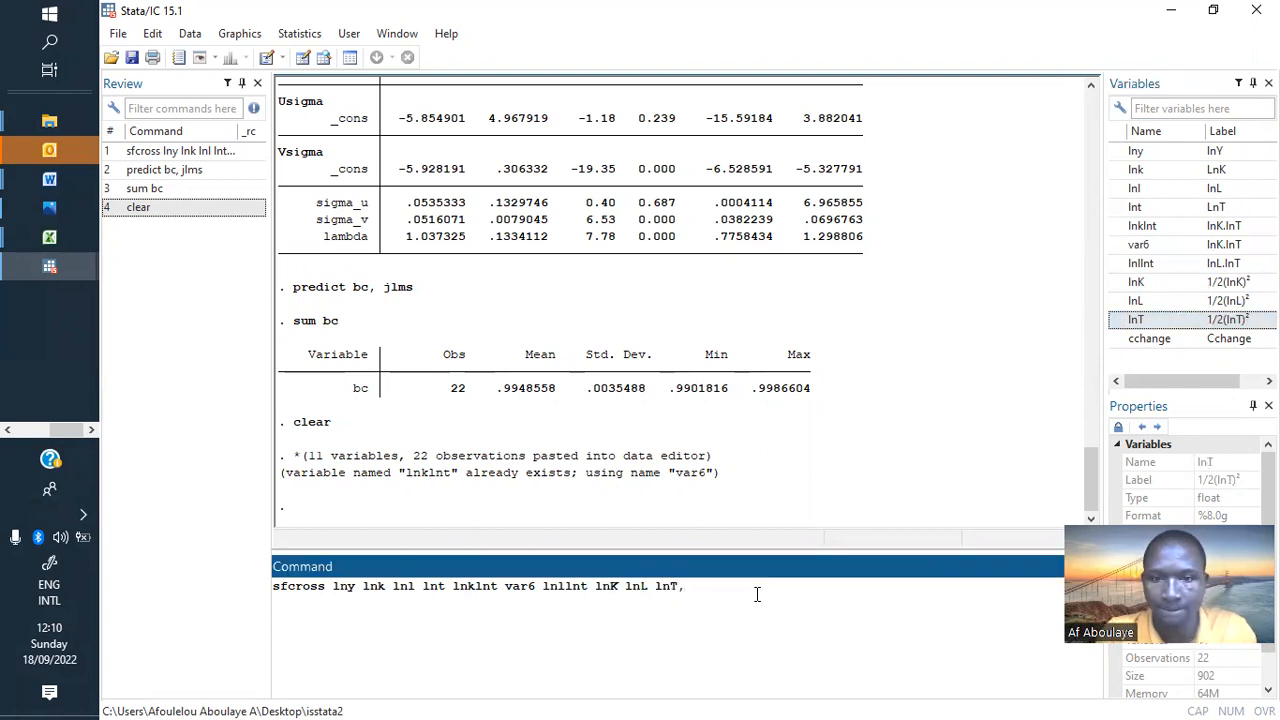
type("model")
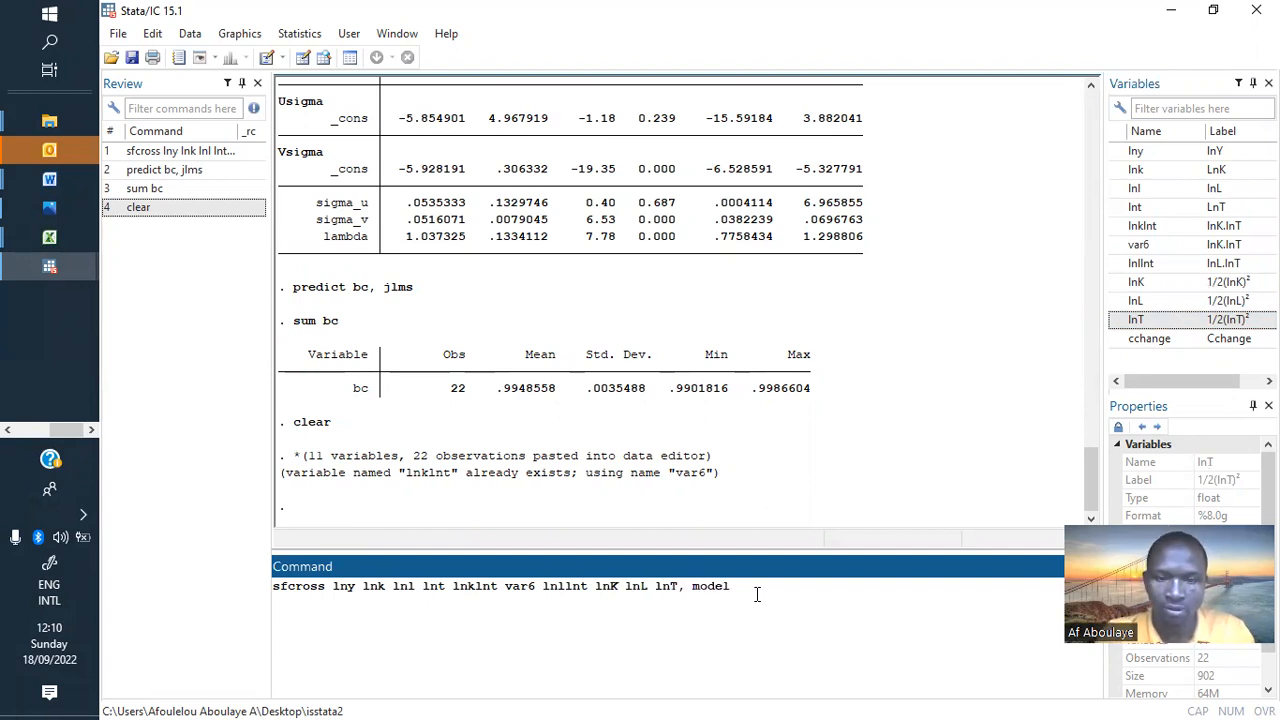
type("(")
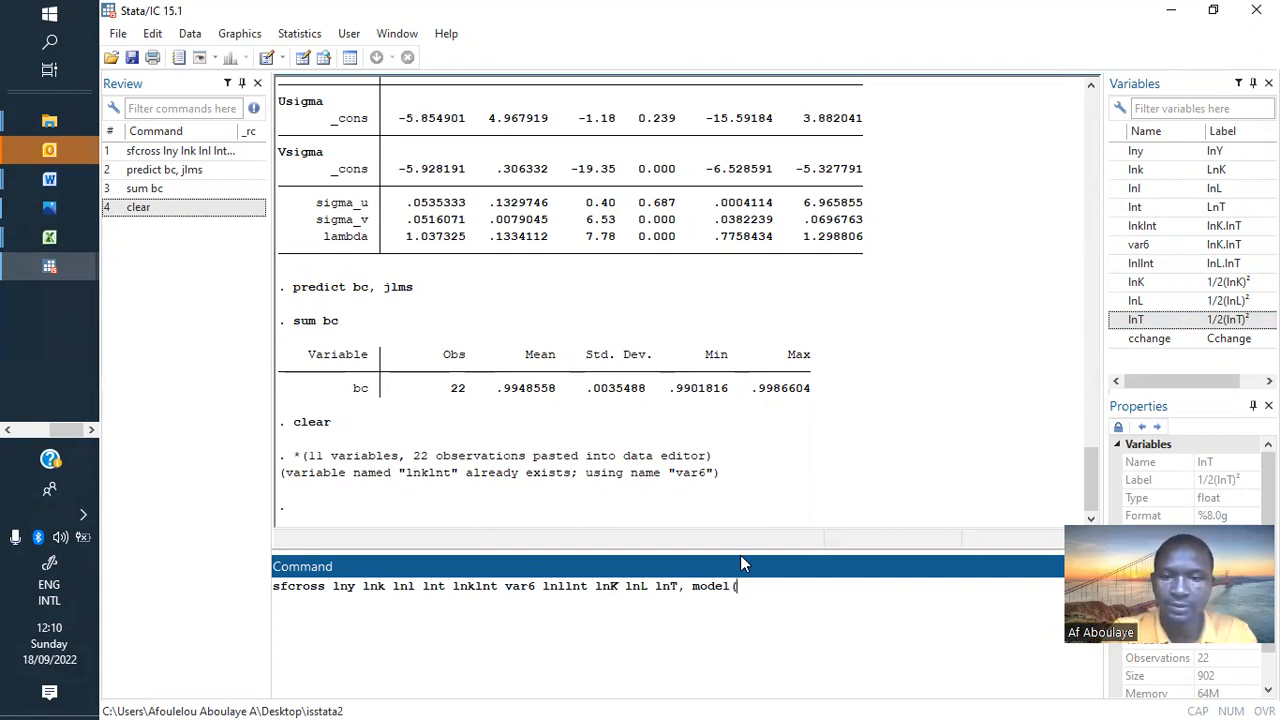
type("bc")
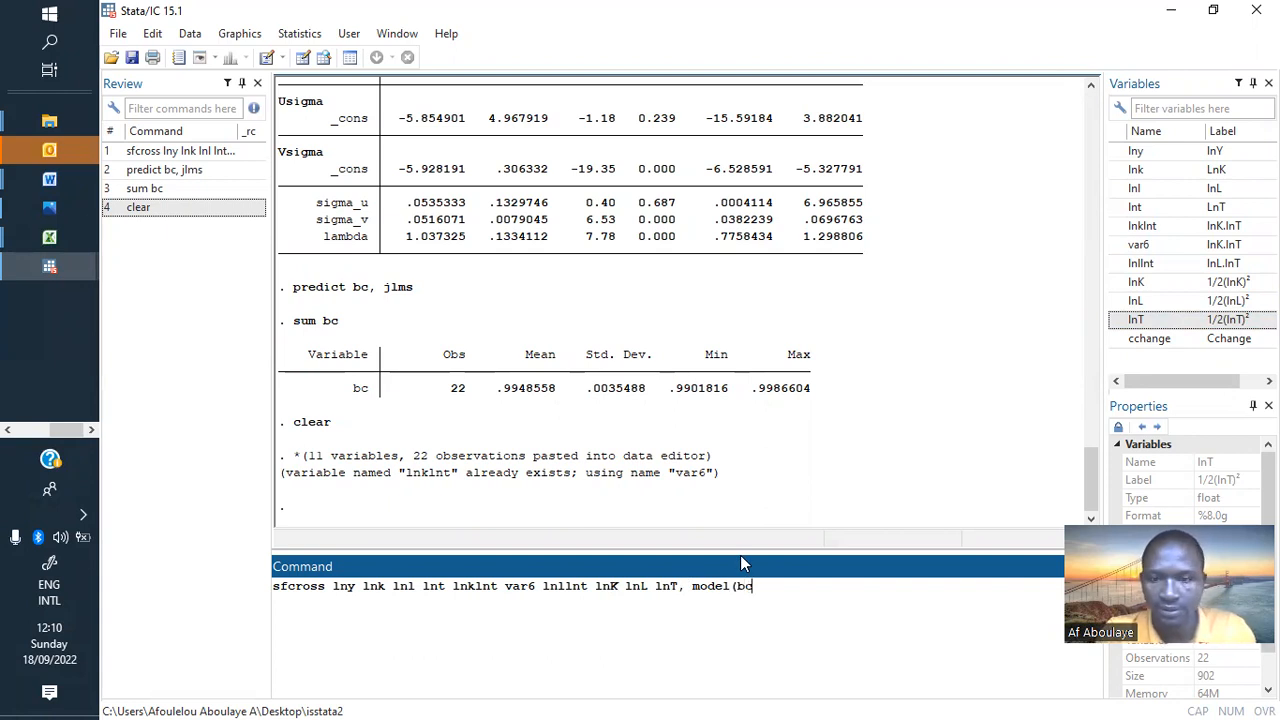
type(")")
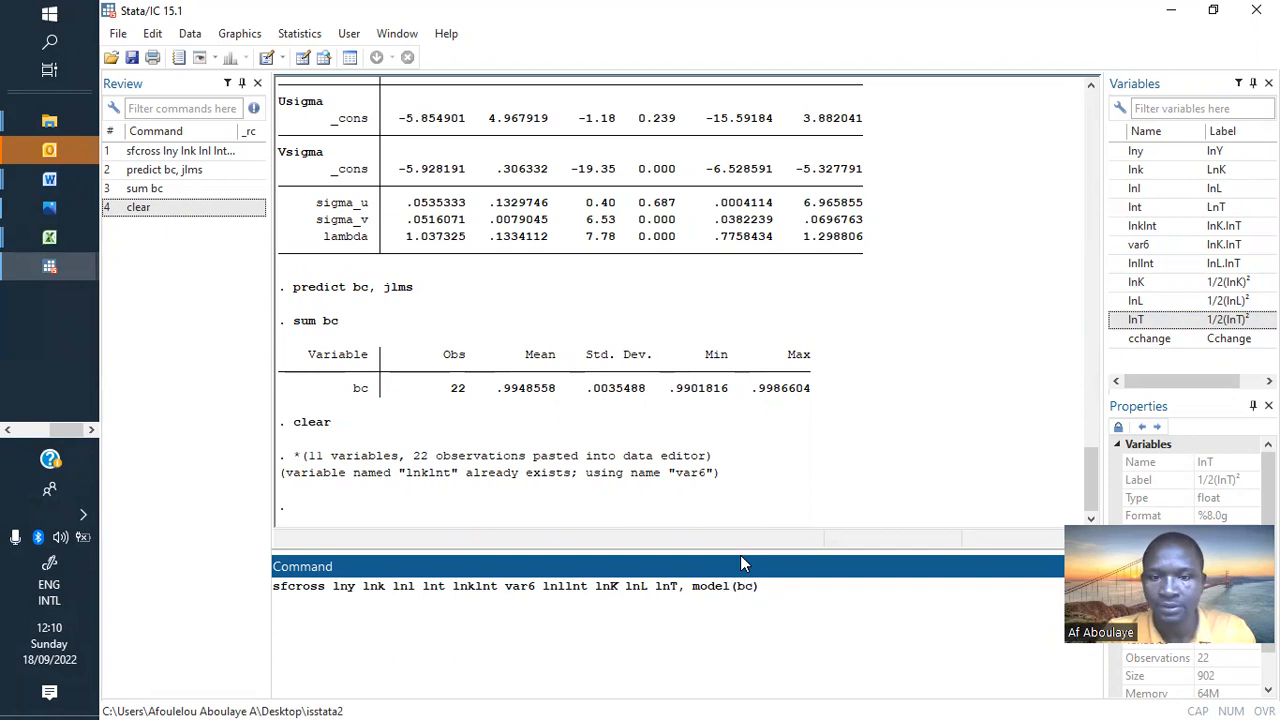
Step: Add ort(o), dist(tn) and the emean(cchange) option to the command
type("ort(")
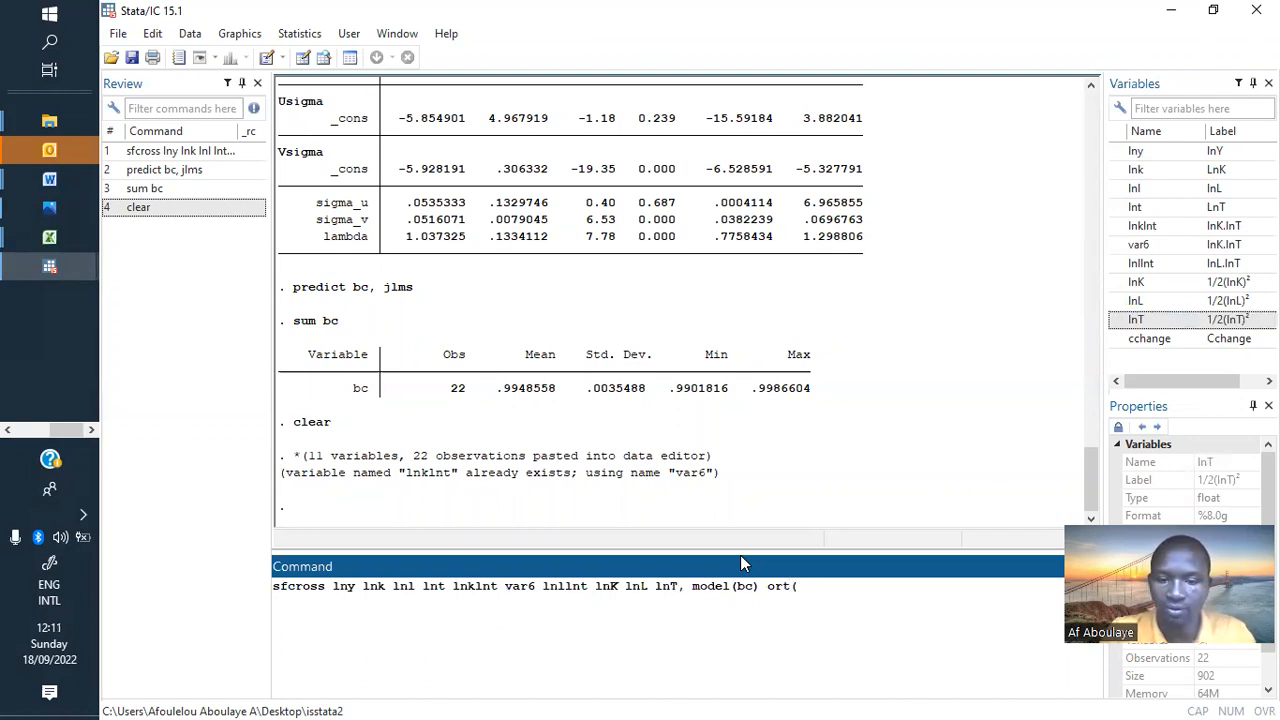
type("o) d")
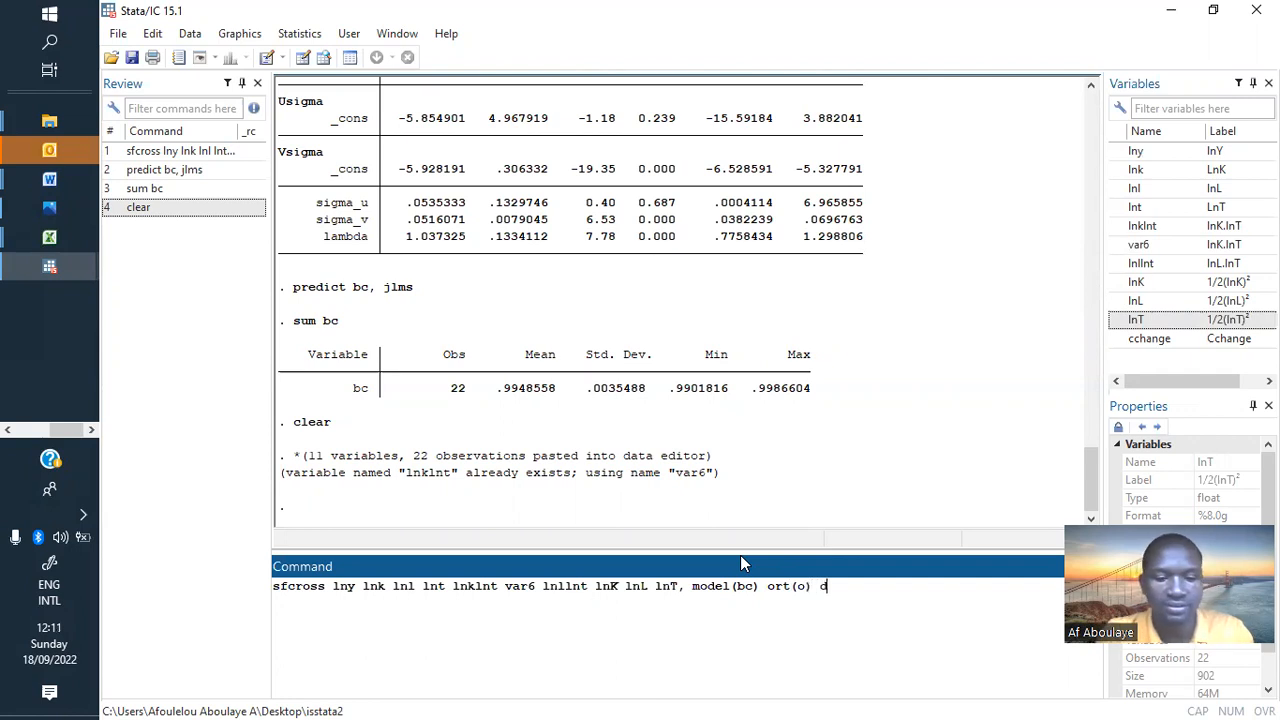
type("ist (")
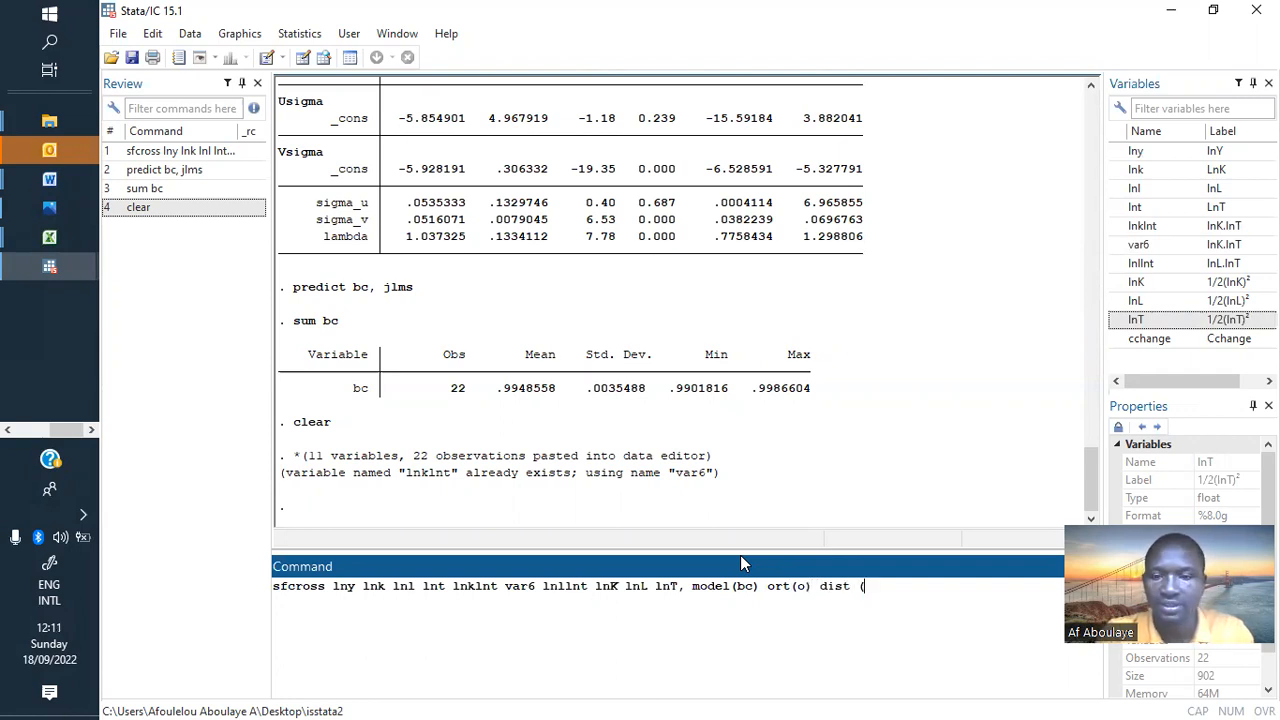
type("tn)")
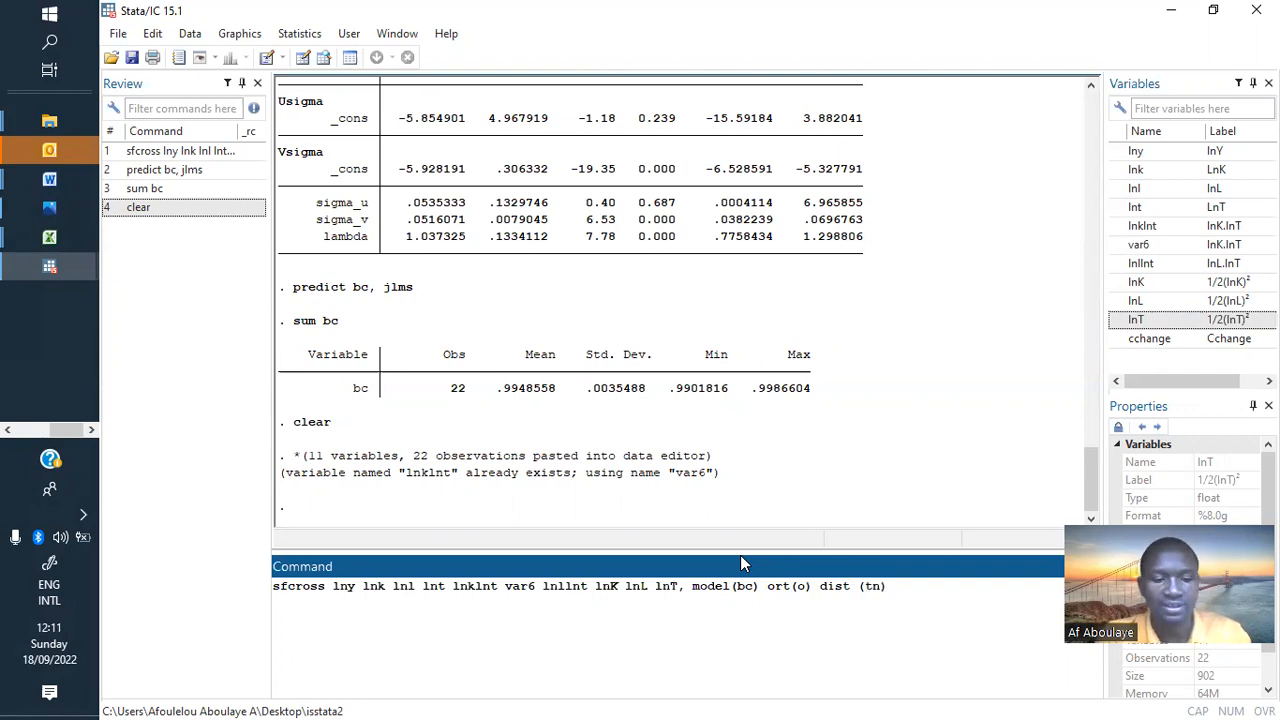
type("emean")
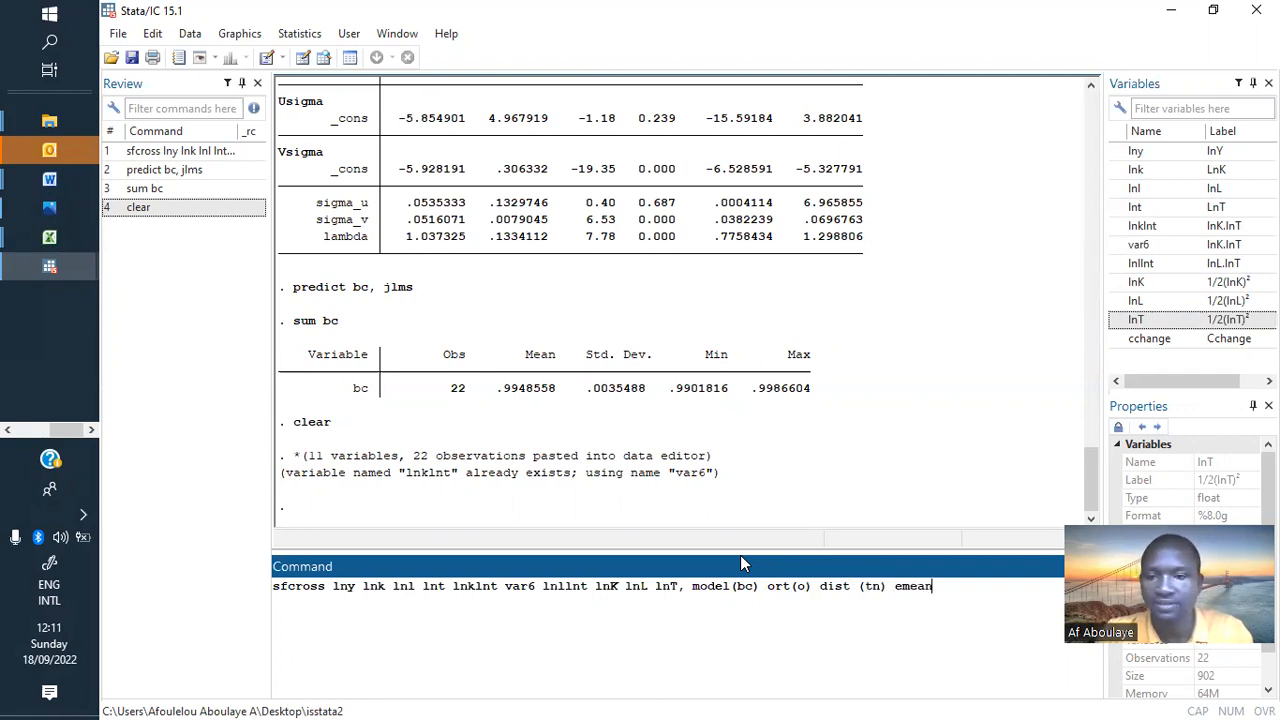
type("( cchange)")
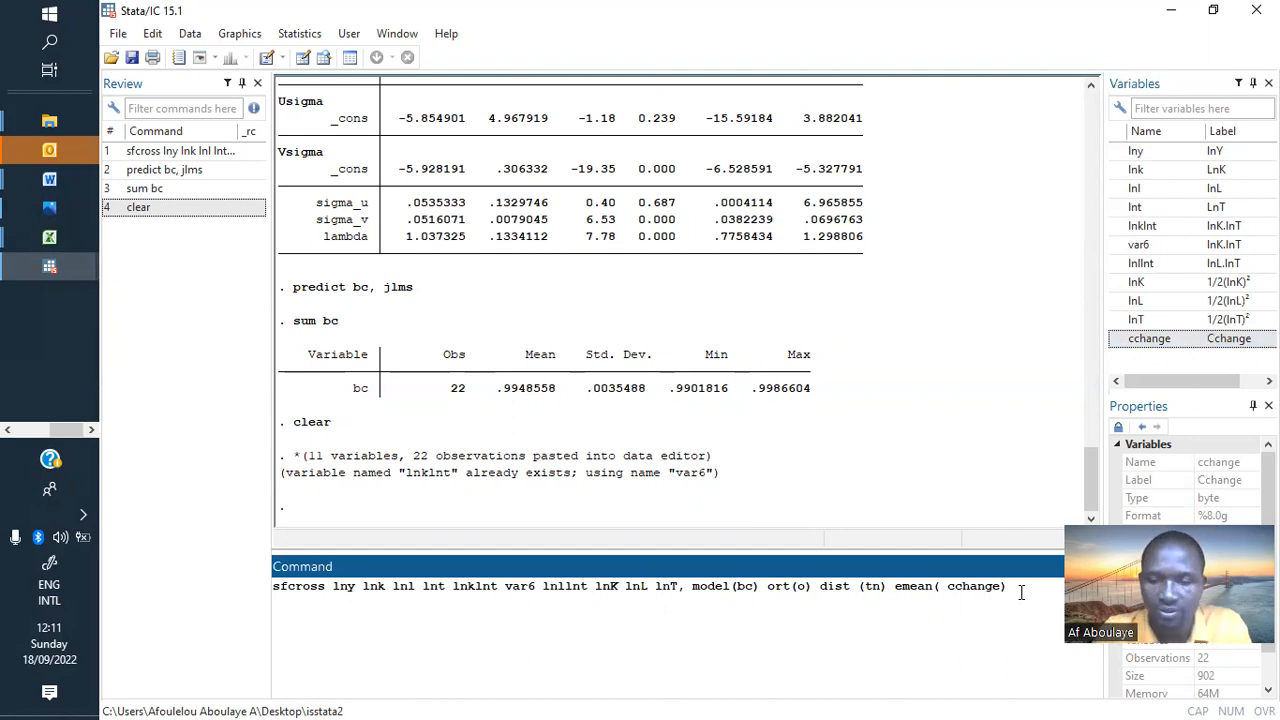
key("Return")
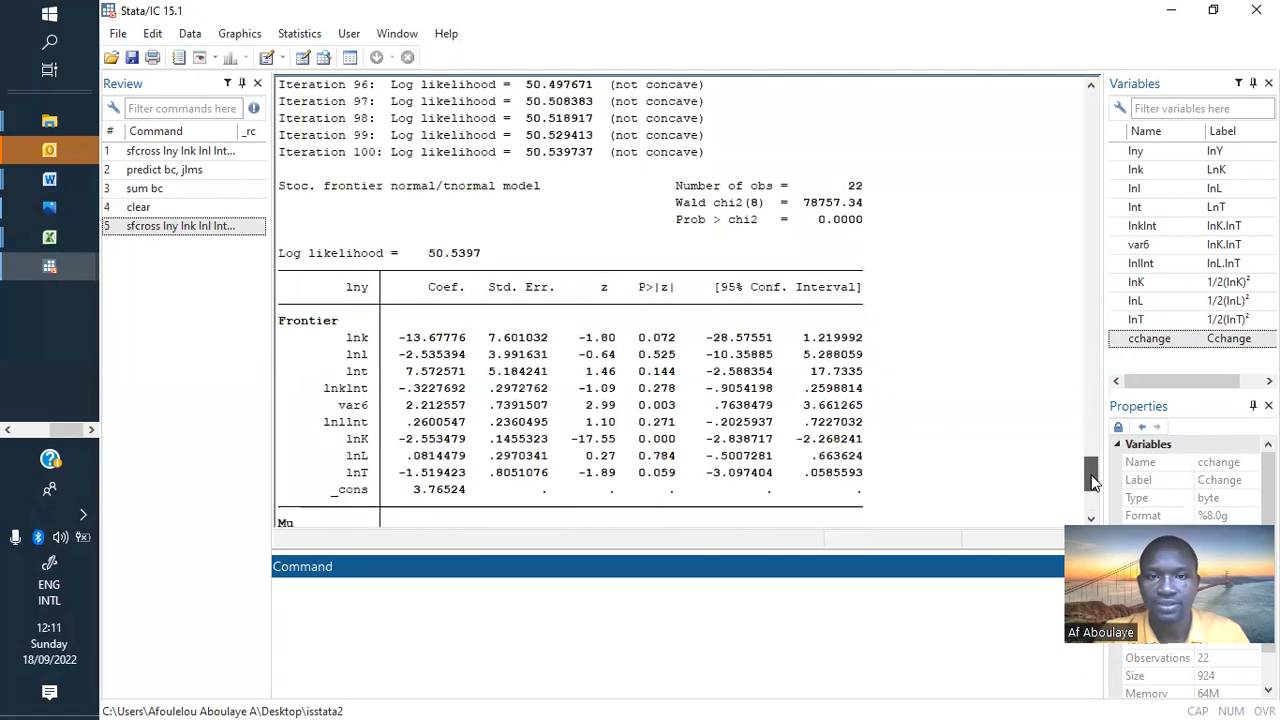
scroll("down", 3)
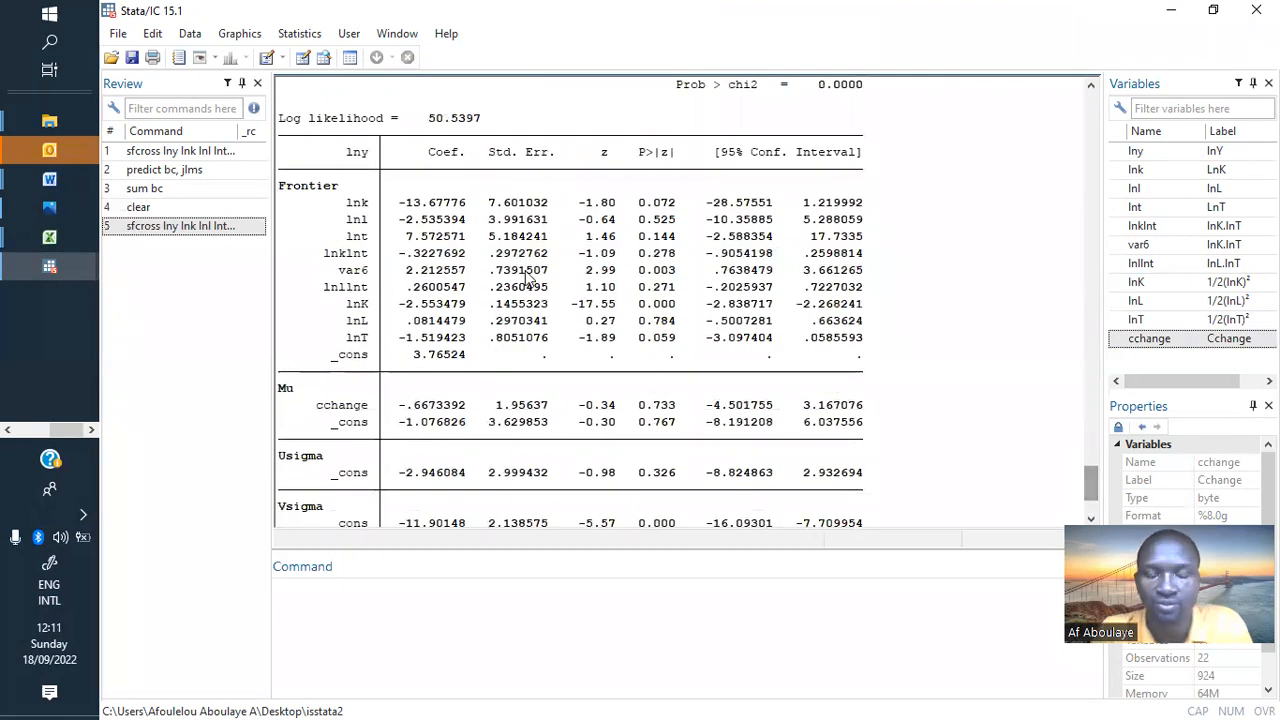
mouse_move(744, 355)
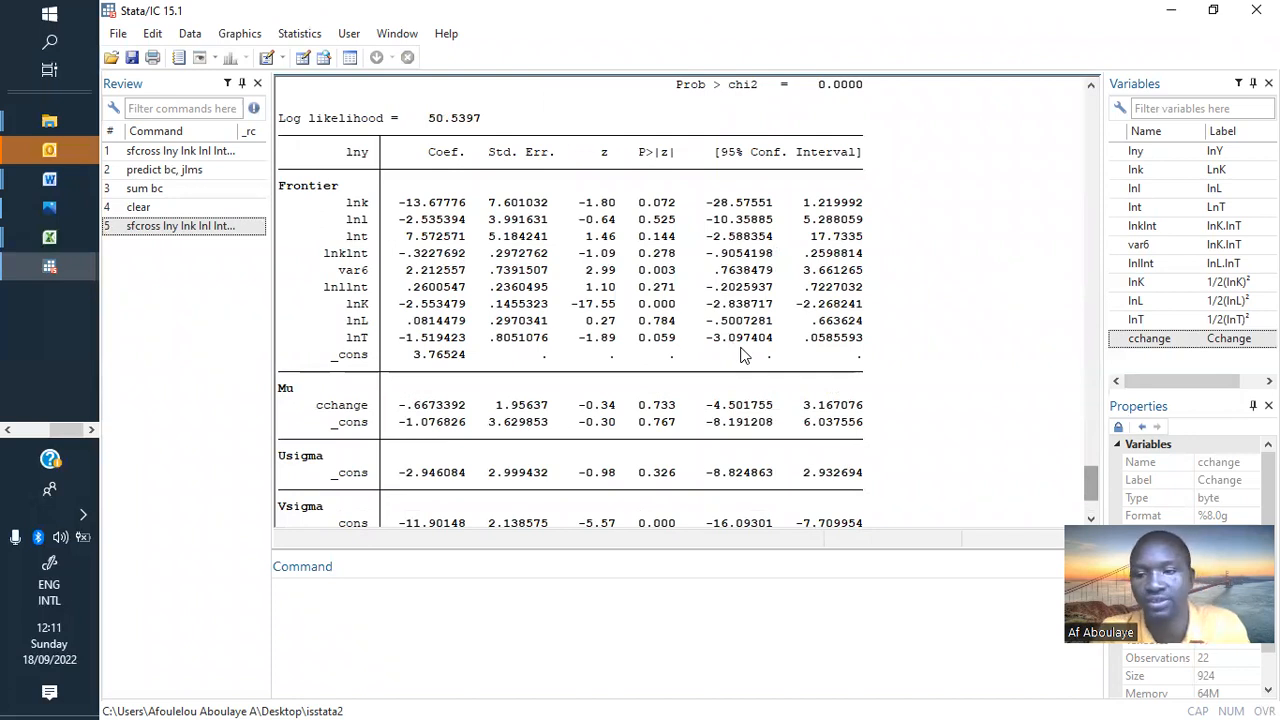
mouse_move(652, 160)
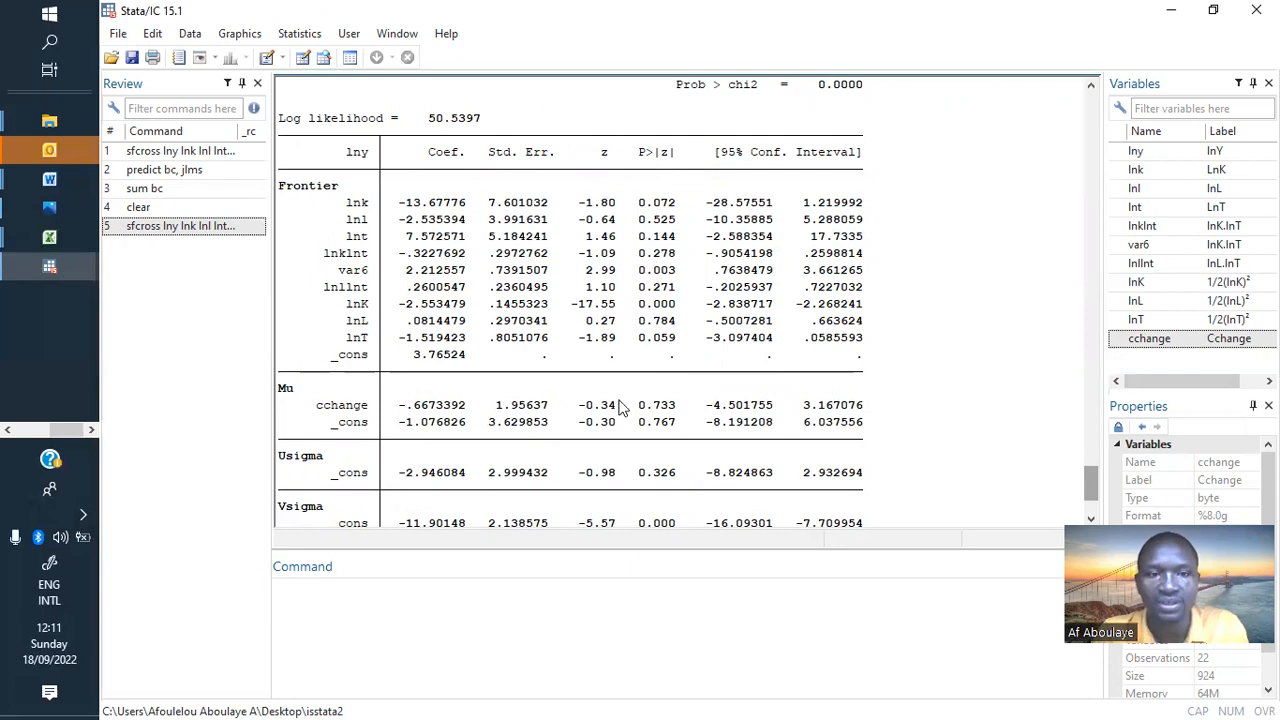
mouse_move(502, 422)
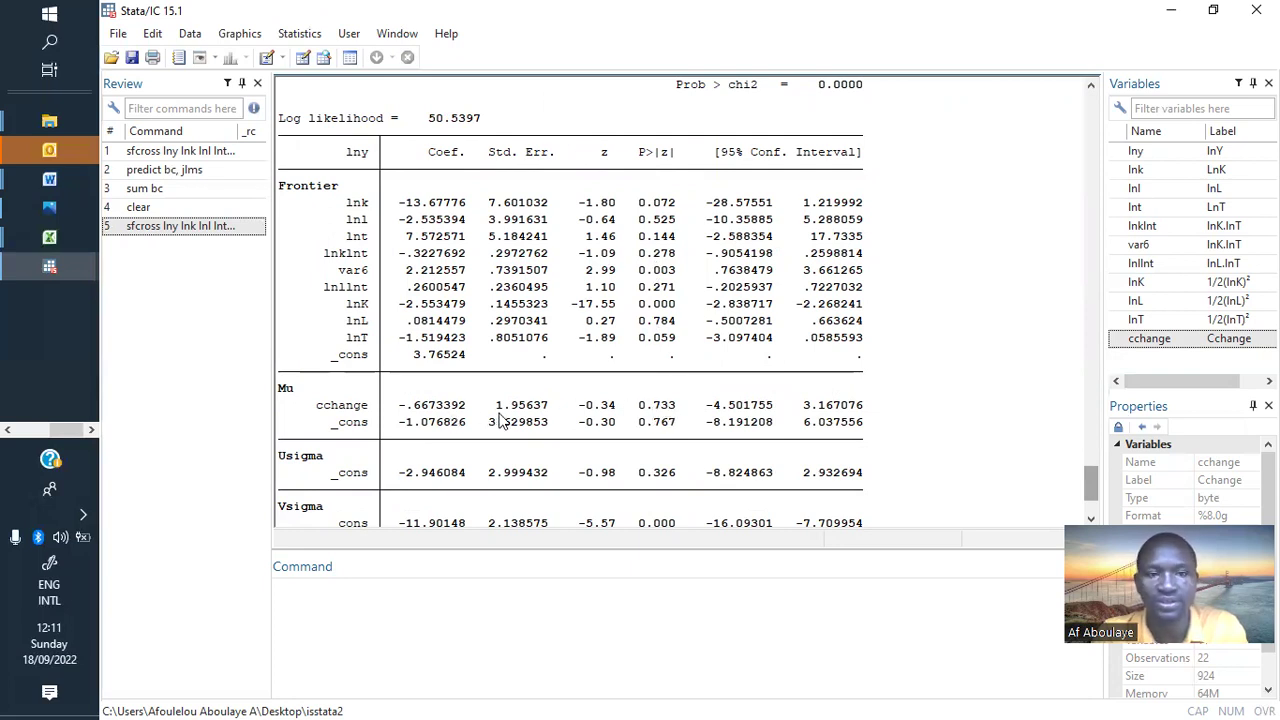
mouse_move(649, 421)
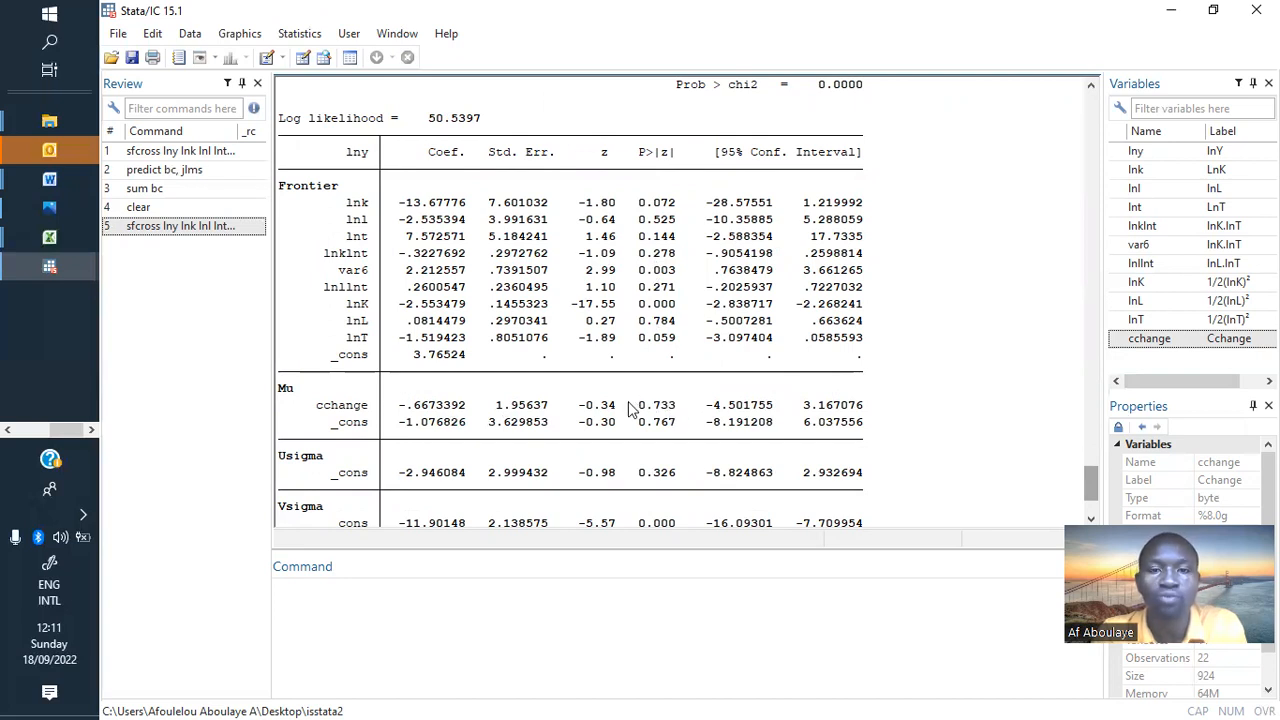
mouse_move(437, 422)
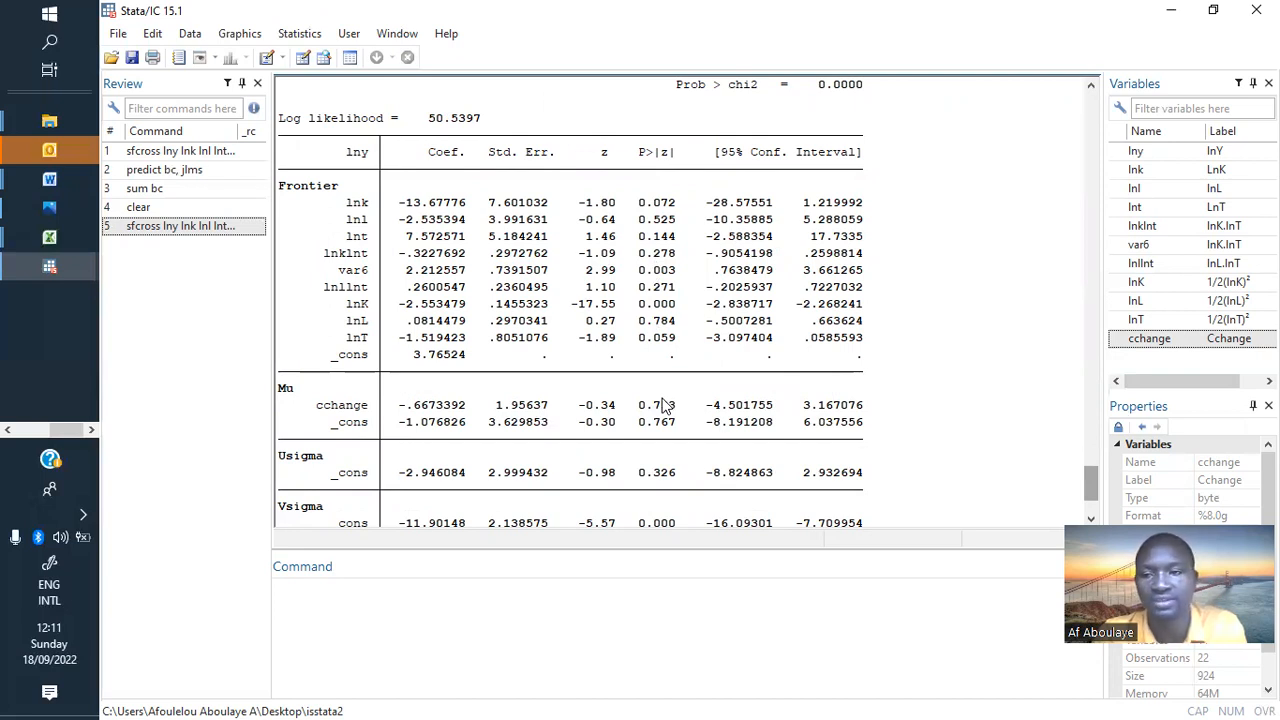
mouse_move(420, 405)
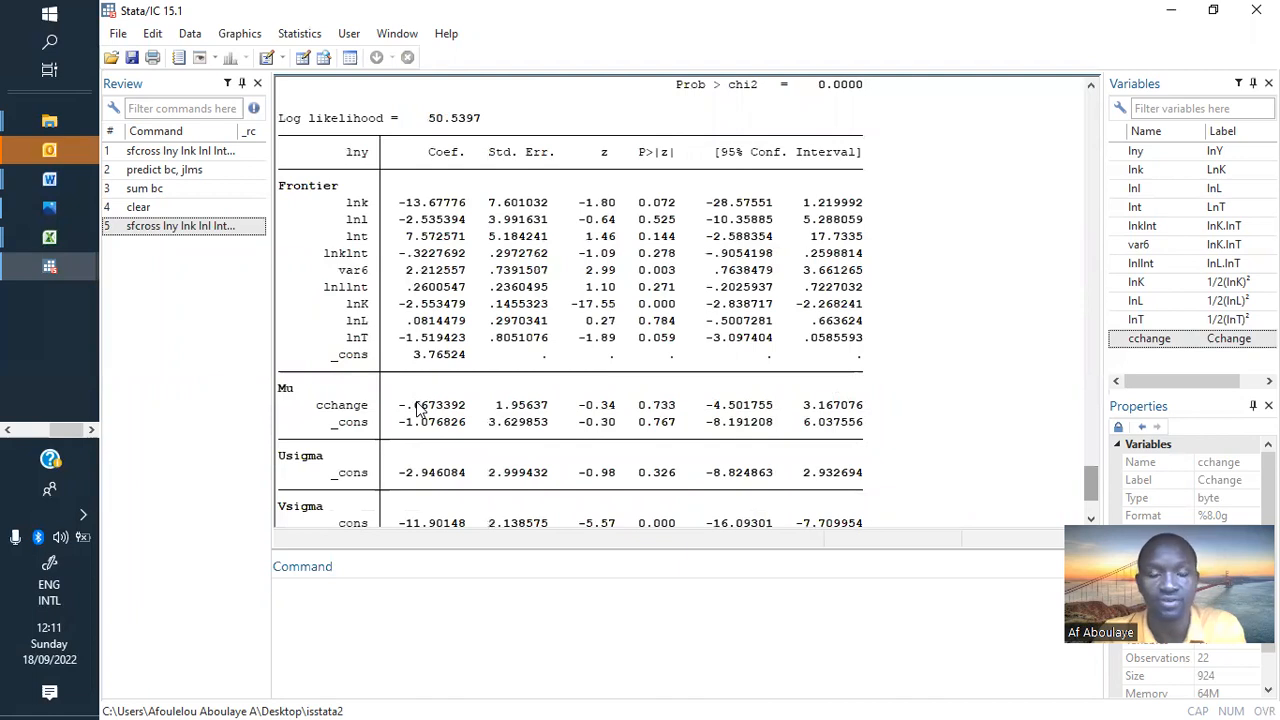
mouse_move(407, 411)
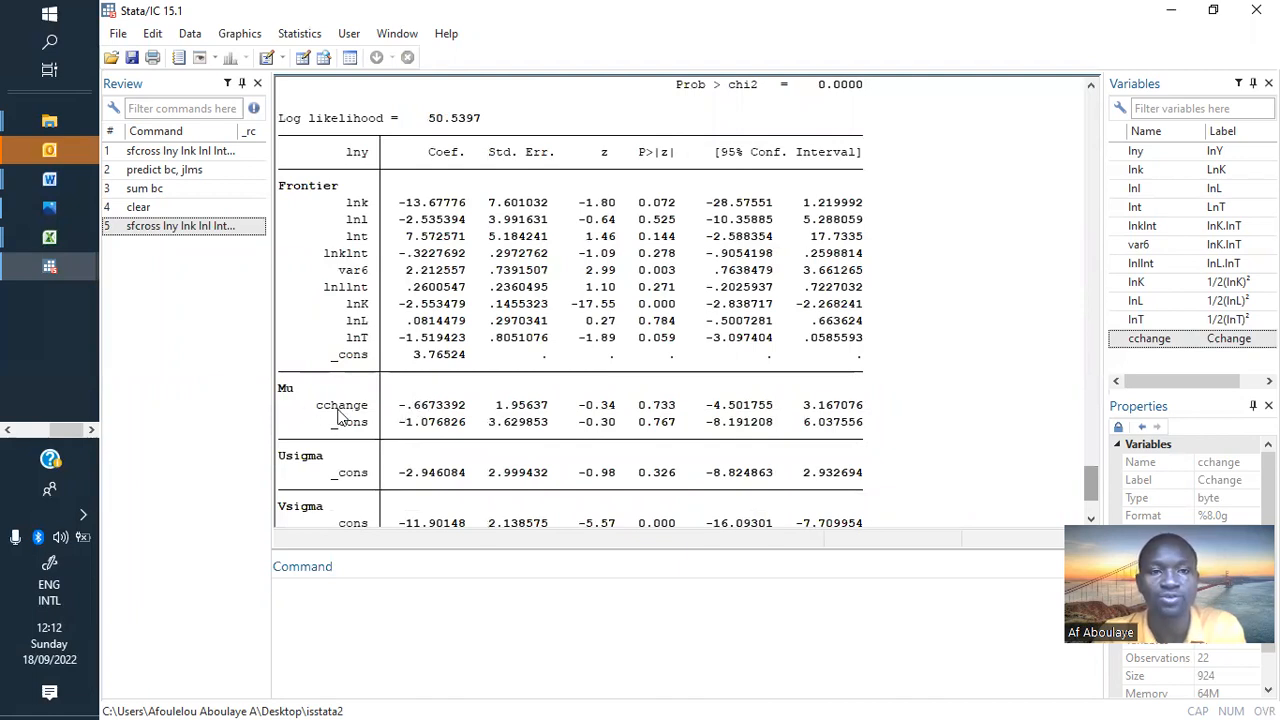
mouse_move(353, 419)
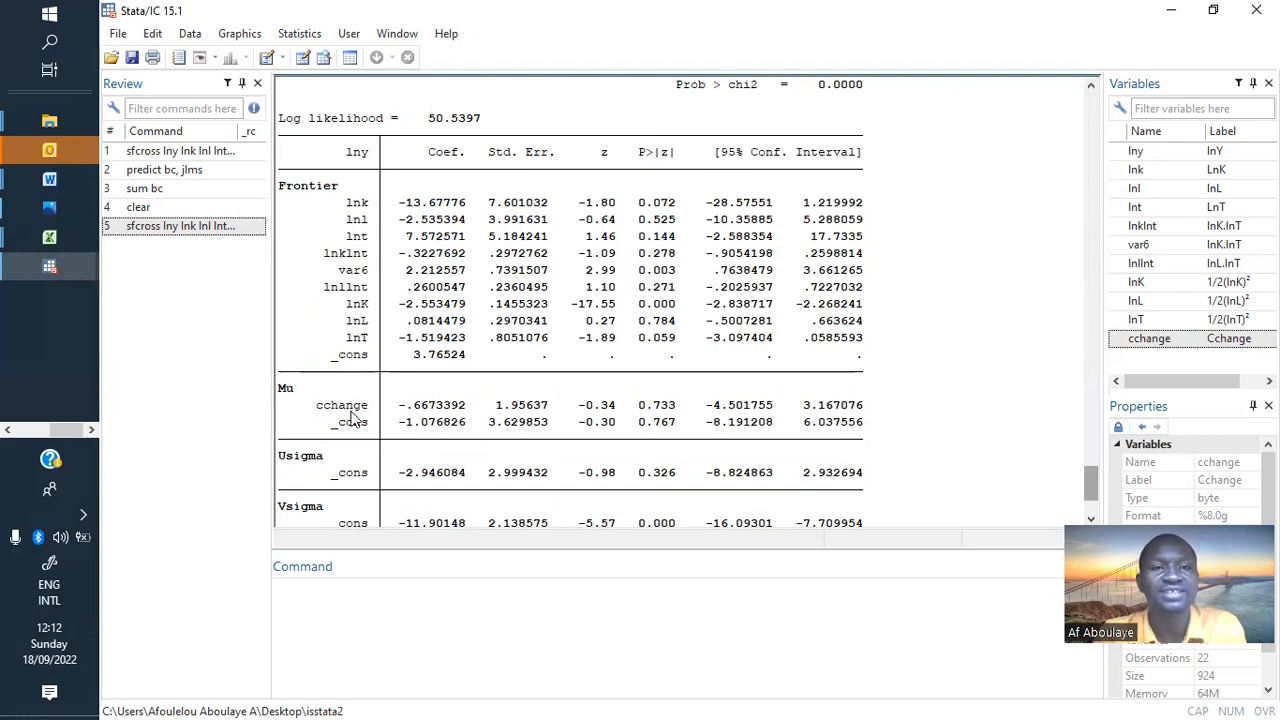
mouse_move(430, 409)
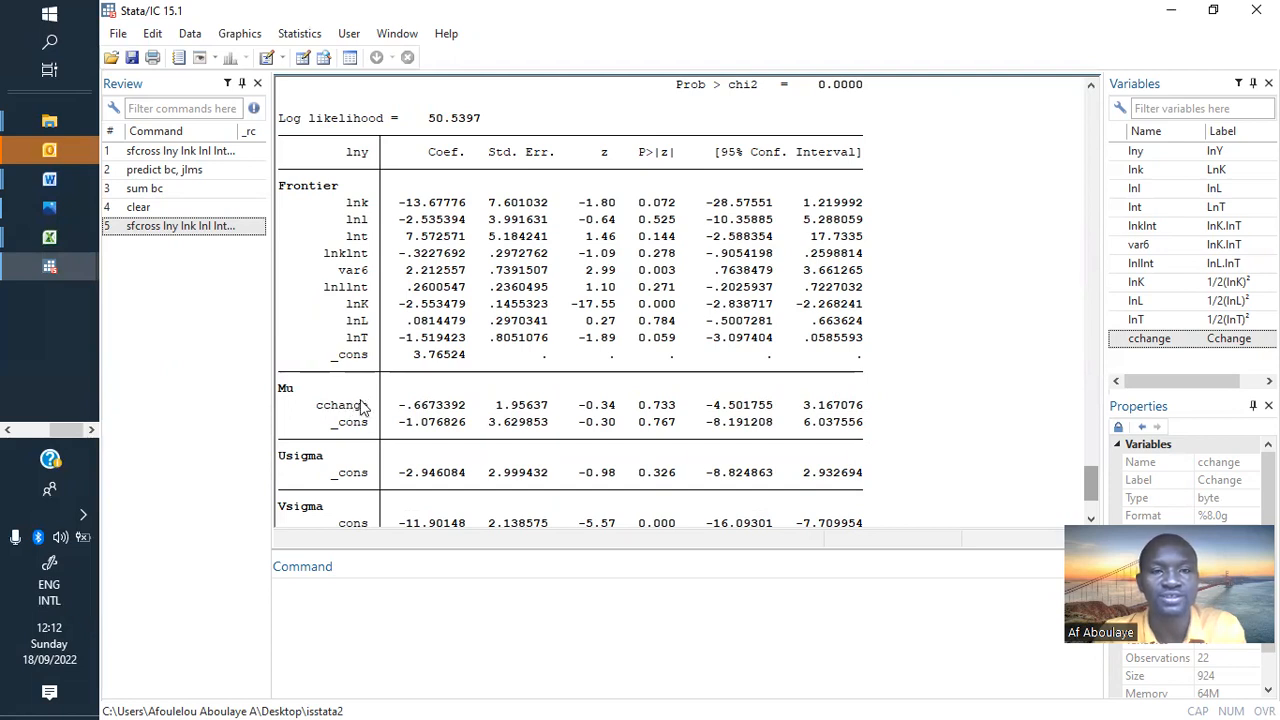
mouse_move(370, 411)
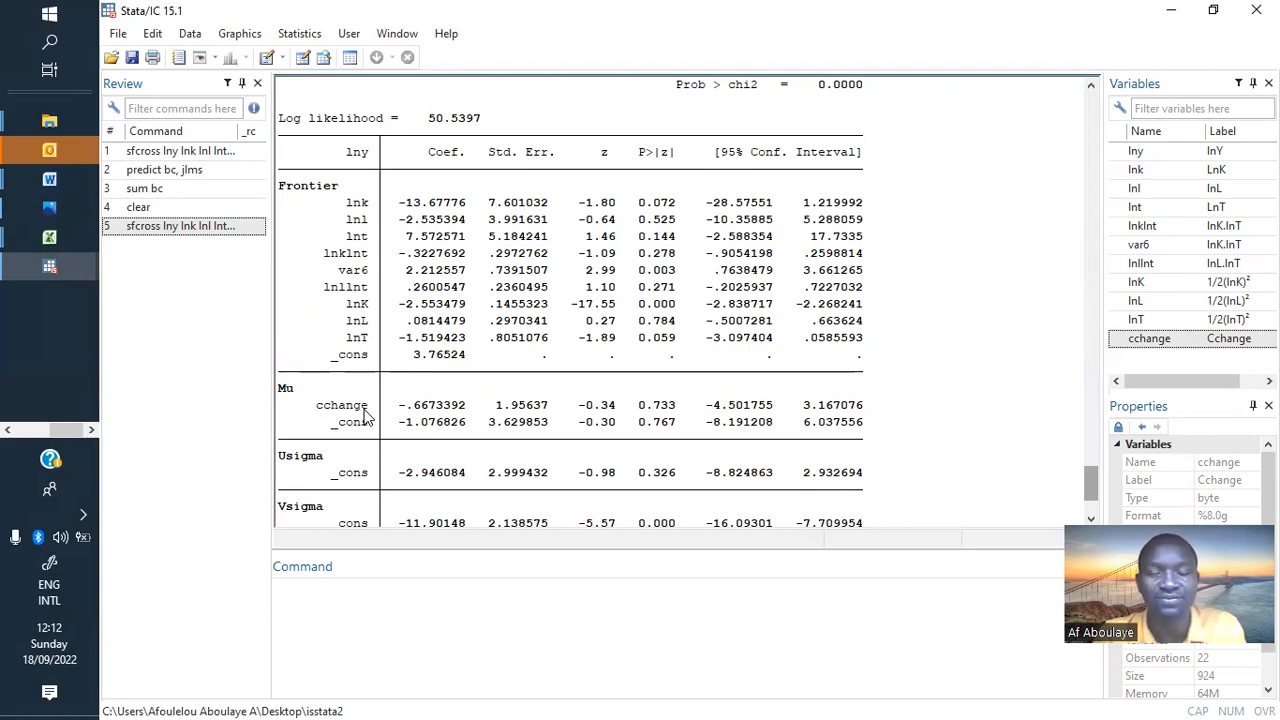
mouse_move(360, 412)
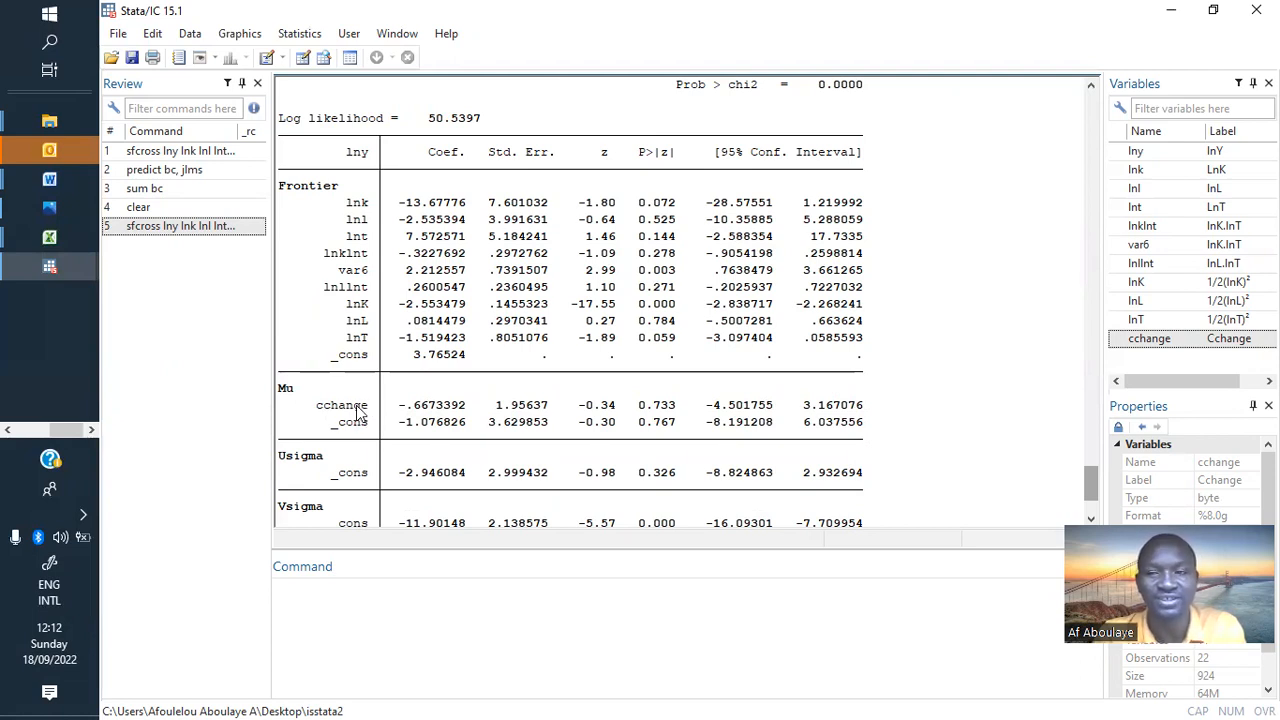
mouse_move(377, 335)
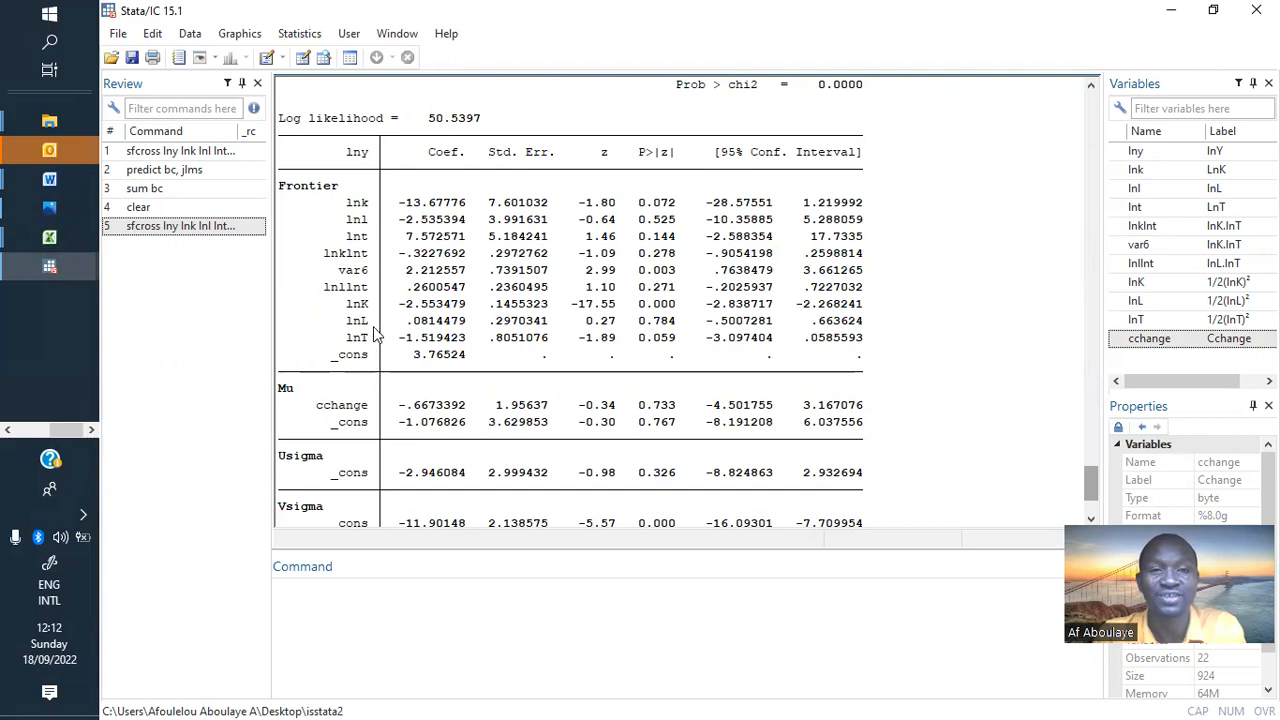
mouse_move(405, 428)
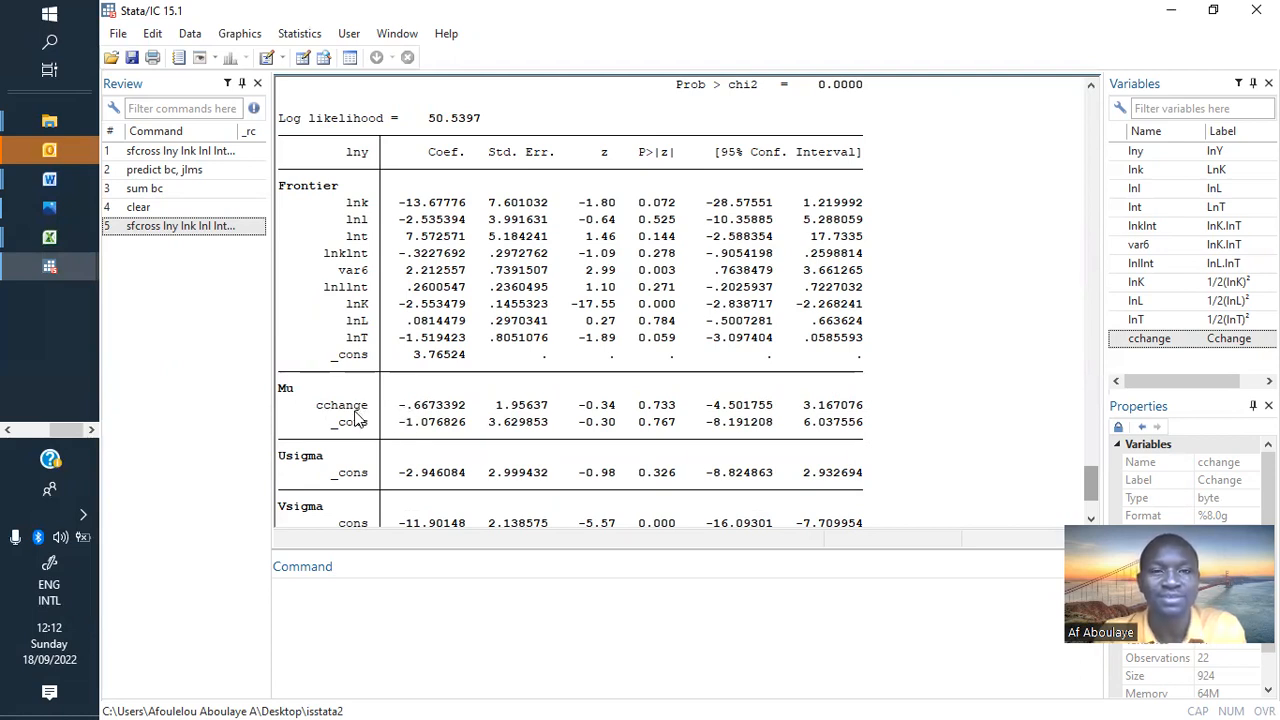
mouse_move(415, 415)
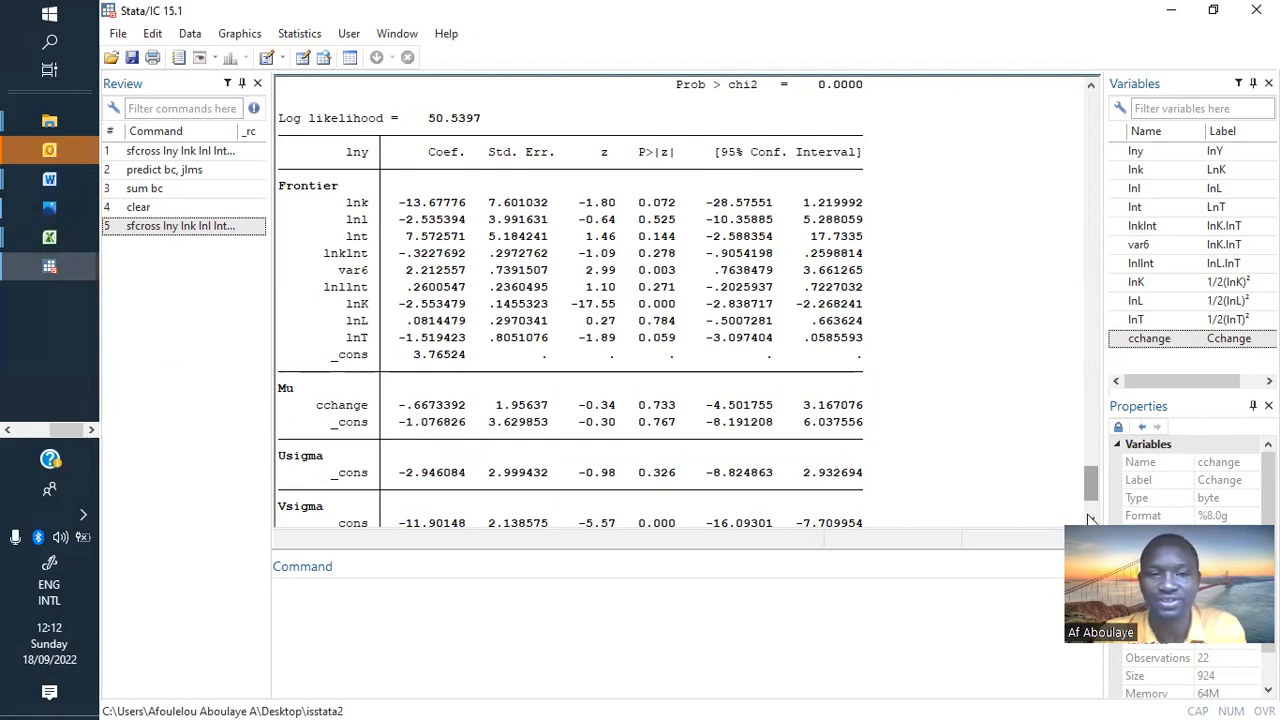
Step: Run predict bc, jlms to store technical efficiency scores in variable bc
scroll("down", 3)
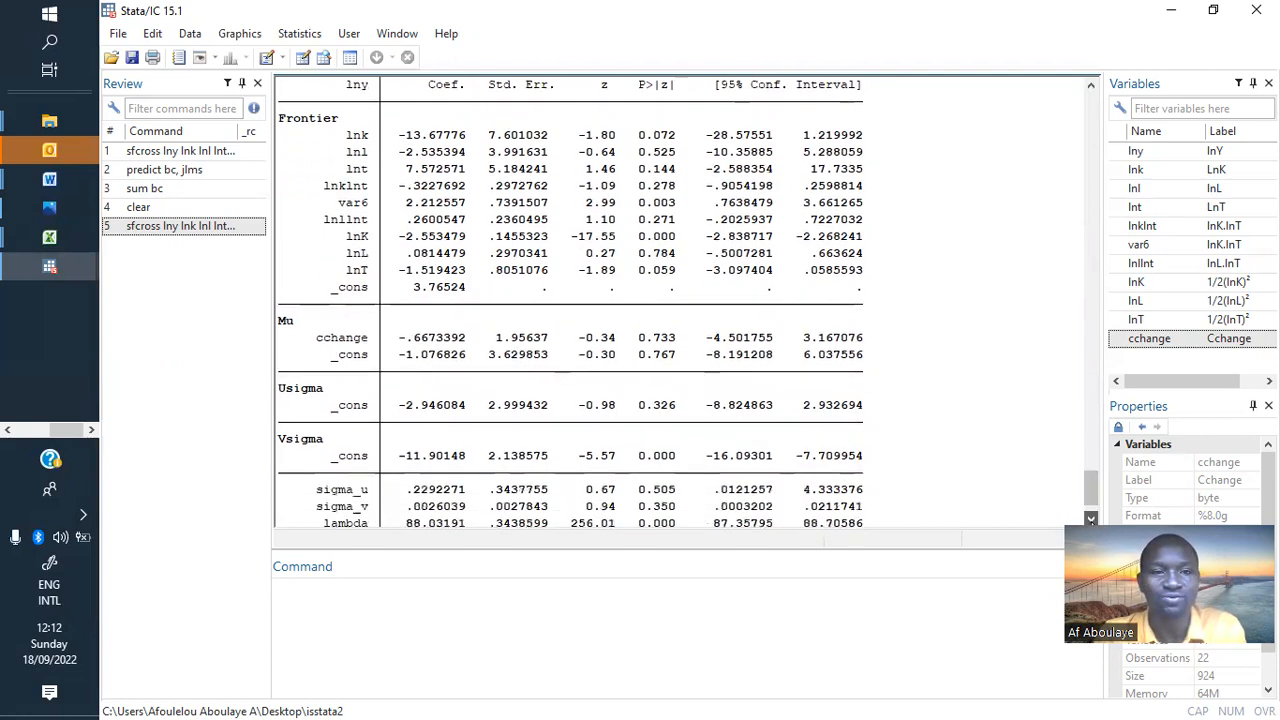
scroll("down", 3)
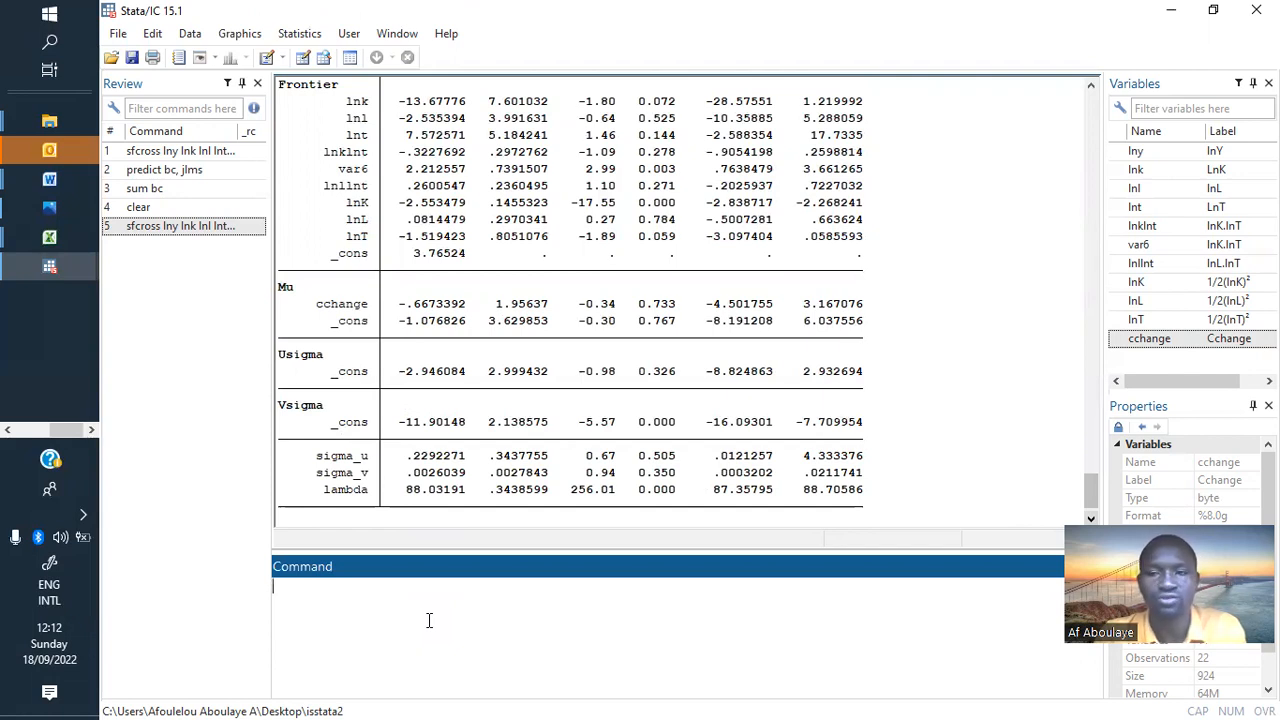
type("predict")
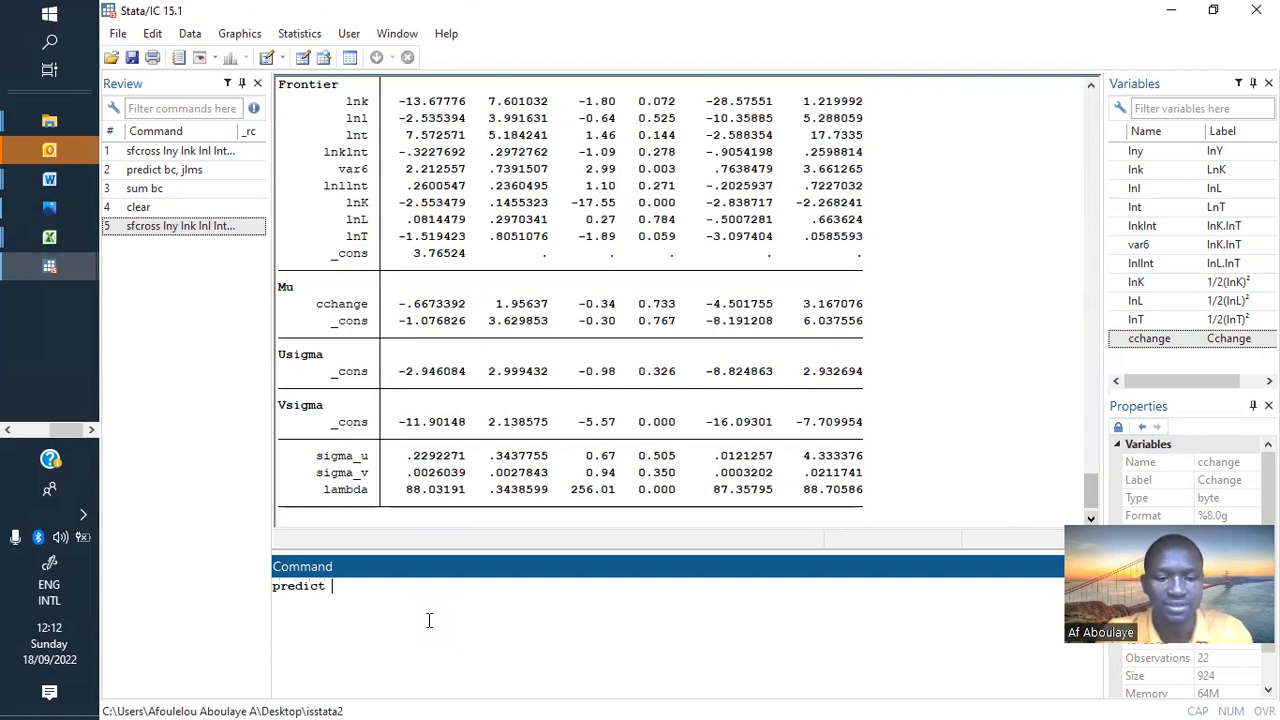
type("bc")
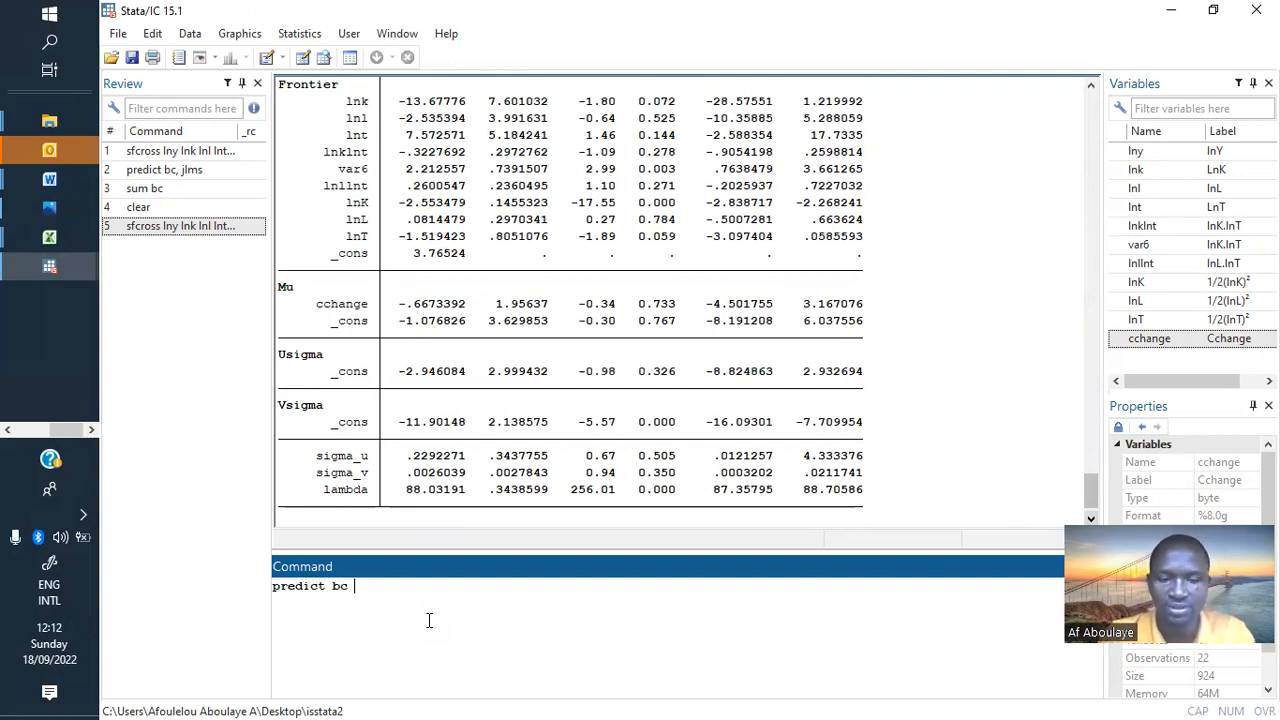
type(",")
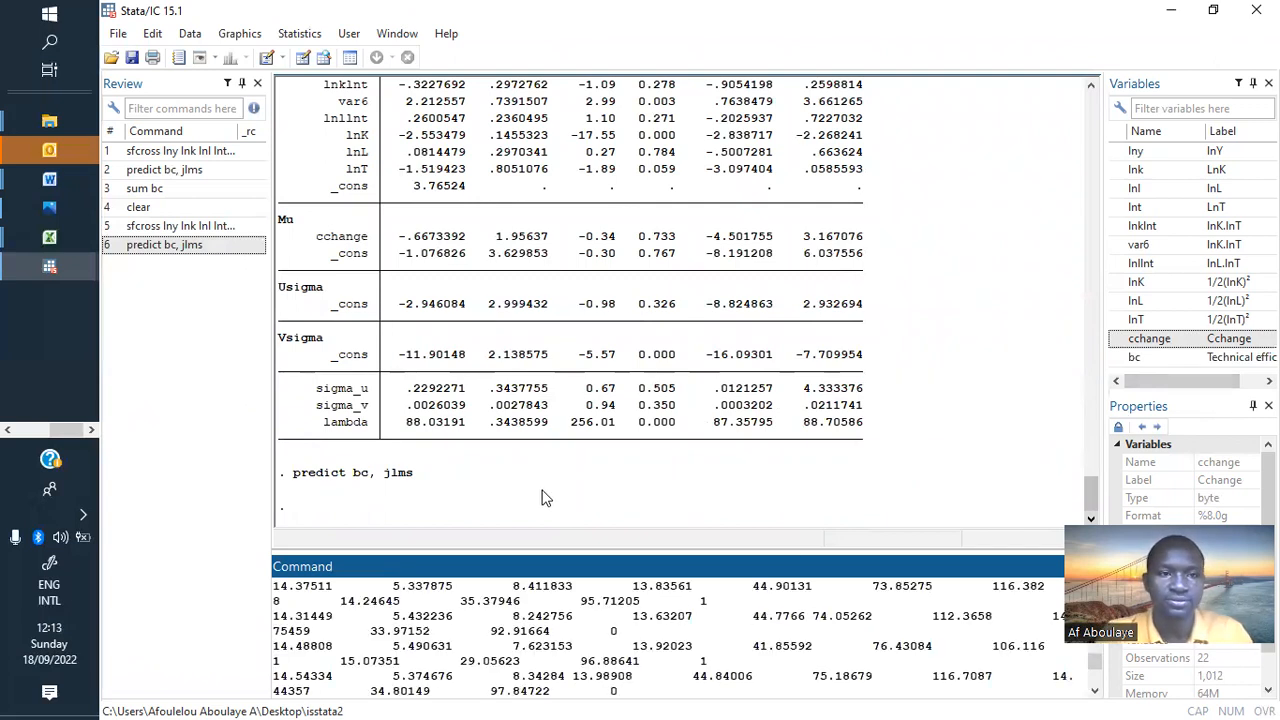
left_click(163, 245)
type("s")
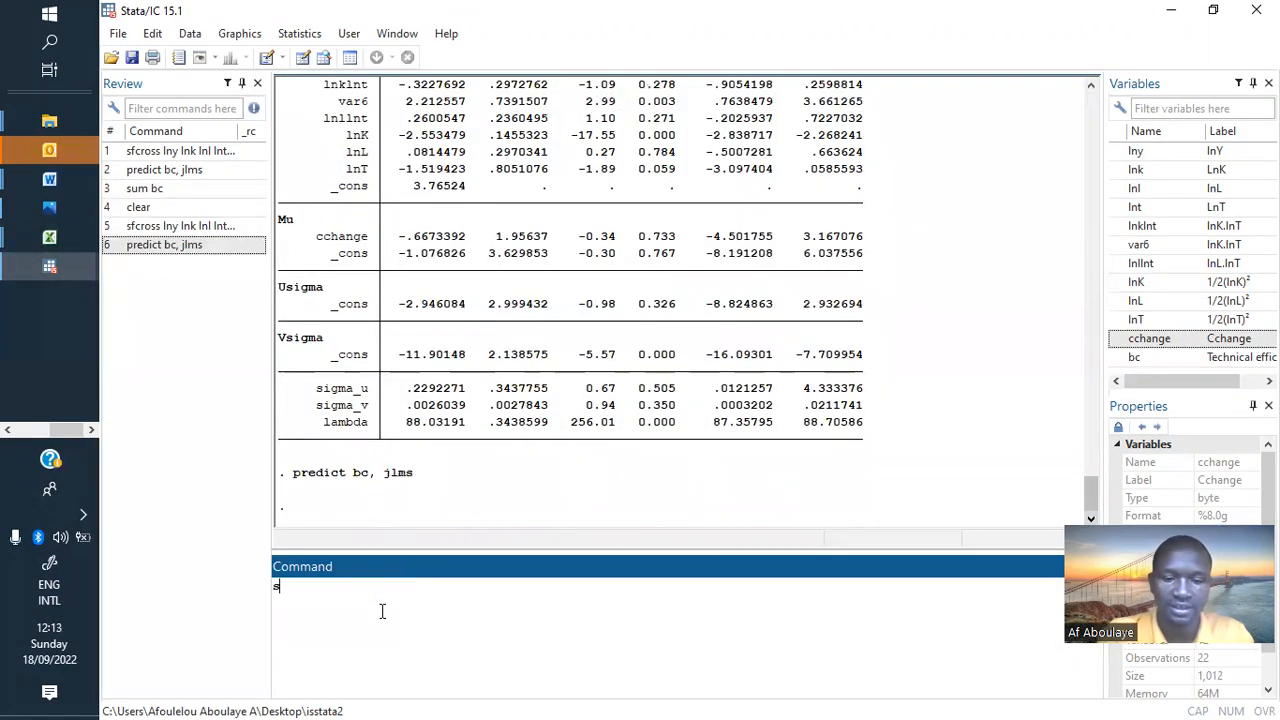
Step: Run sum bc to summarize efficiency: 22 obs, mean .965, min .864, max .997
type("um")
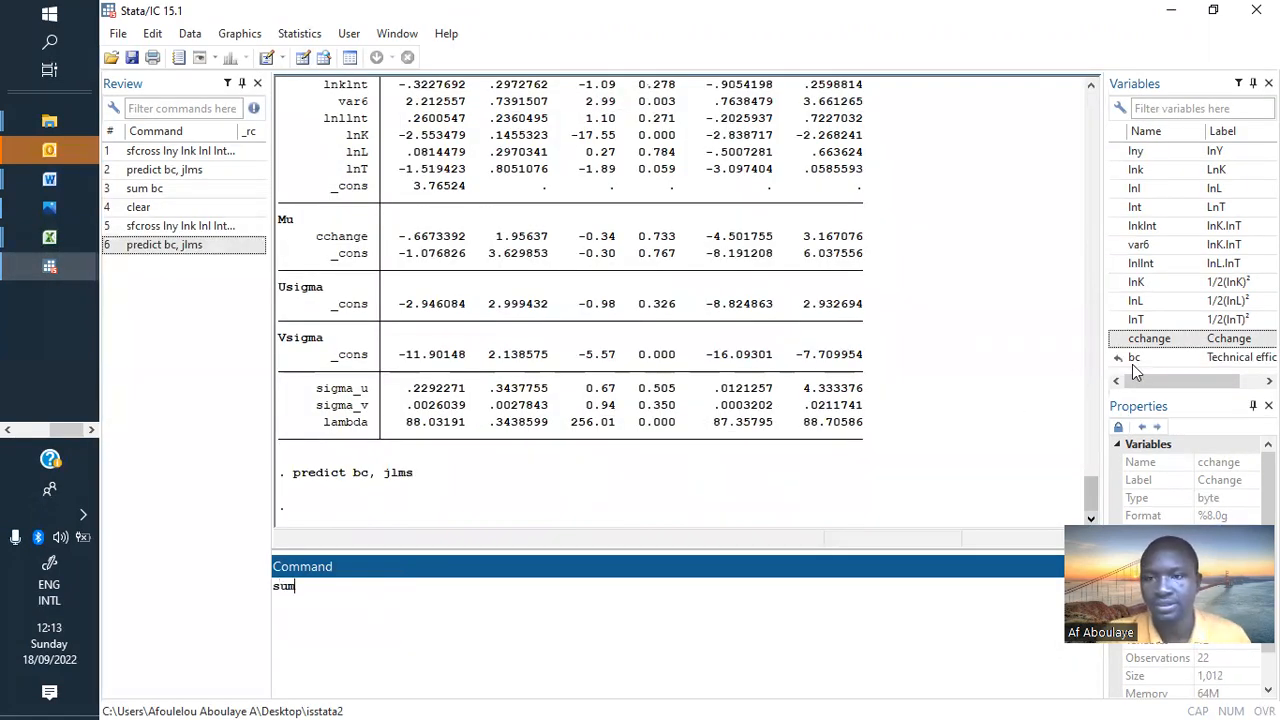
type("bc")
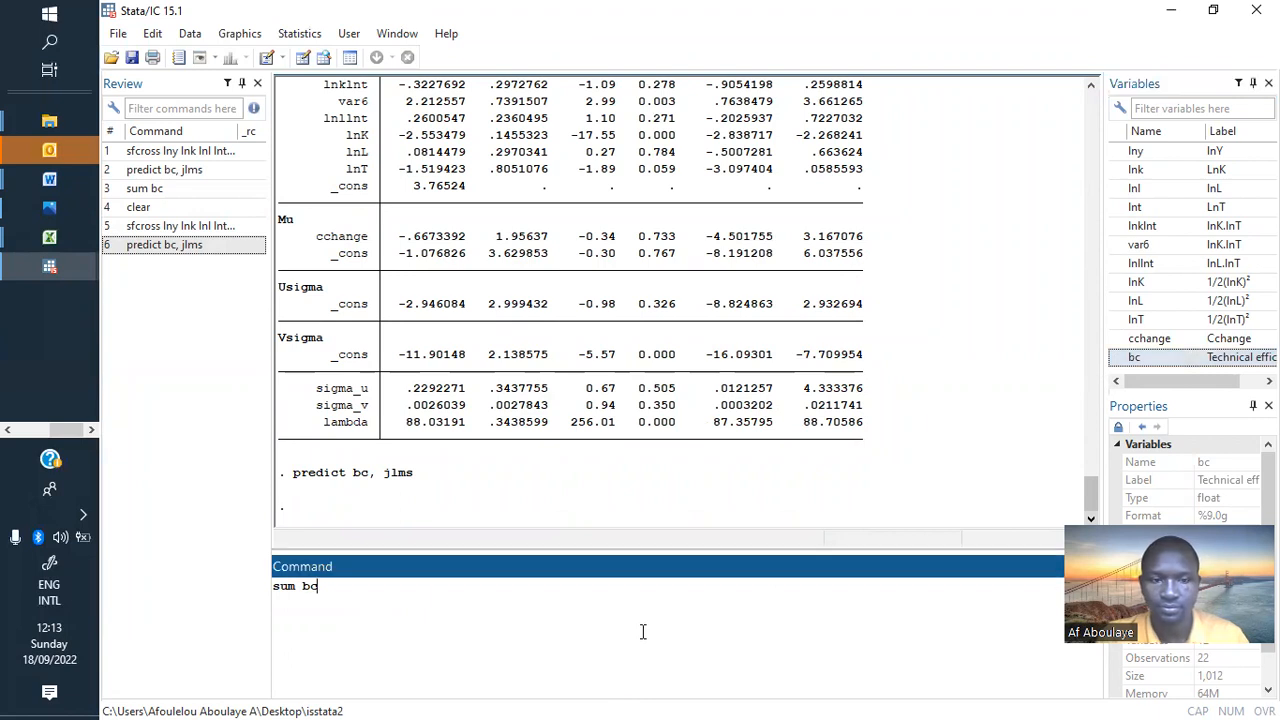
key("Return")
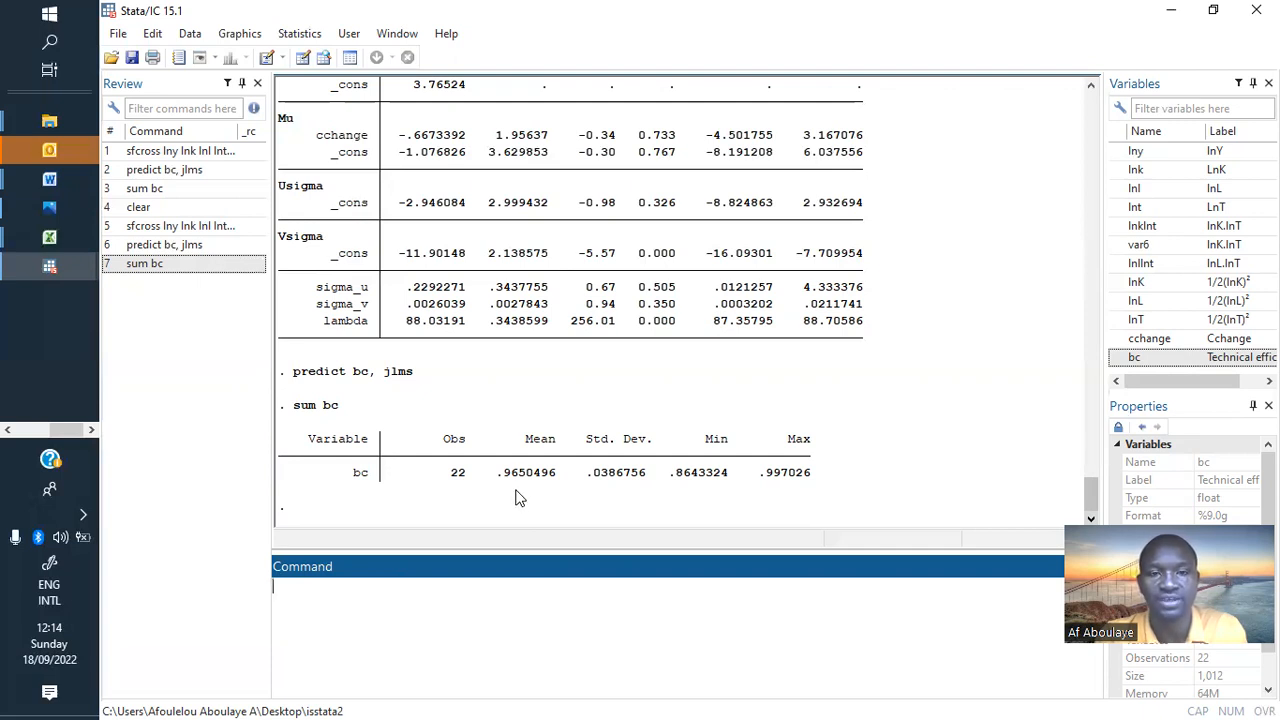
mouse_move(514, 491)
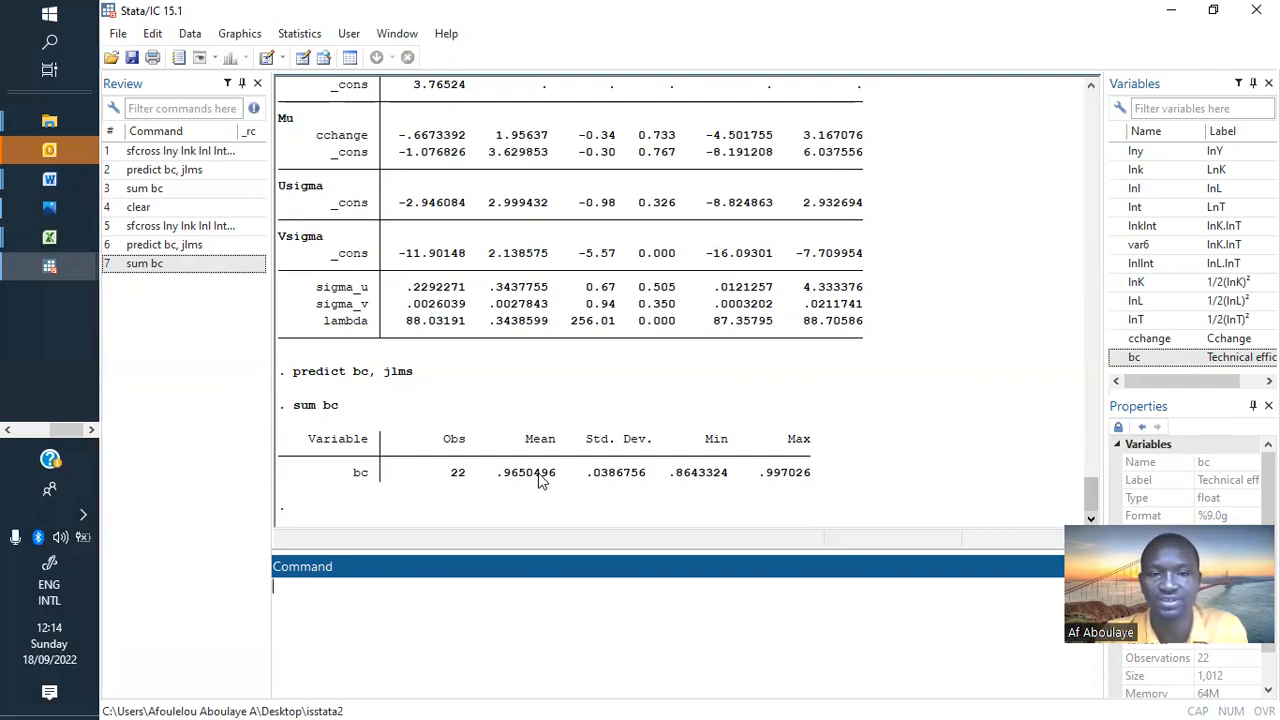
mouse_move(520, 481)
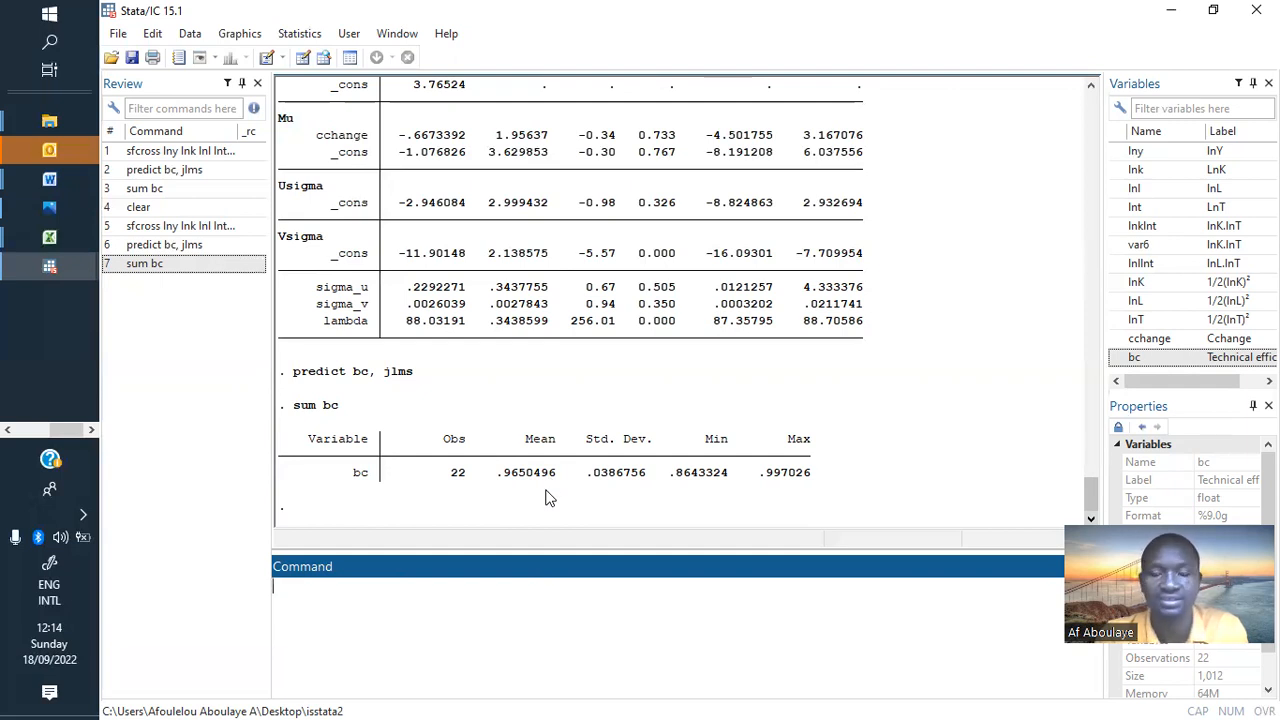
mouse_move(542, 486)
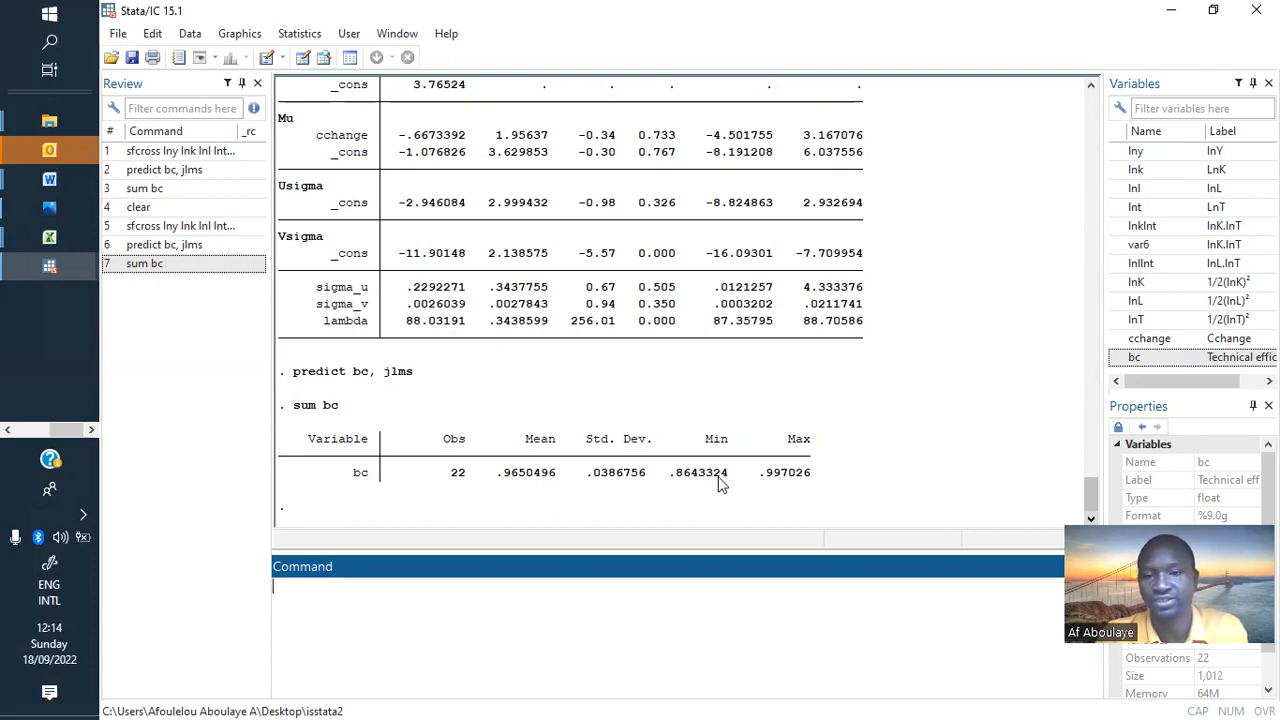
mouse_move(735, 474)
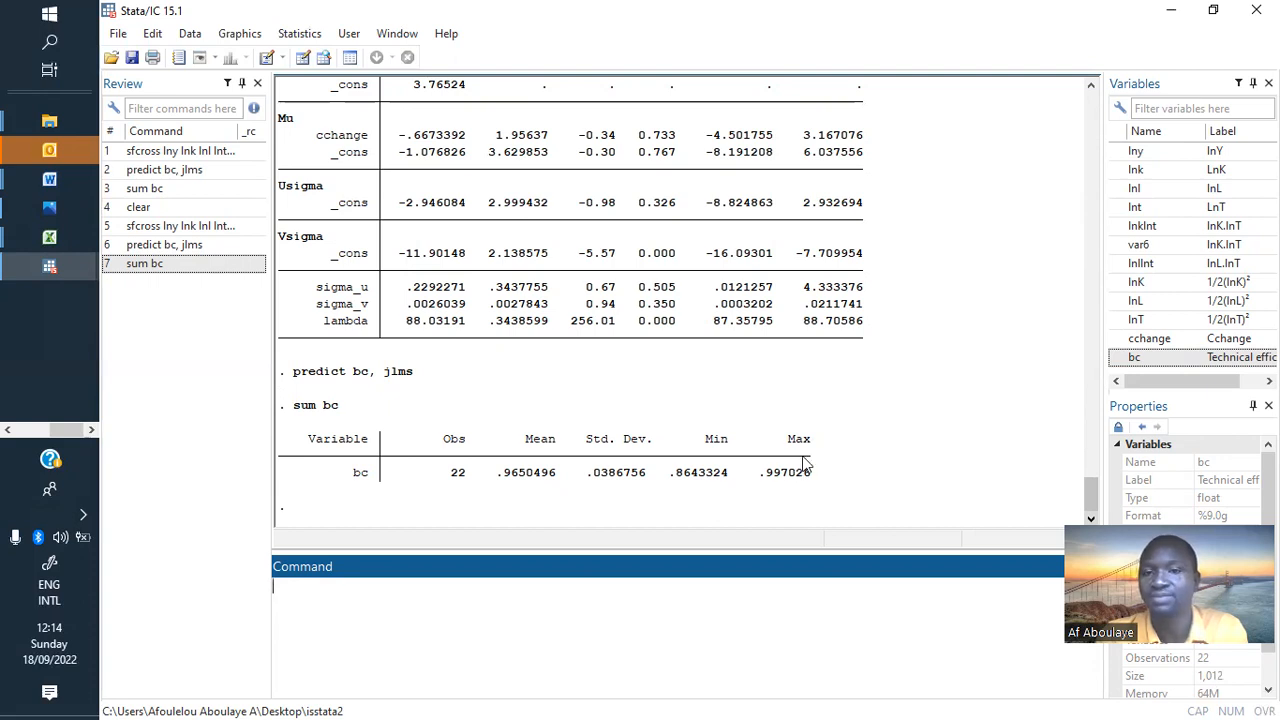
mouse_move(792, 481)
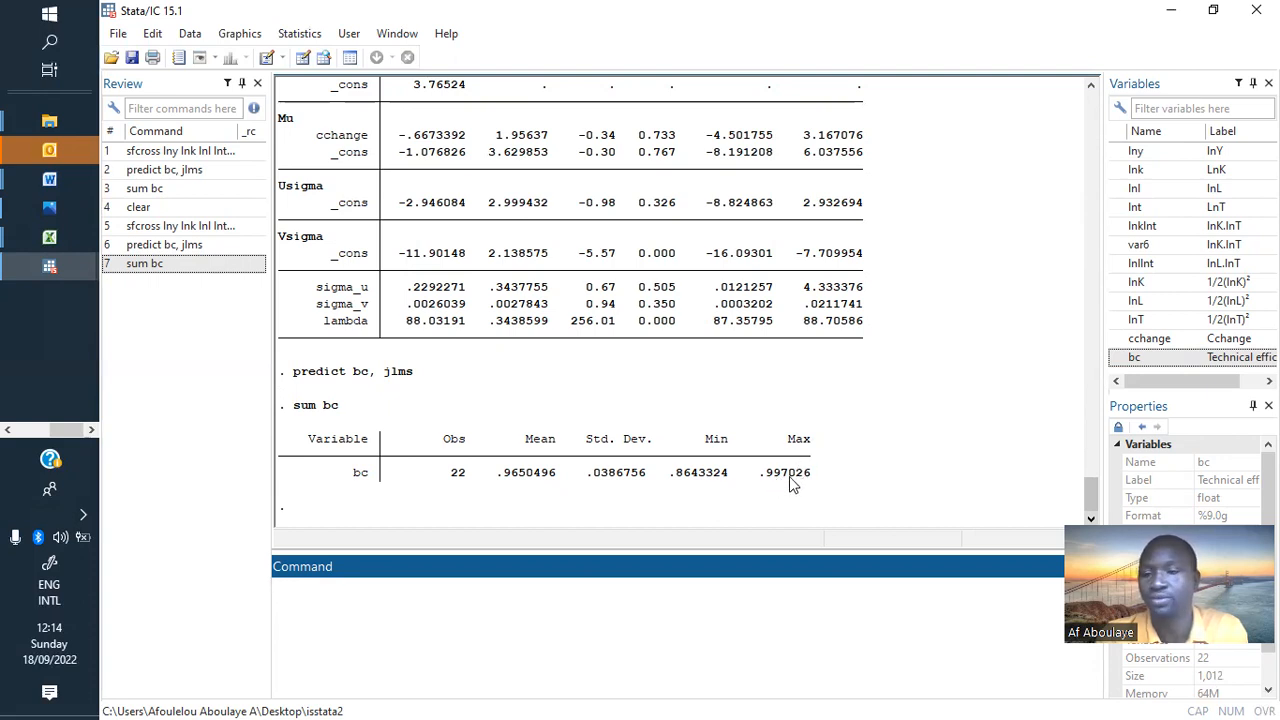
left_click(660, 618)
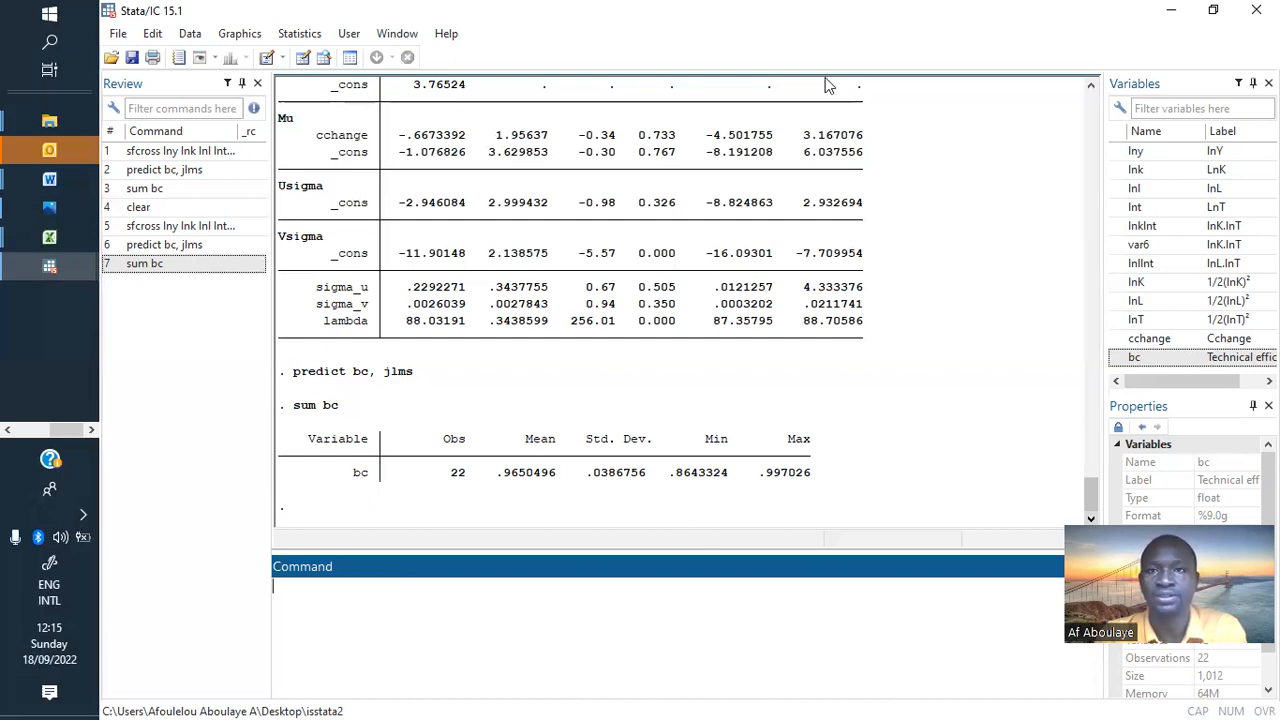
mouse_move(916, 40)
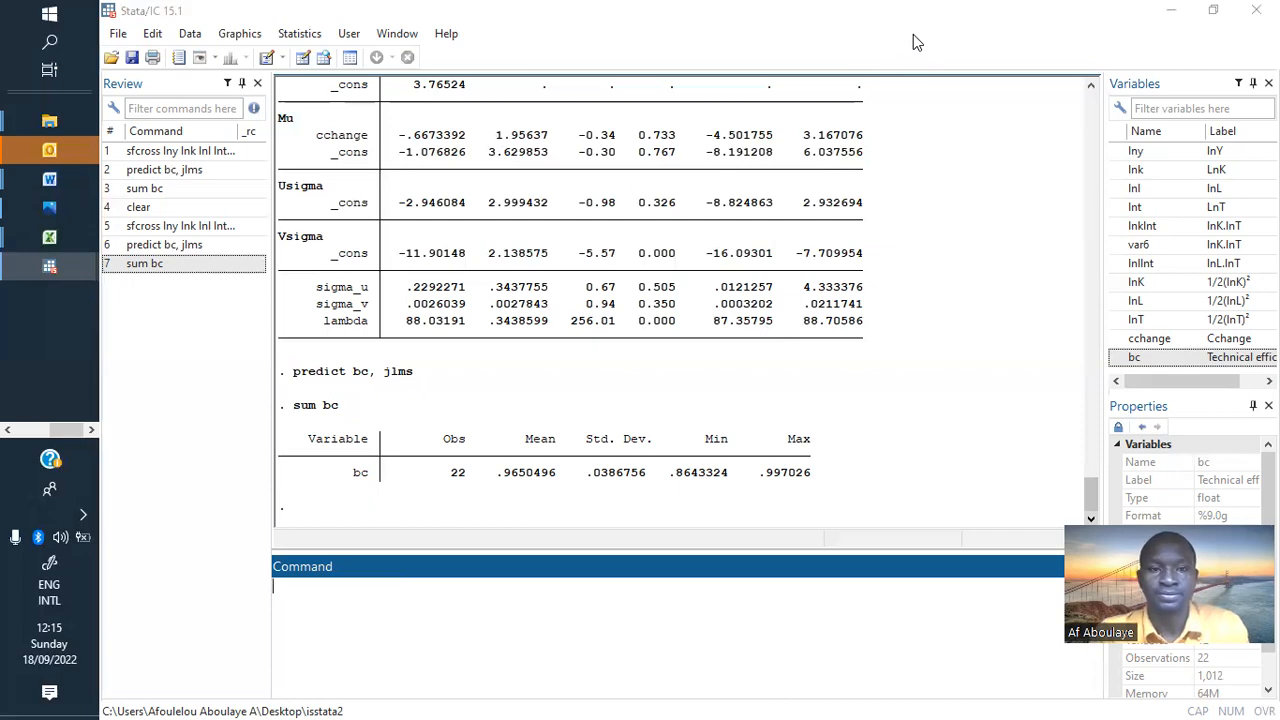